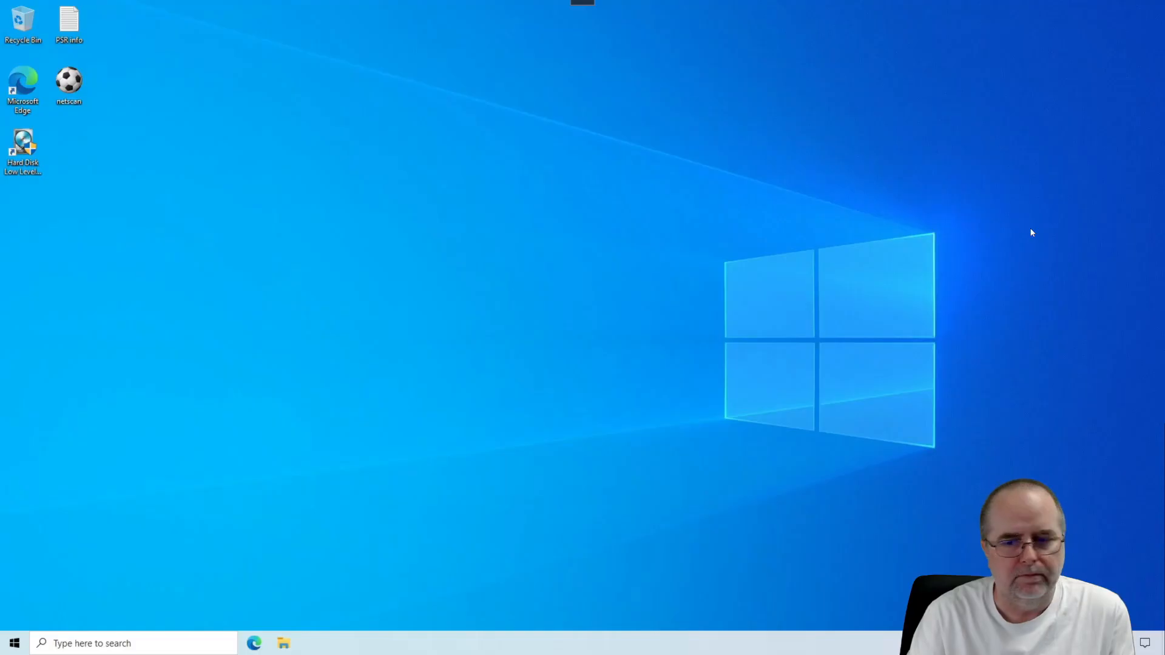
pyautogui.moveTo(345, 312)
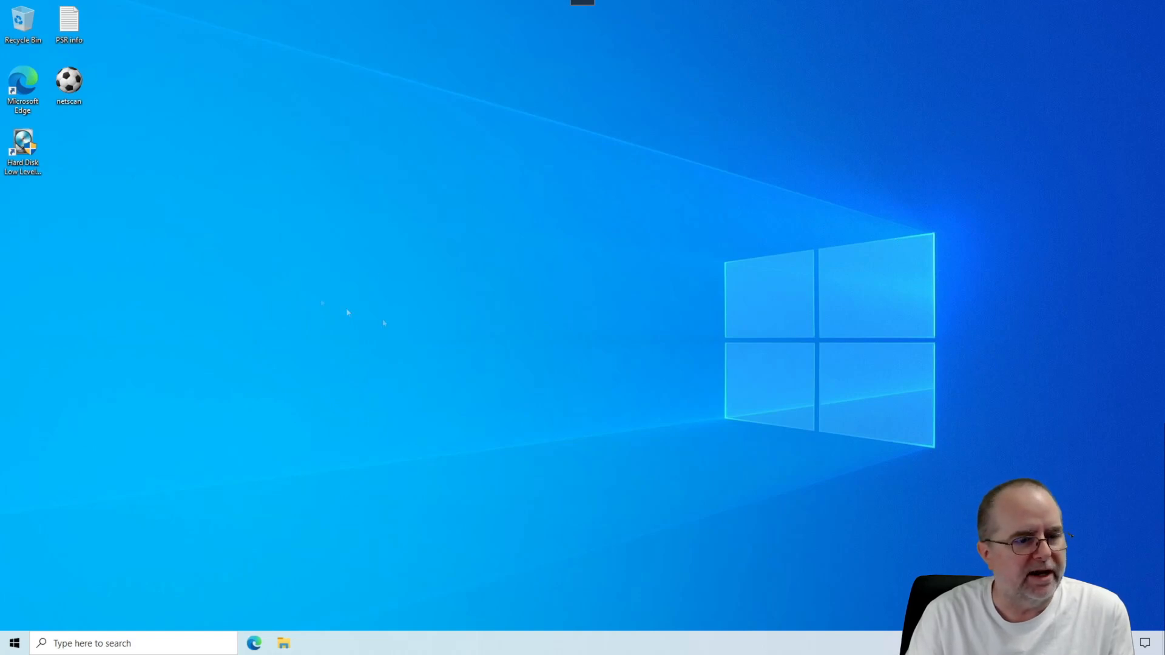
pyautogui.moveTo(625, 387)
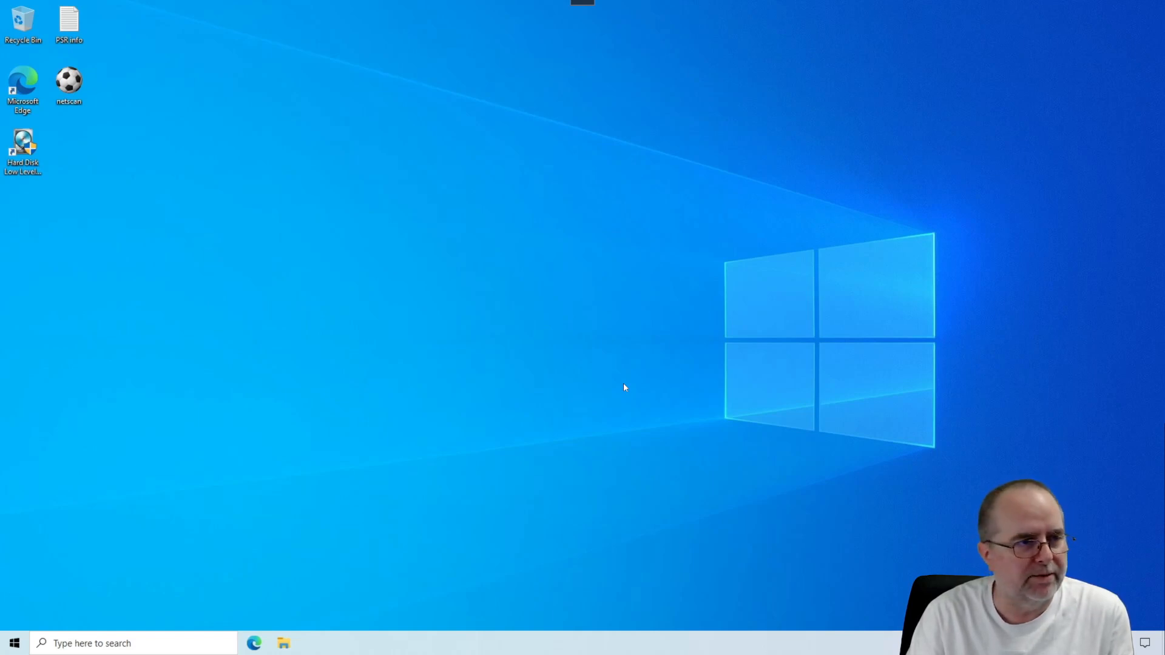
pyautogui.moveTo(632, 387)
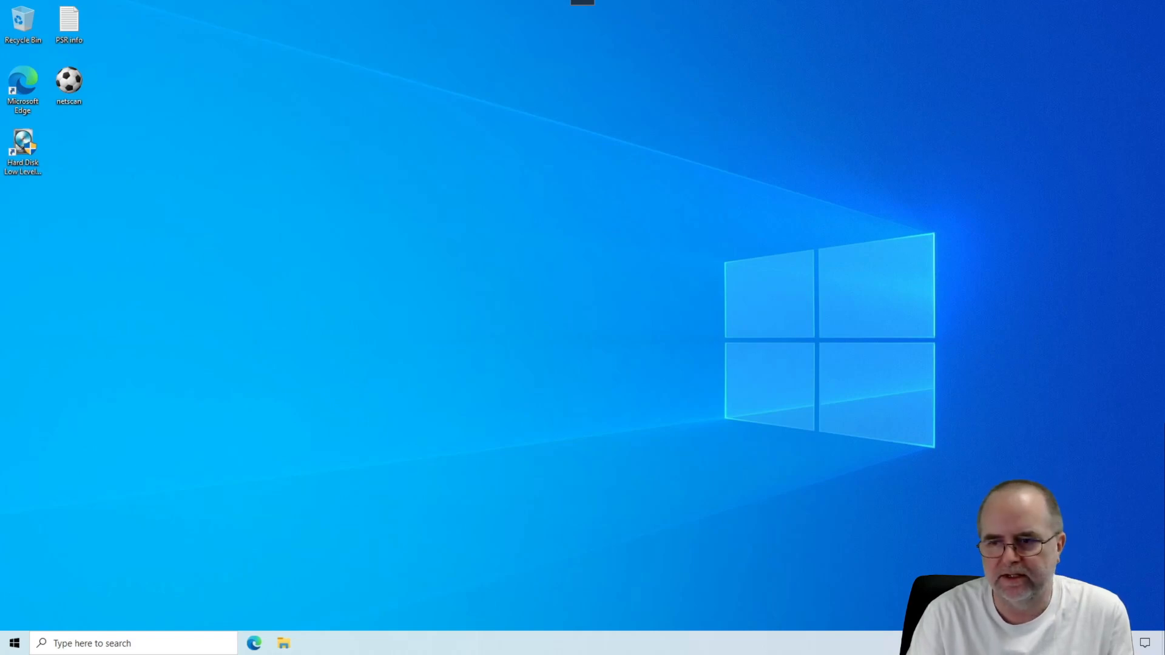
pyautogui.moveTo(469, 561)
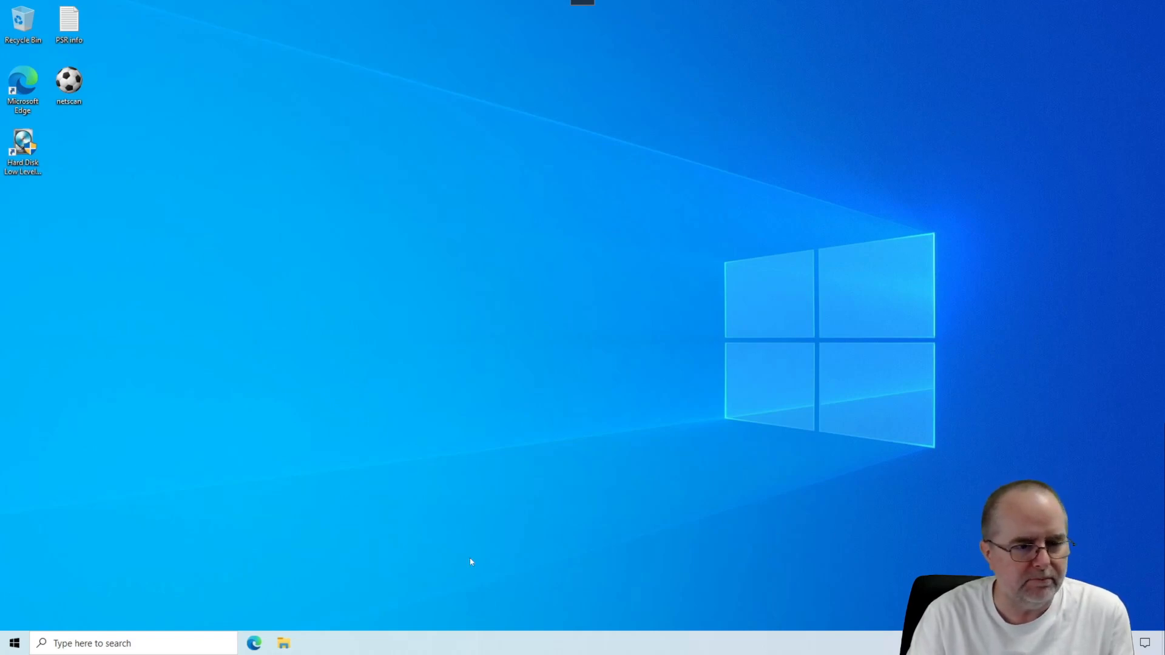
pyautogui.moveTo(290, 512)
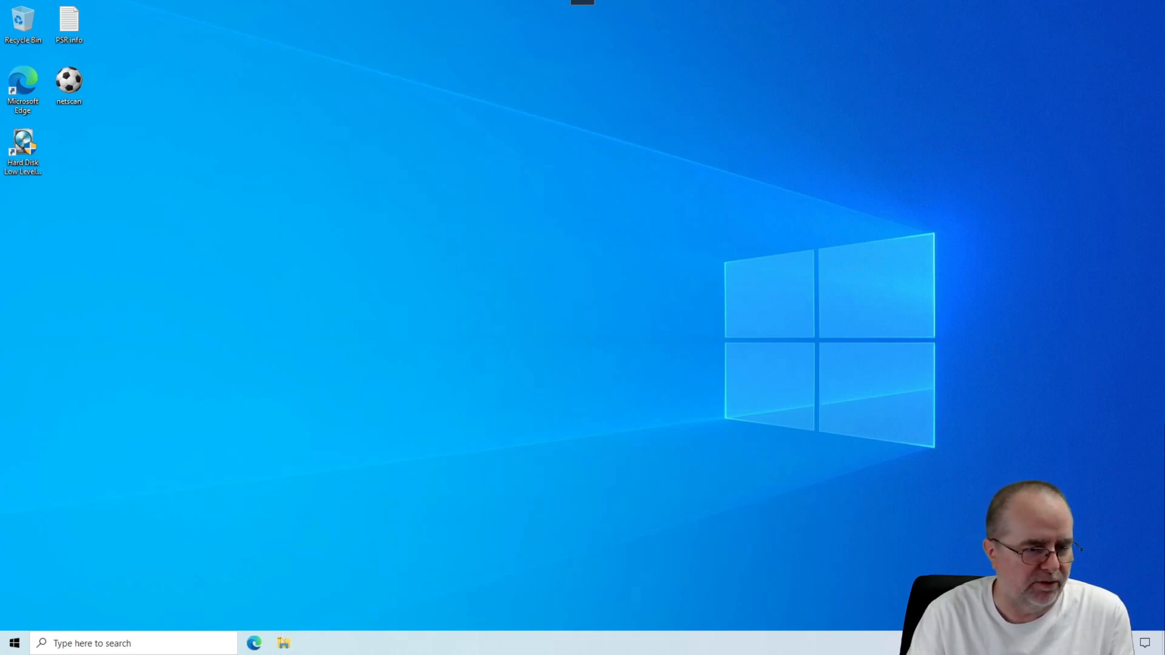
pyautogui.moveTo(394, 553)
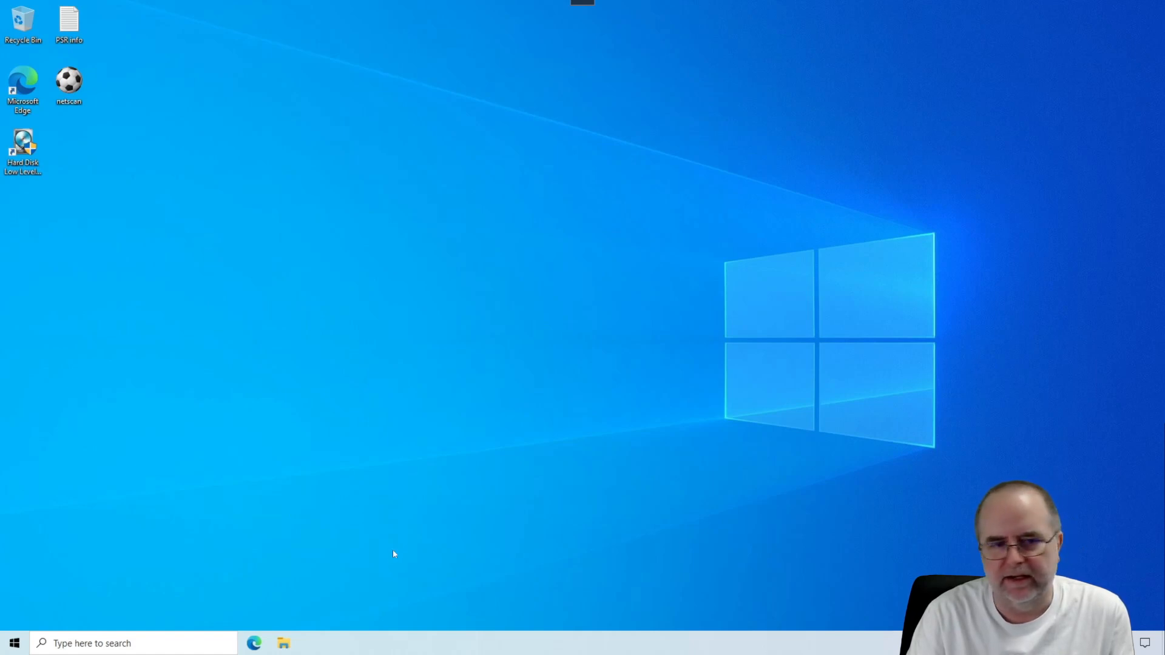
pyautogui.moveTo(331, 568)
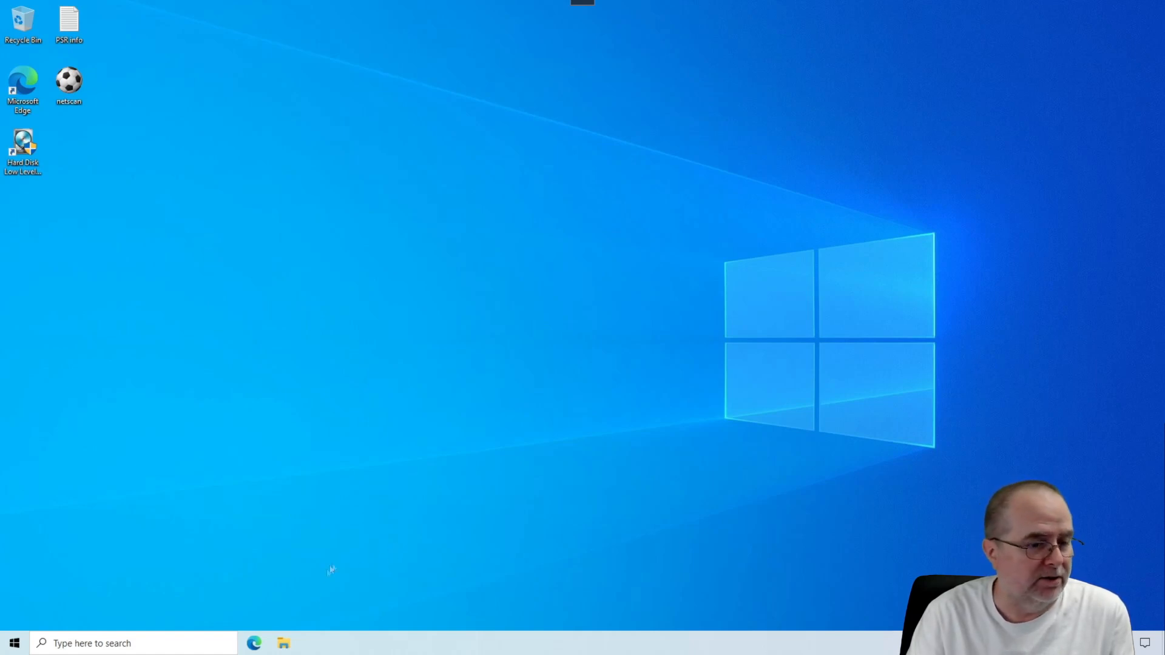
pyautogui.moveTo(642, 436)
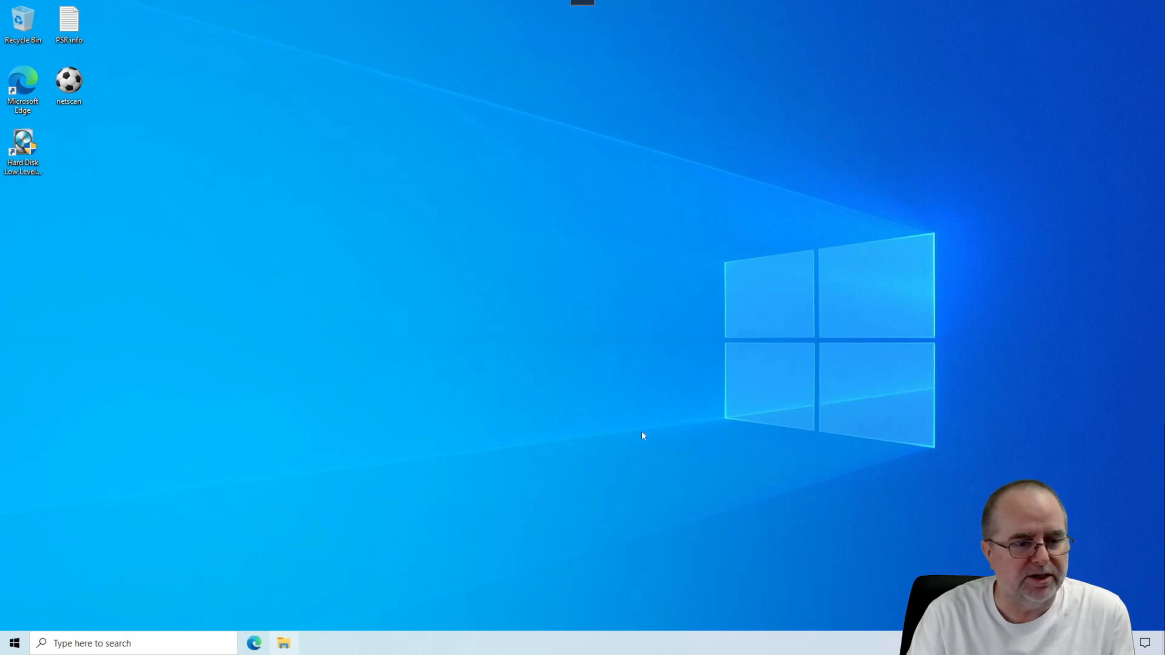
# Browse to Downloads in File Explorer and select the E86.10_CheckPointVPN installer.
pyautogui.click(284, 643)
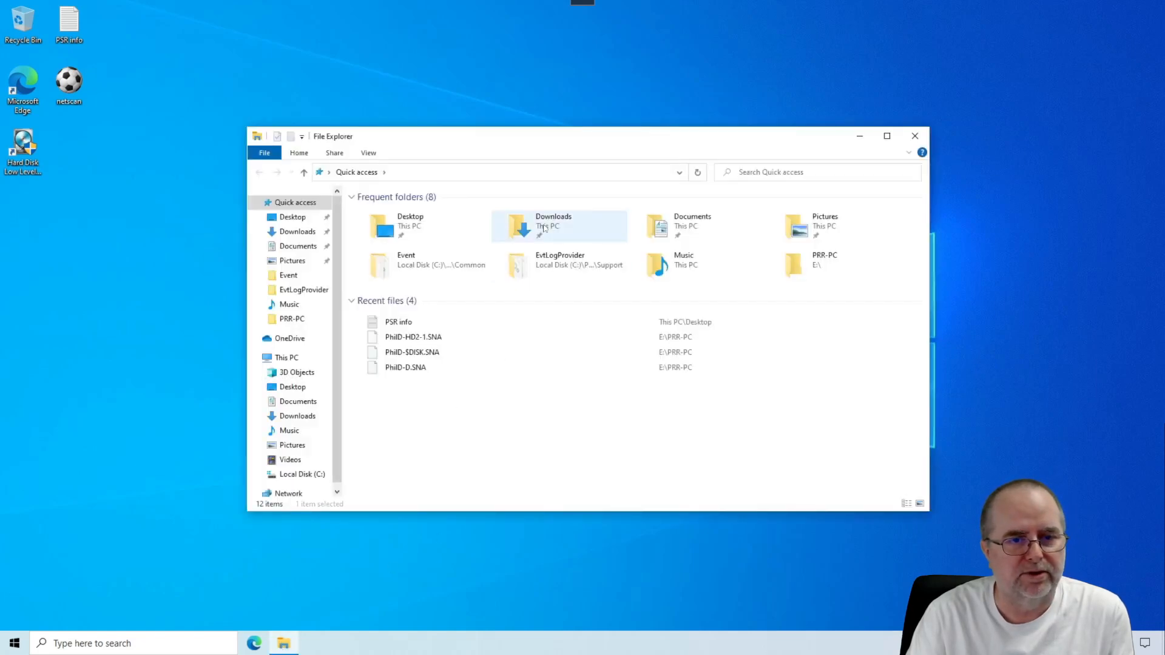
pyautogui.doubleClick(553, 225)
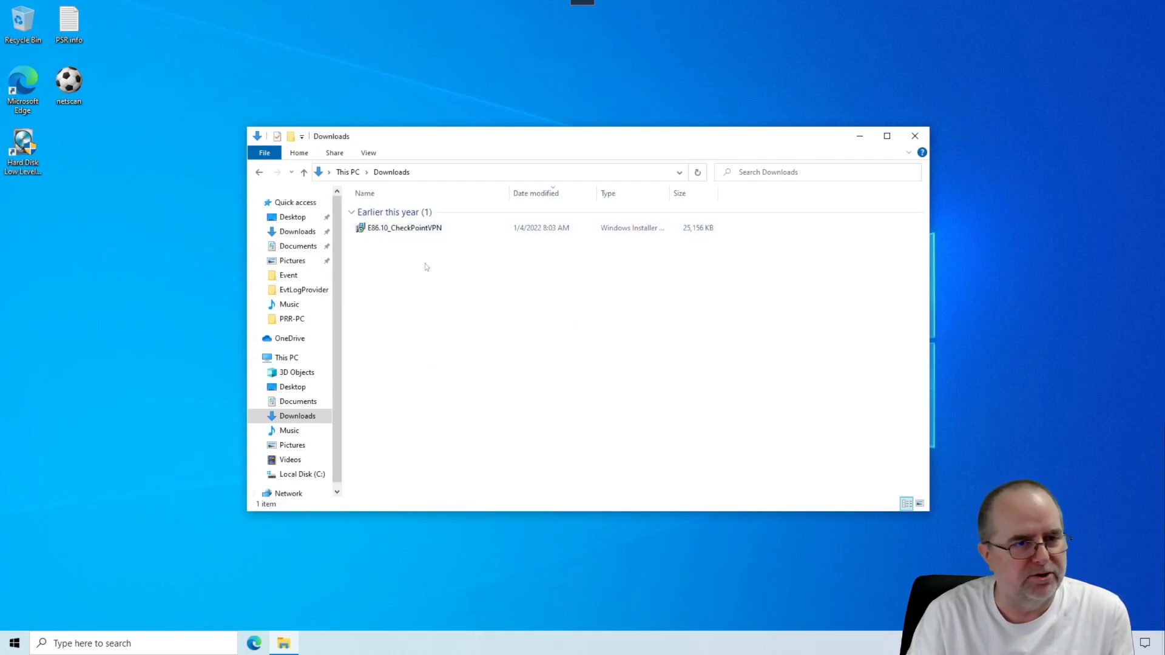
pyautogui.moveTo(463, 267)
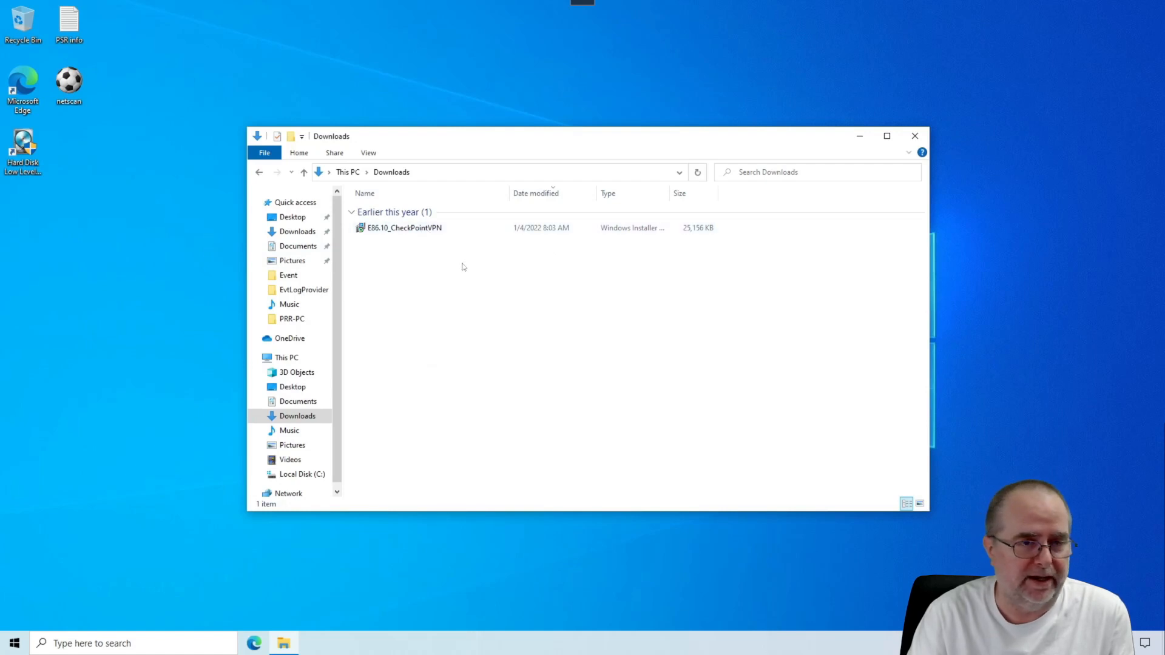
pyautogui.moveTo(403, 228)
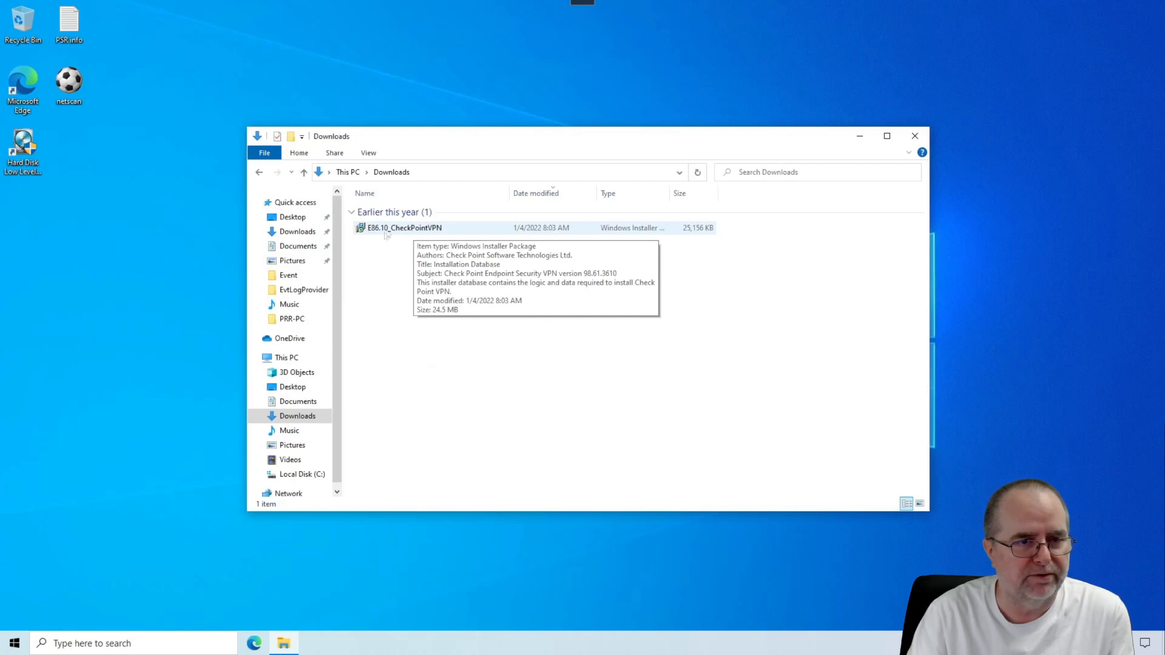
pyautogui.moveTo(438, 228)
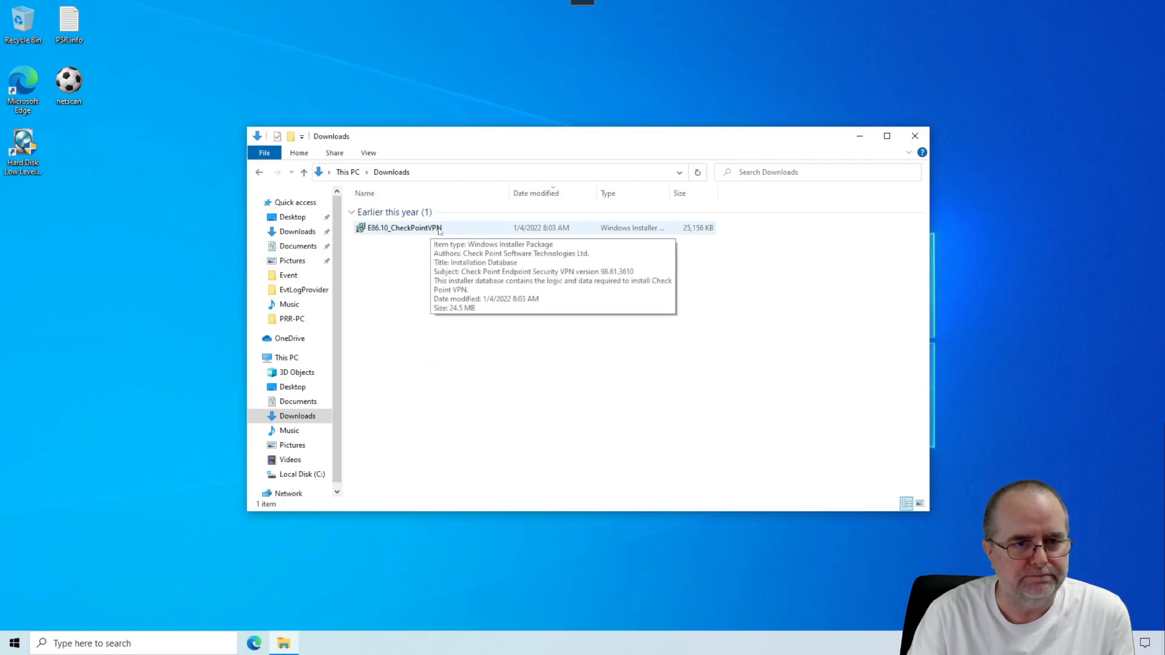
pyautogui.moveTo(415, 231)
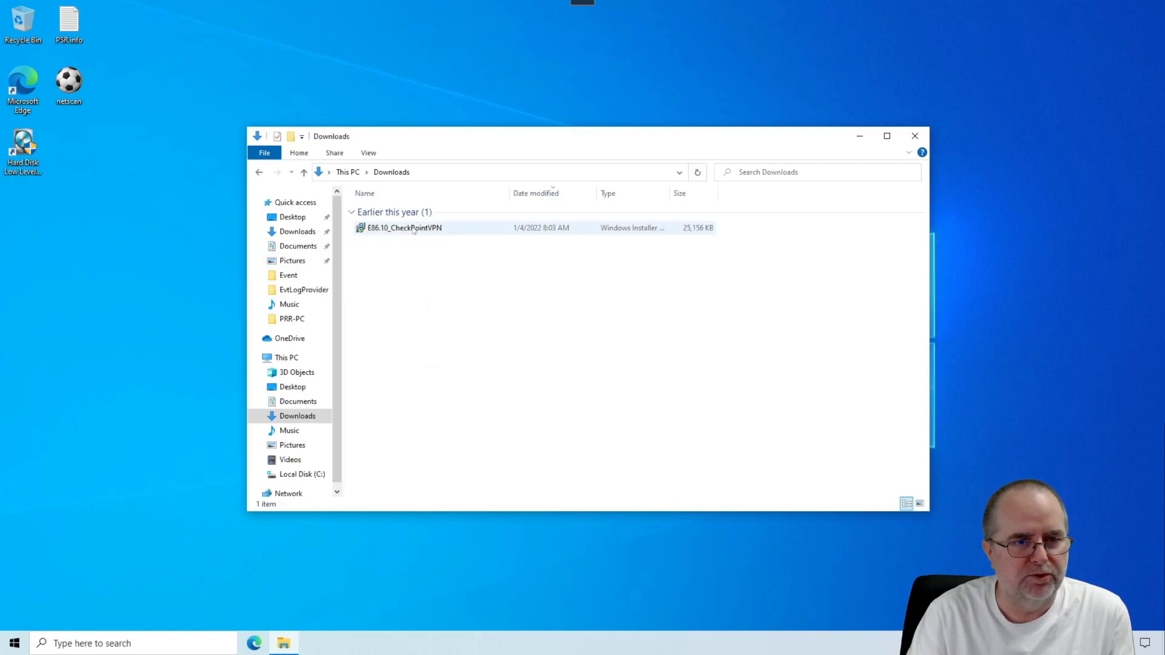
pyautogui.click(403, 227)
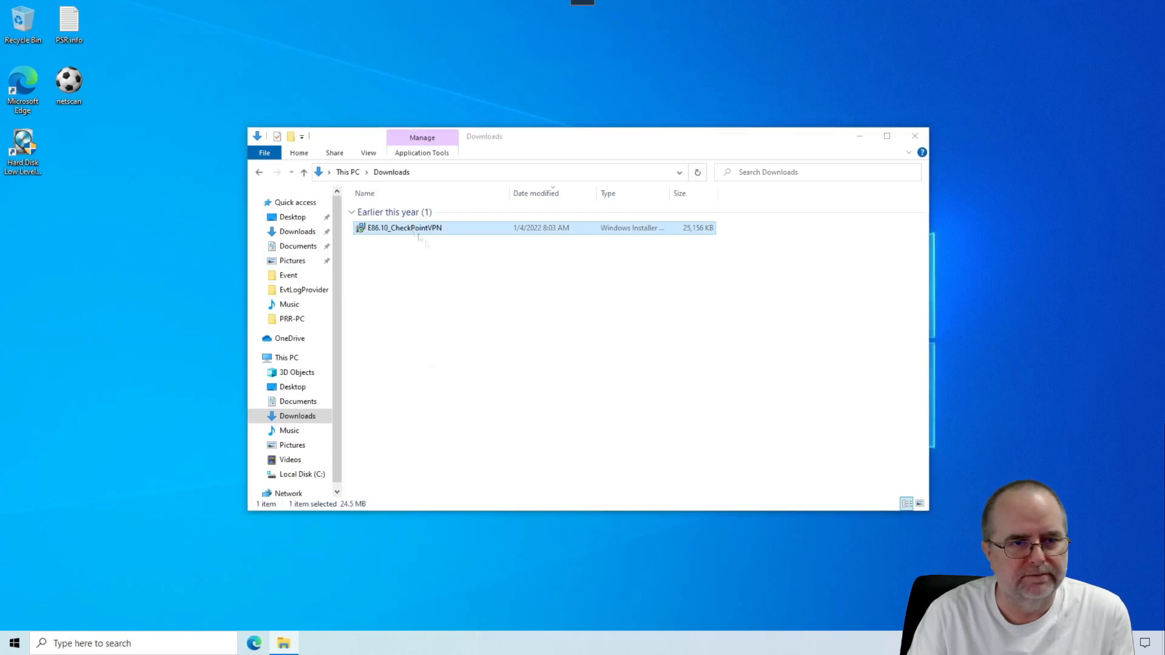
# Launch the installer, choose Endpoint Security VPN, accept the license and reach the Destination Folder page.
pyautogui.doubleClick(403, 228)
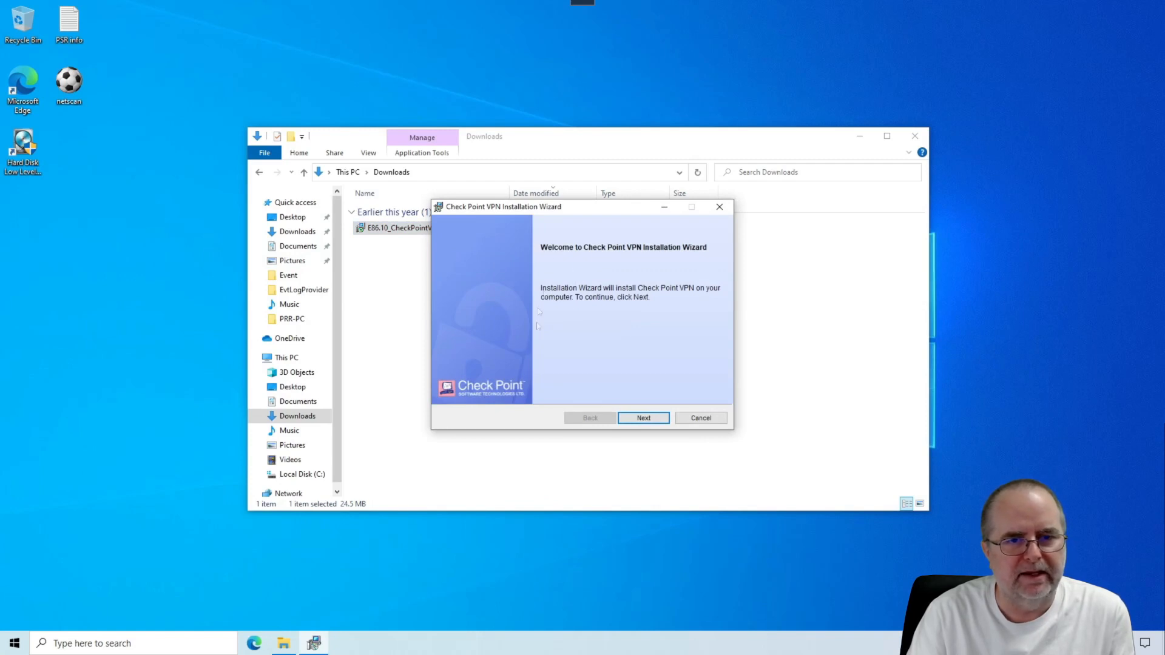
pyautogui.moveTo(589, 311)
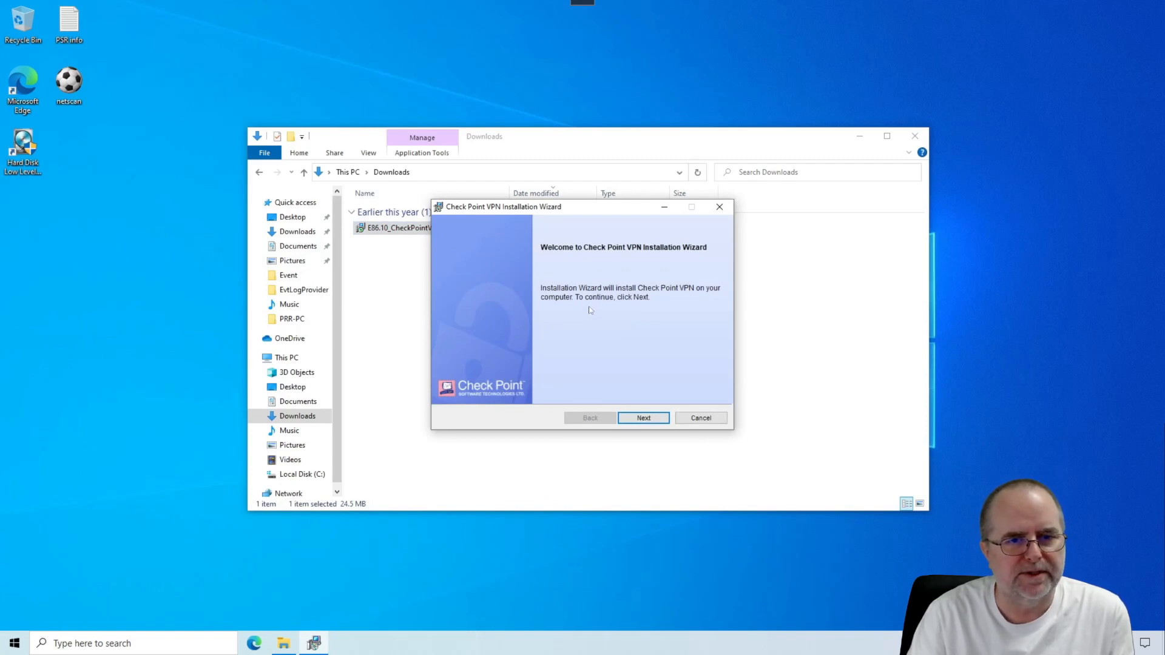
pyautogui.moveTo(682, 320)
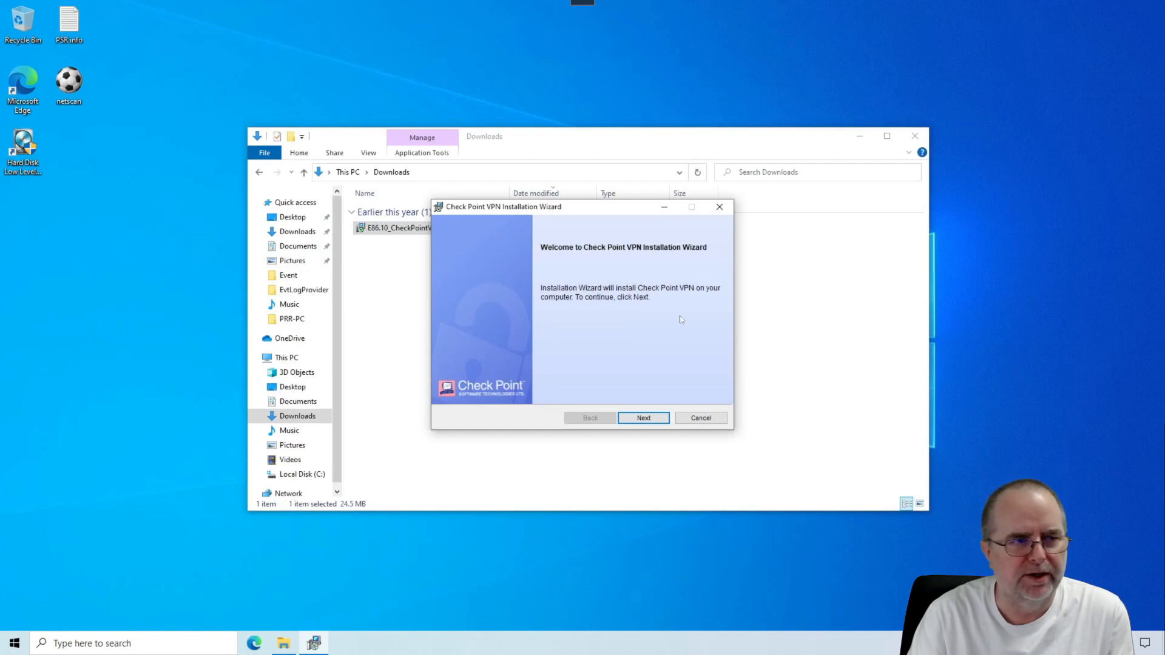
pyautogui.moveTo(686, 289)
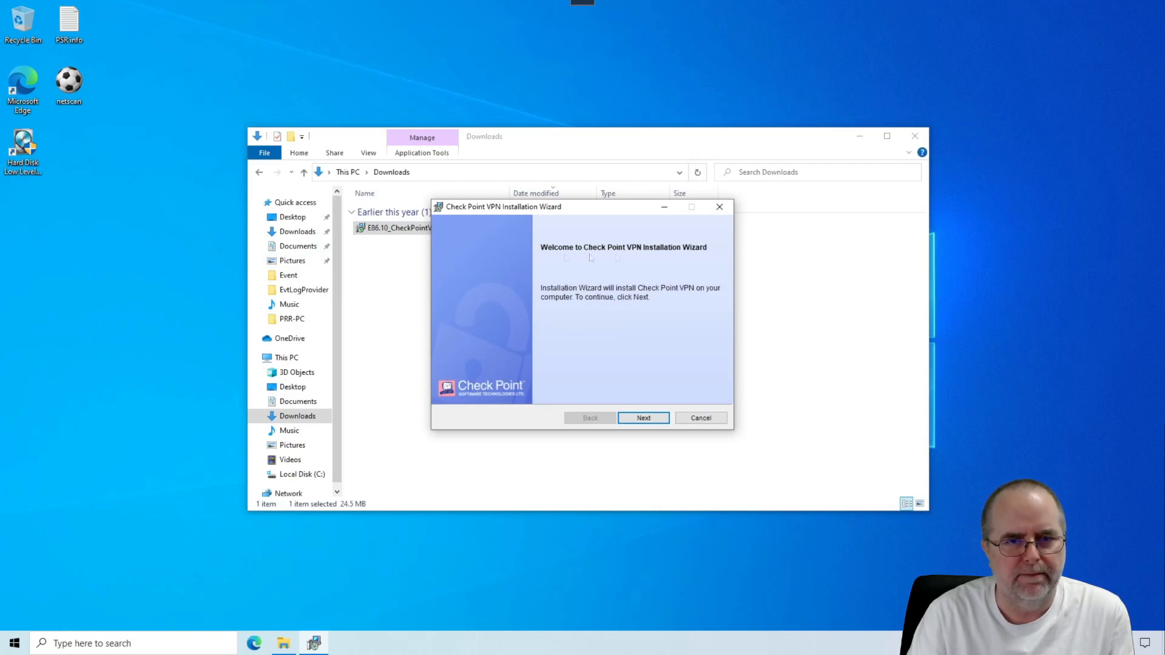
pyautogui.moveTo(615, 380)
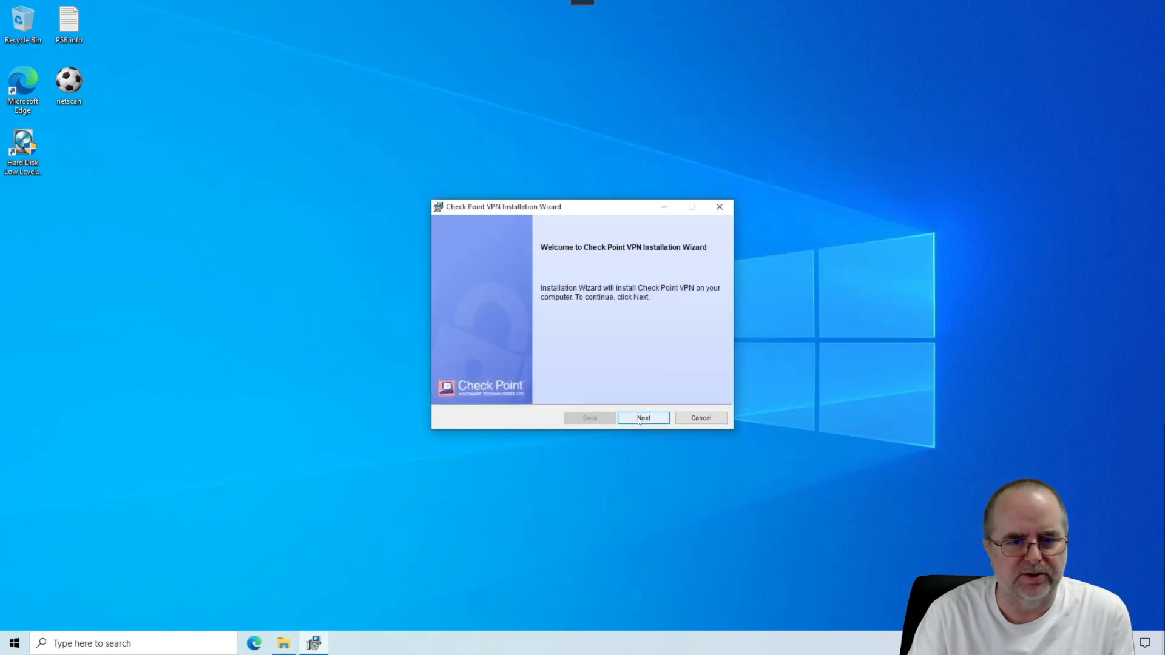
pyautogui.moveTo(634, 420)
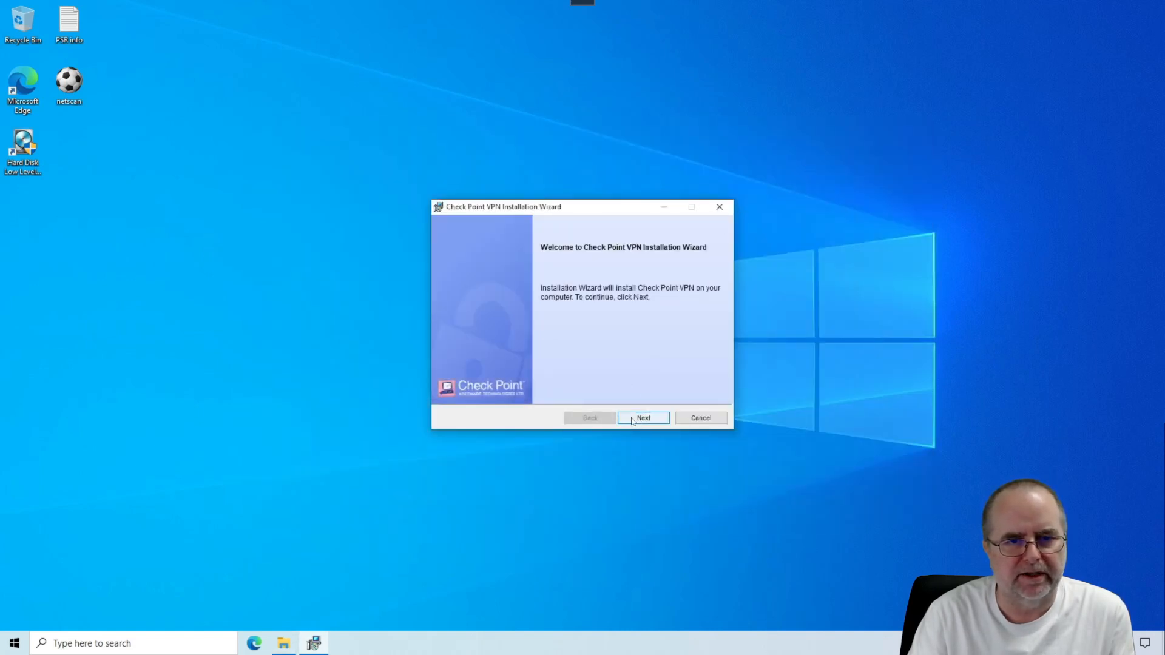
pyautogui.click(643, 418)
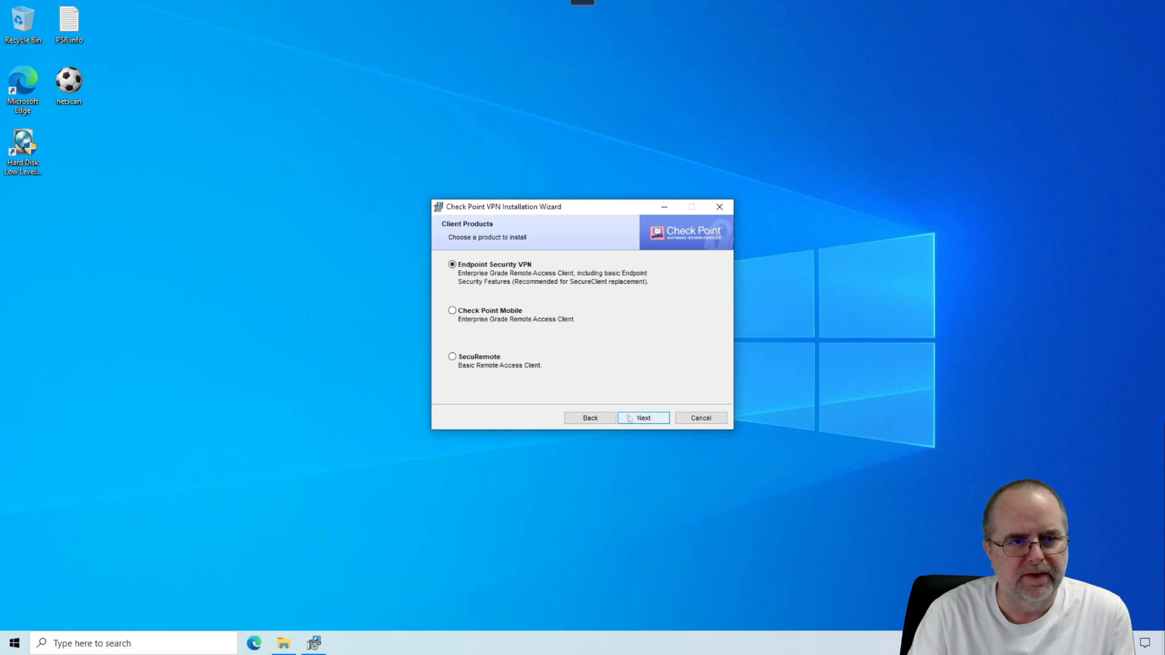
pyautogui.moveTo(469, 266)
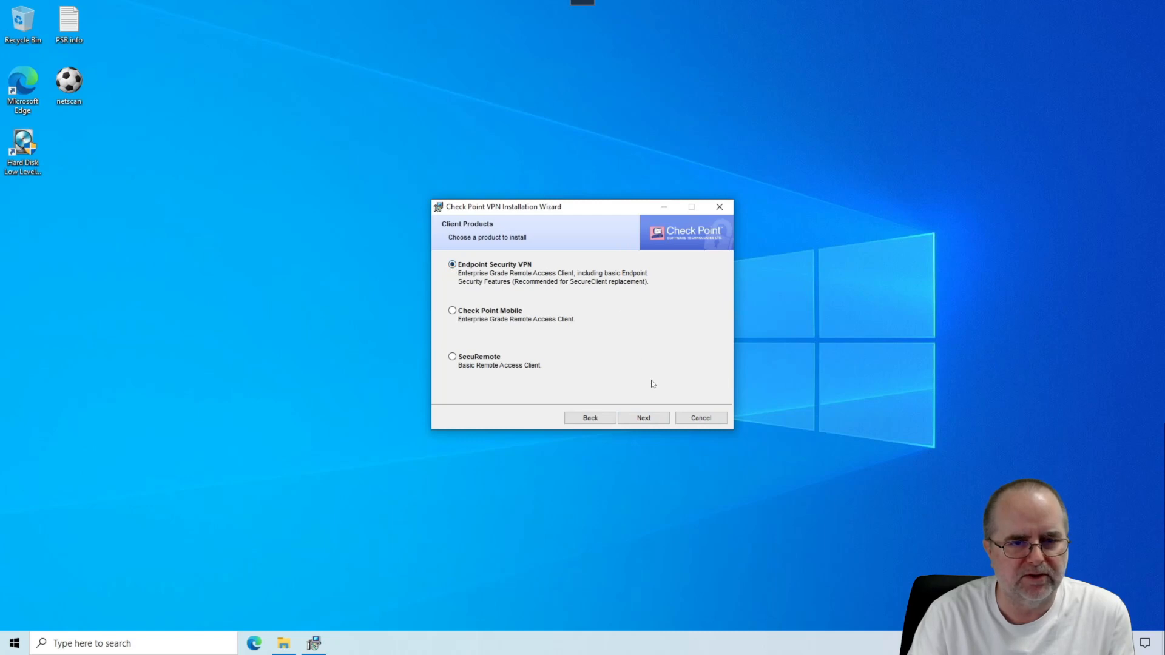
pyautogui.click(643, 417)
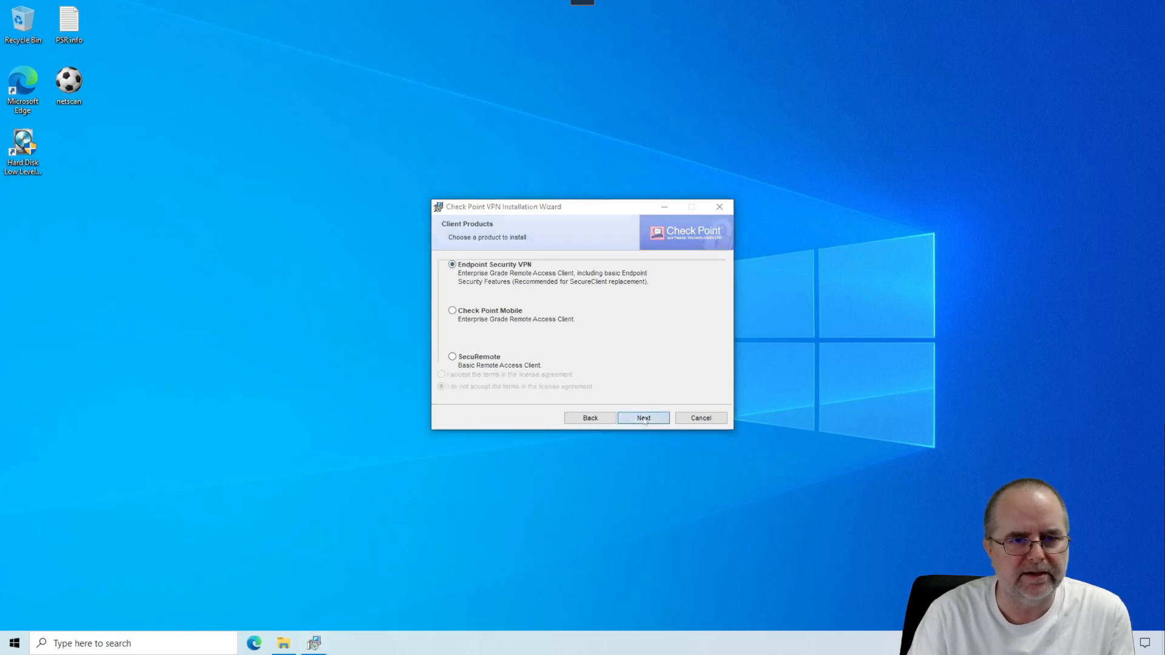
pyautogui.click(643, 418)
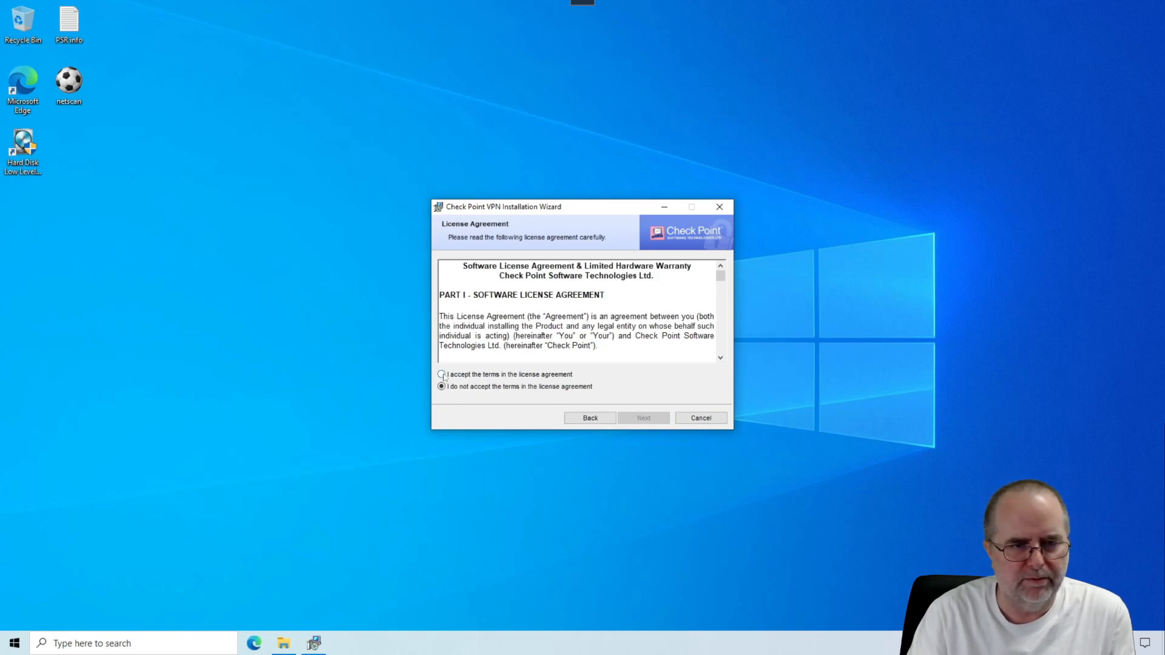
pyautogui.click(441, 374)
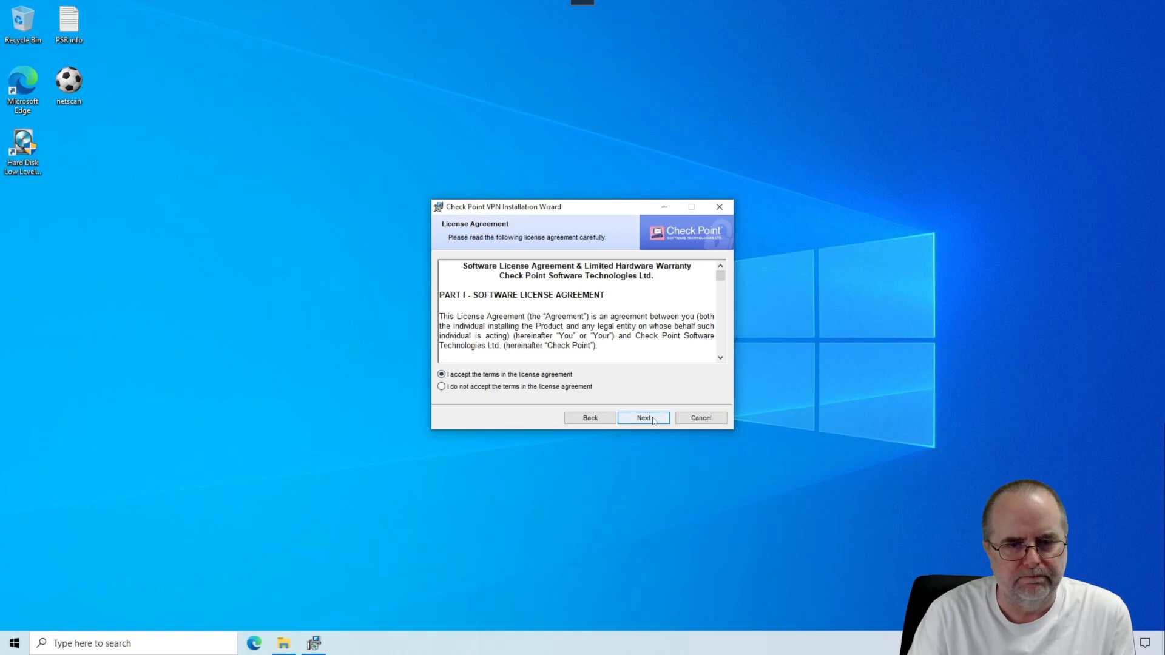
pyautogui.click(643, 417)
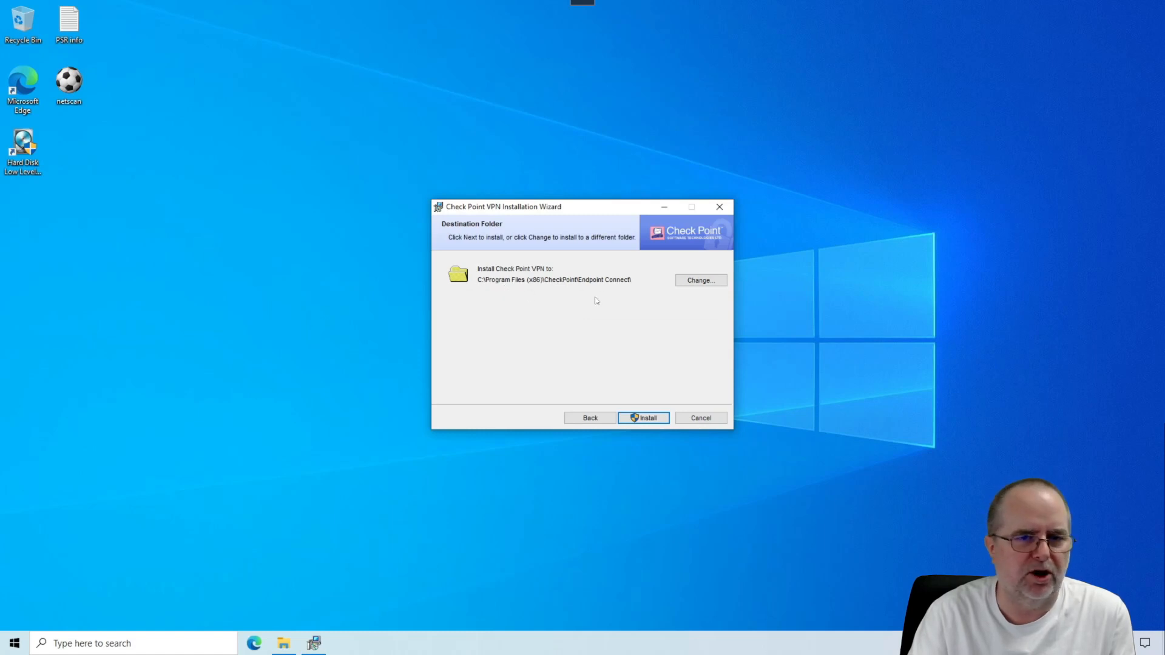
pyautogui.moveTo(629, 284)
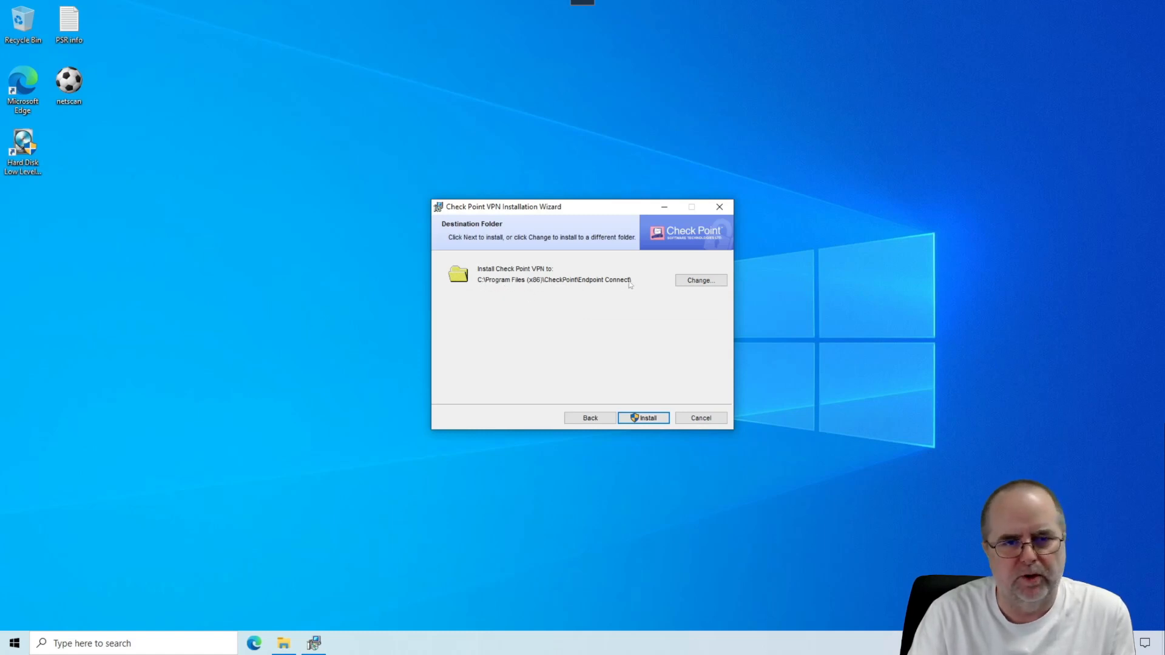
pyautogui.moveTo(572, 350)
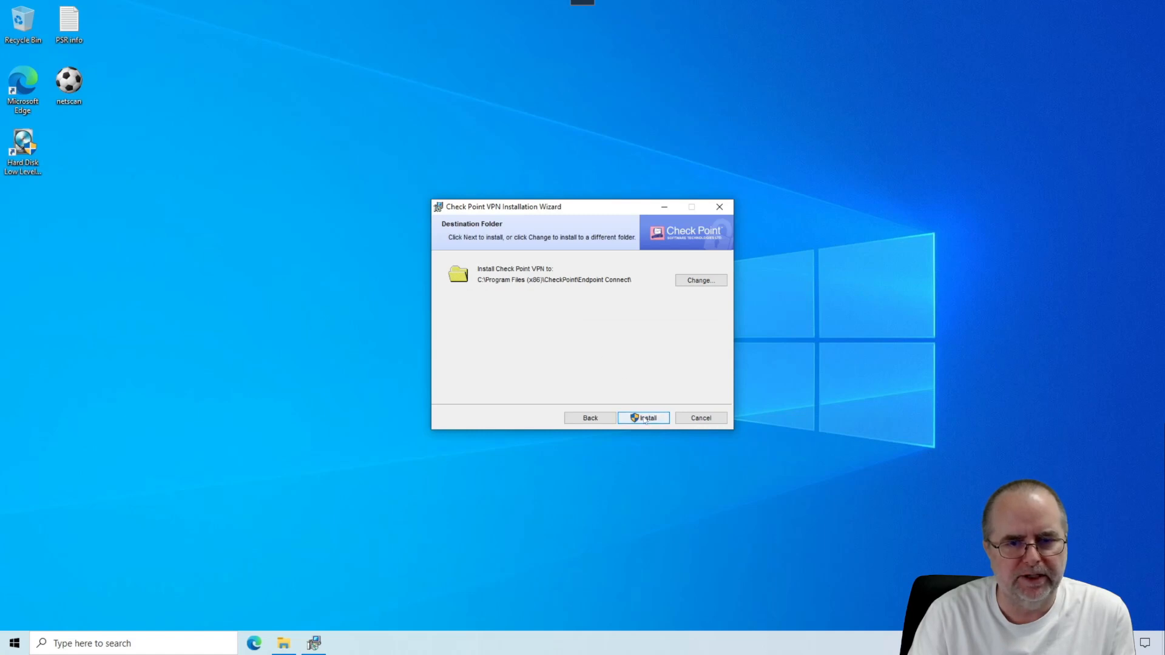
# Install Check Point VPN to the default CheckPoint Endpoint Connect folder.
pyautogui.click(642, 417)
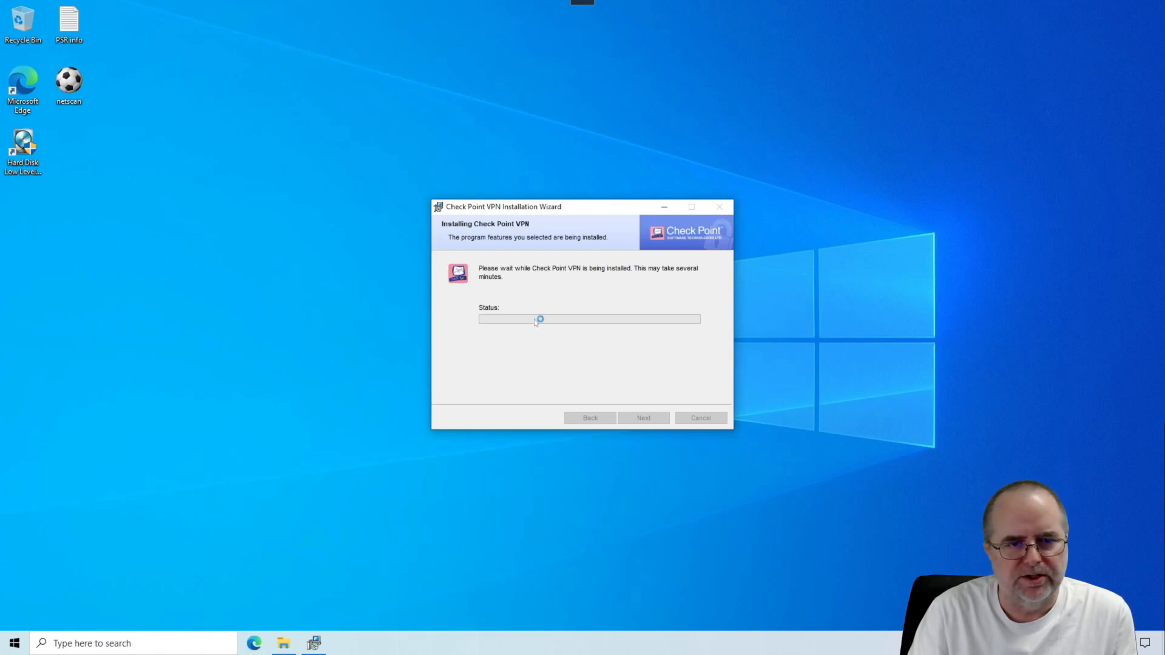
pyautogui.moveTo(590, 312)
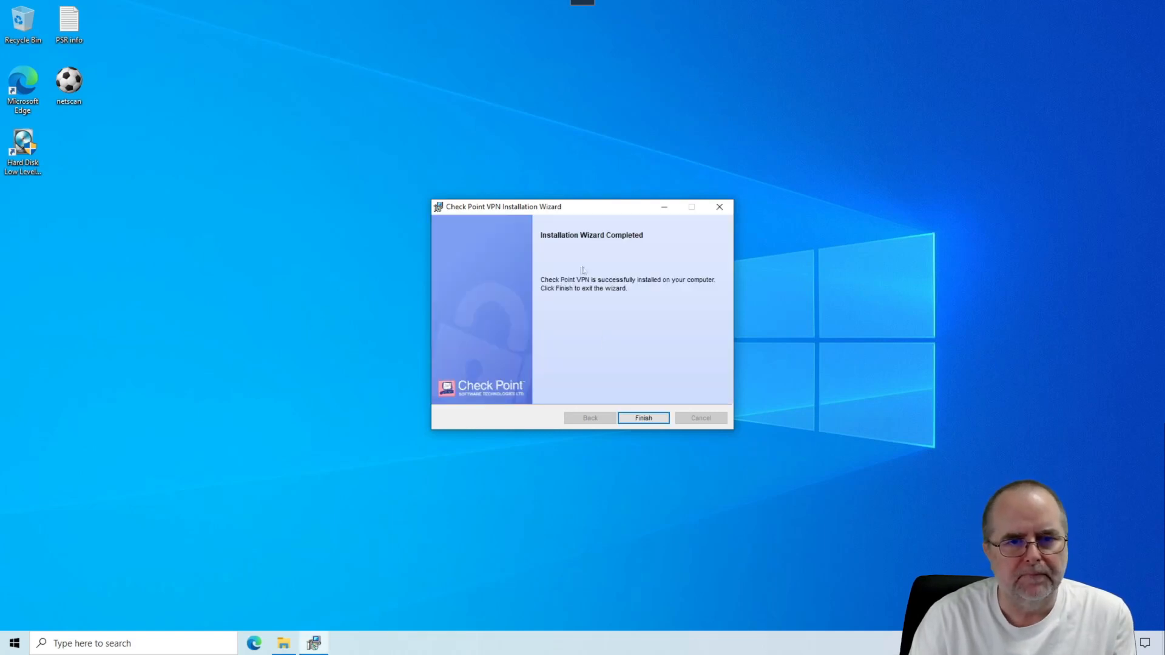
pyautogui.moveTo(642, 300)
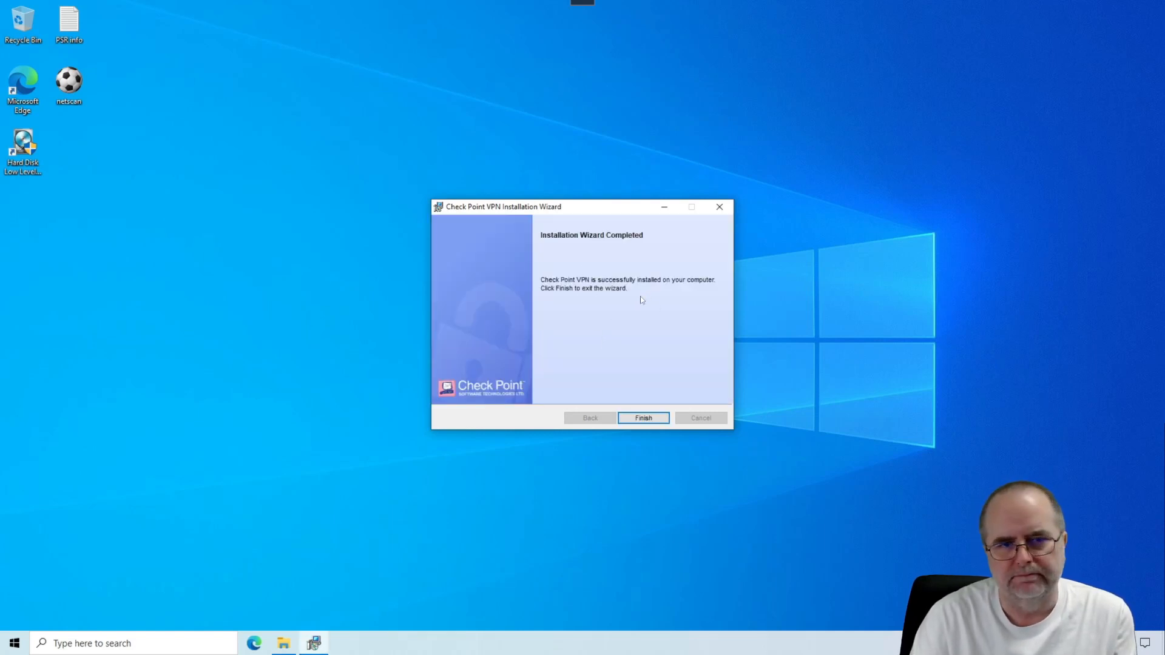
pyautogui.moveTo(601, 314)
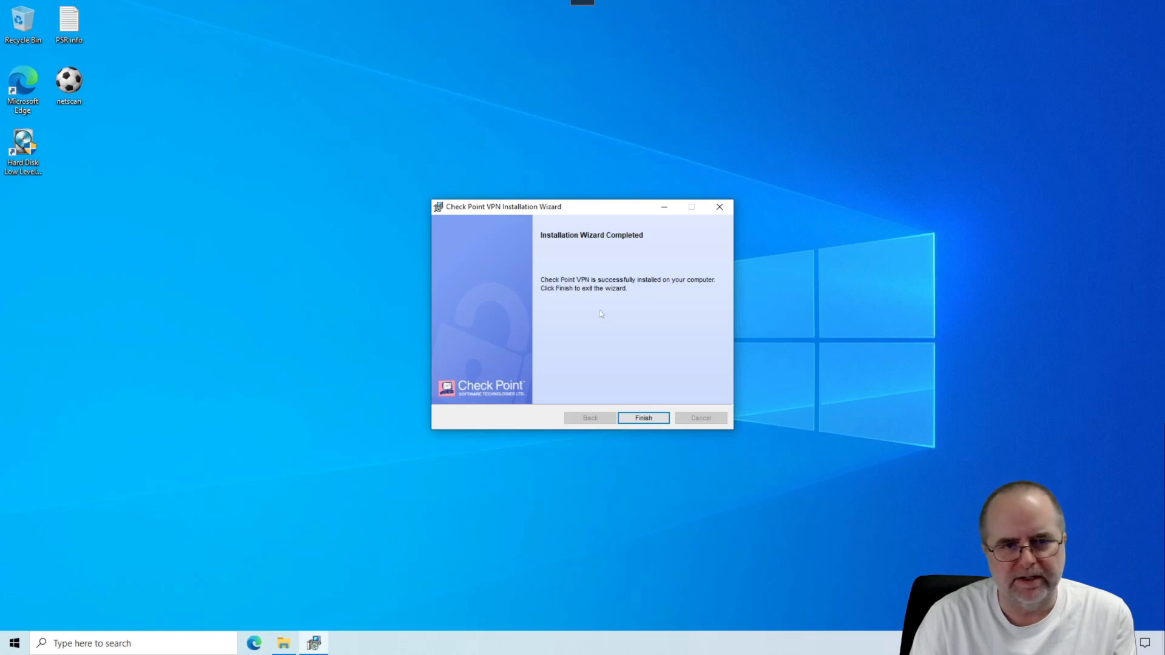
pyautogui.moveTo(581, 302)
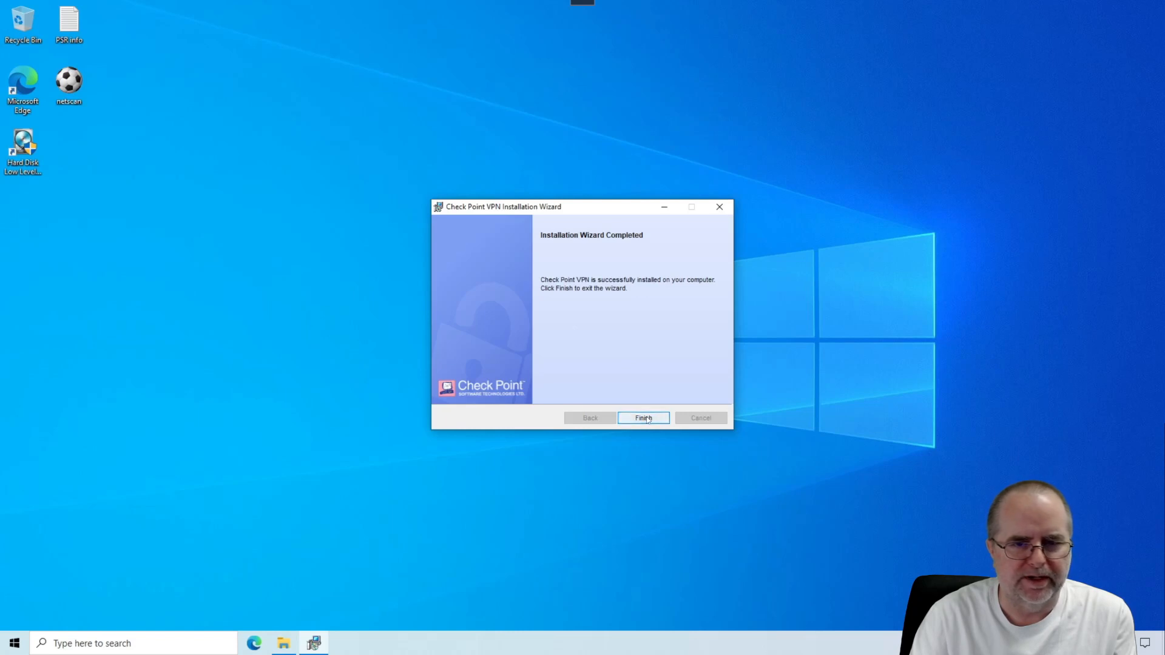
# Finish the wizard and reveal the hidden notification-area icons on the taskbar.
pyautogui.click(643, 418)
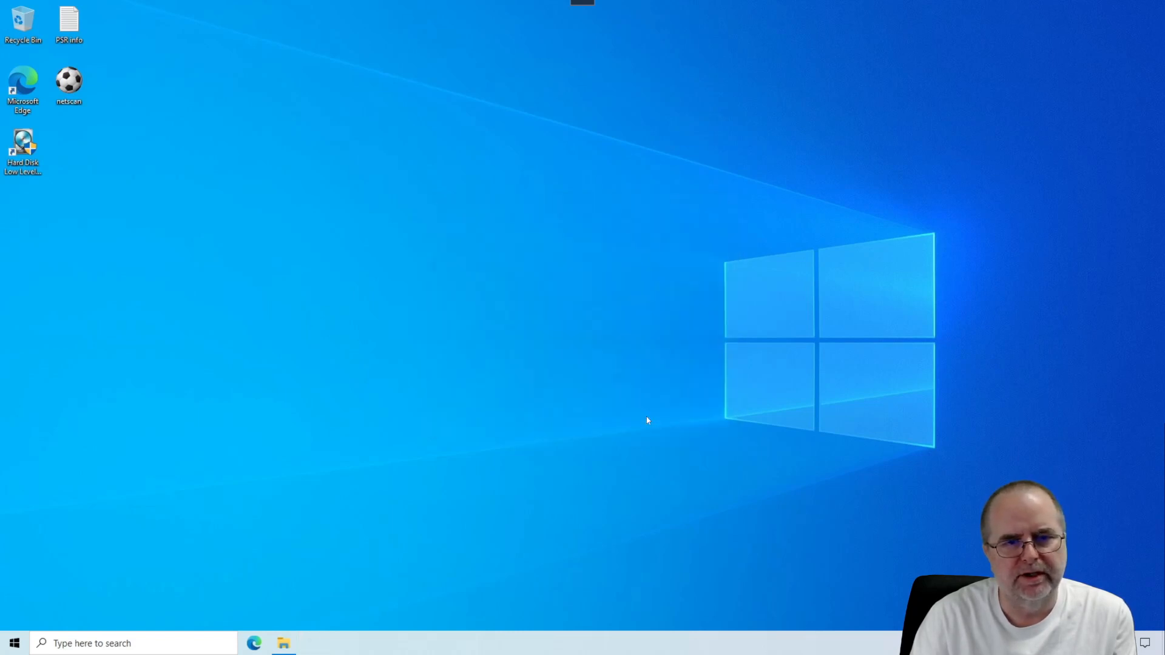
pyautogui.moveTo(1000, 491)
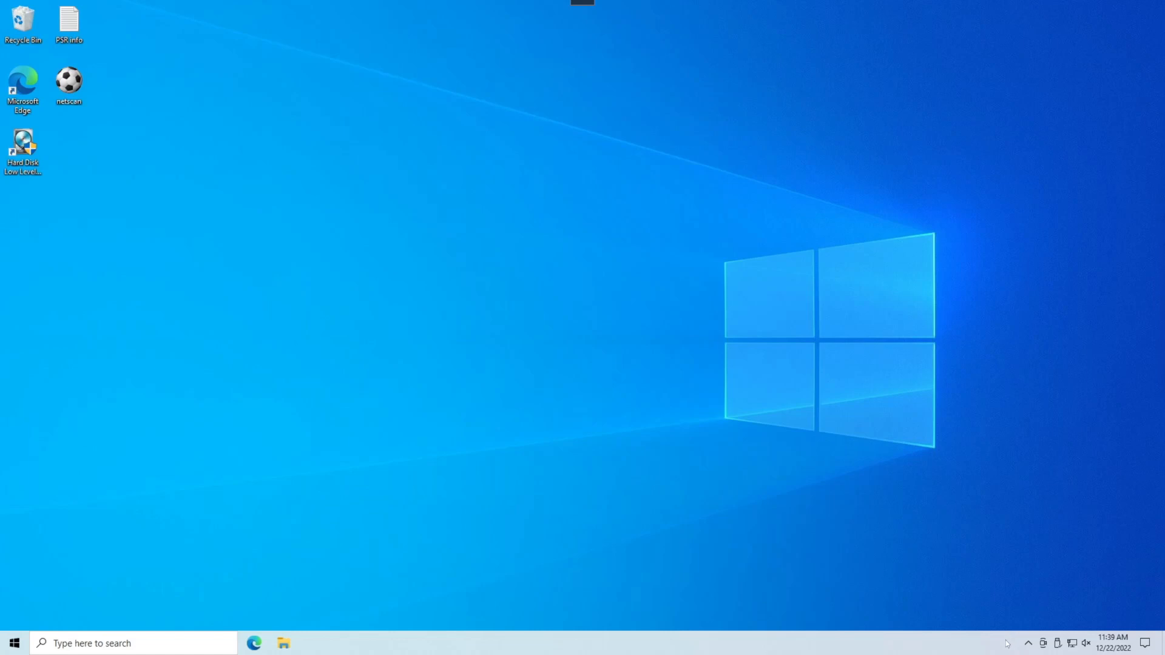
pyautogui.moveTo(1030, 645)
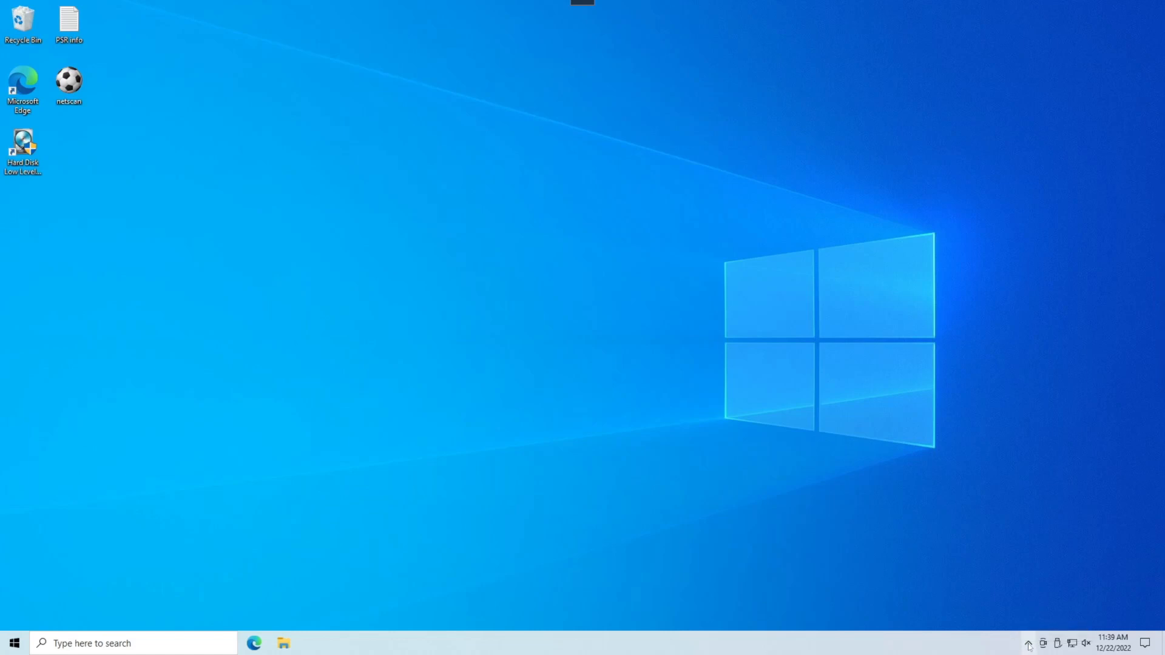
pyautogui.click(1029, 643)
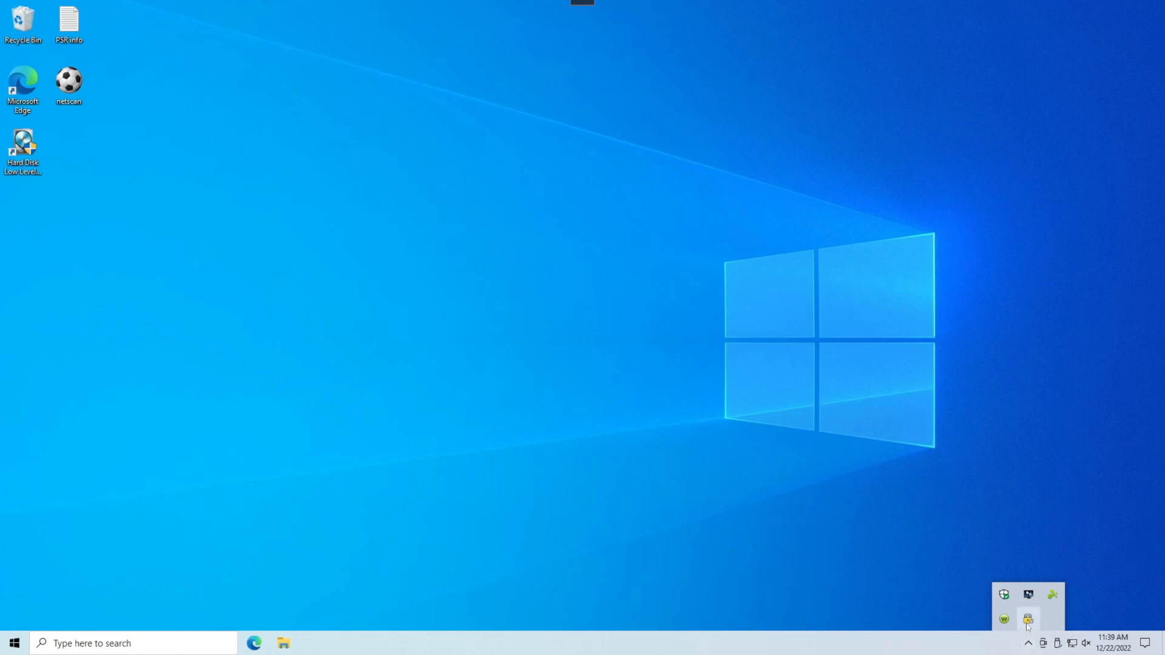
pyautogui.moveTo(1029, 619)
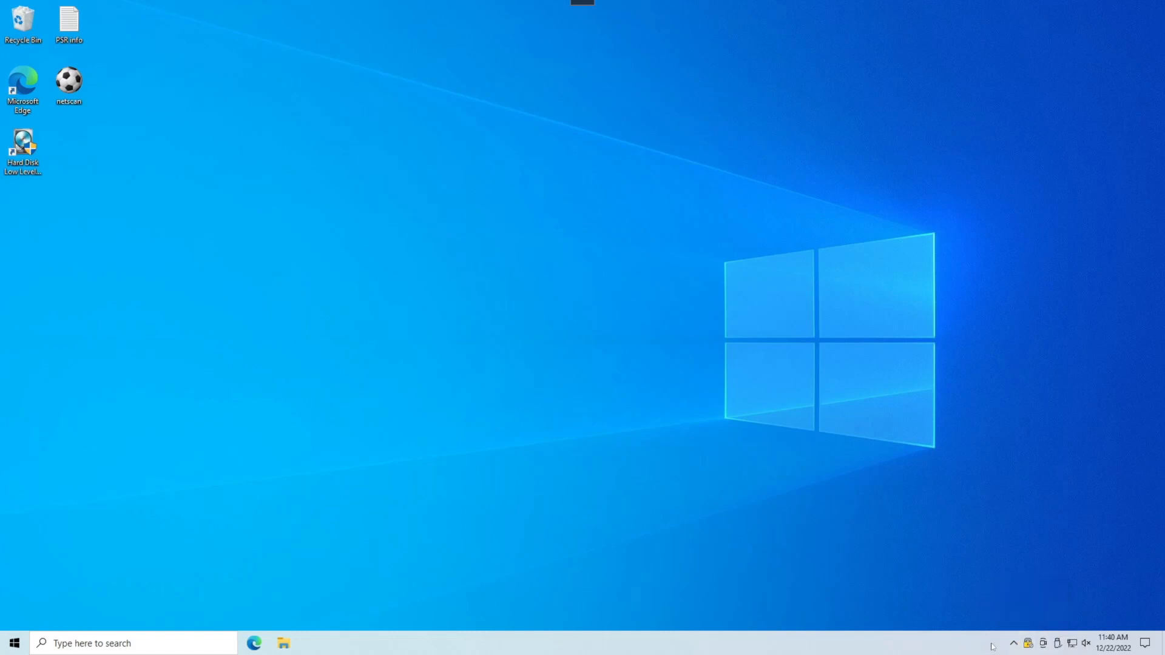
pyautogui.moveTo(1028, 644)
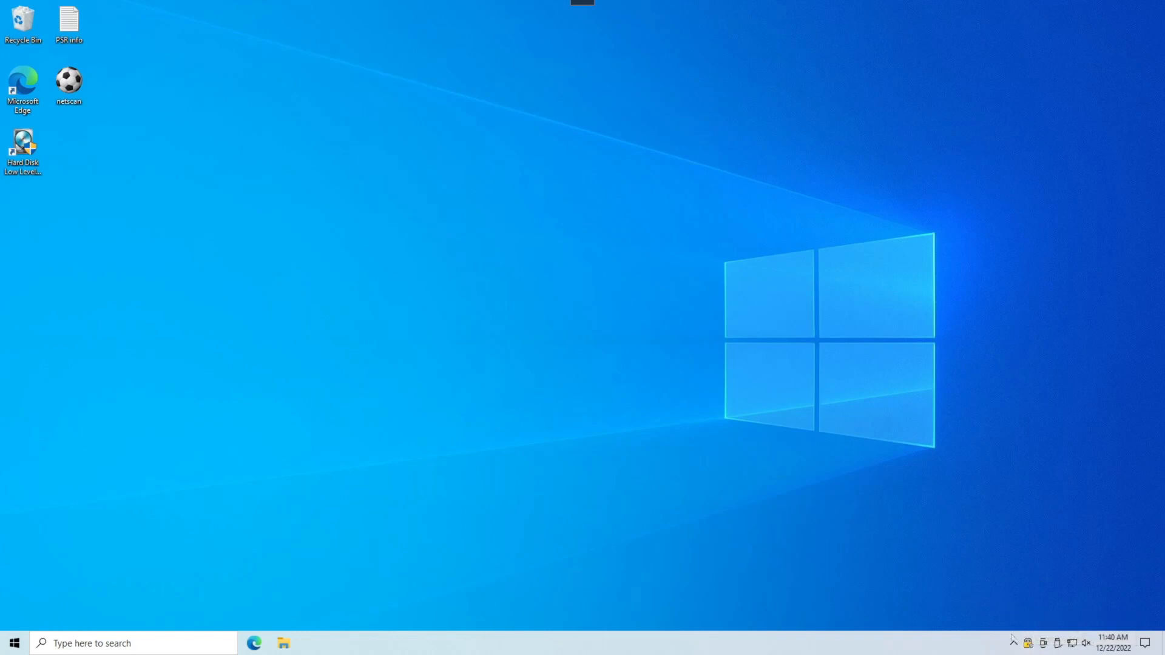
pyautogui.moveTo(980, 614)
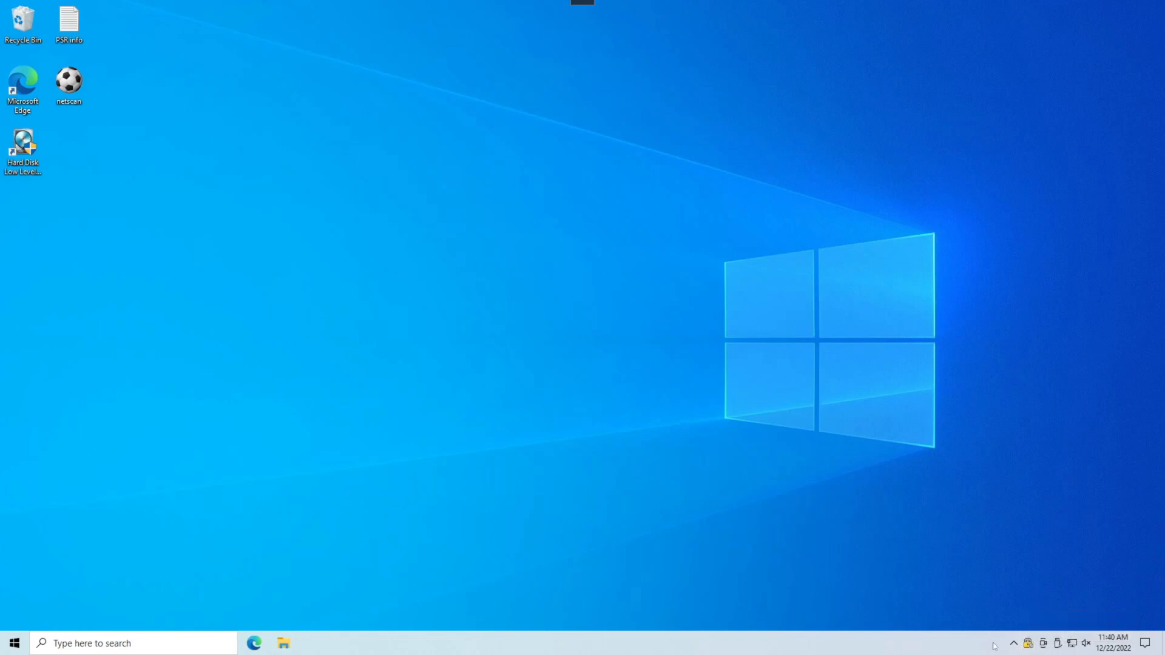
pyautogui.moveTo(1029, 643)
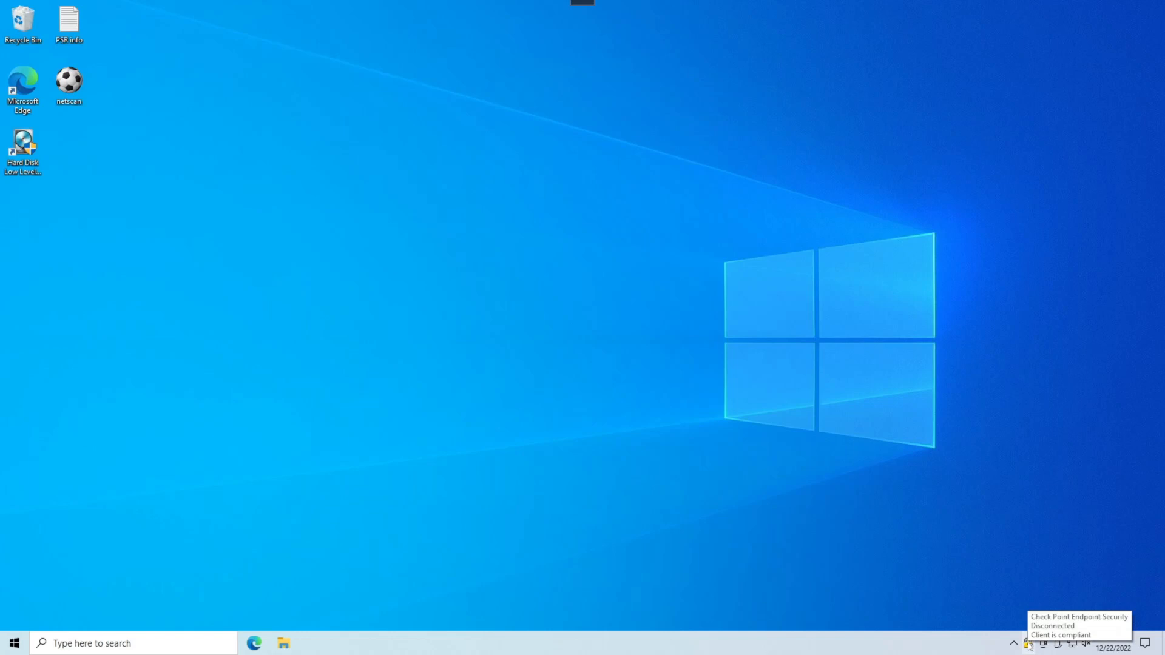
# Choose Connect from the Check Point tray icon's context menu.
pyautogui.rightClick(1029, 643)
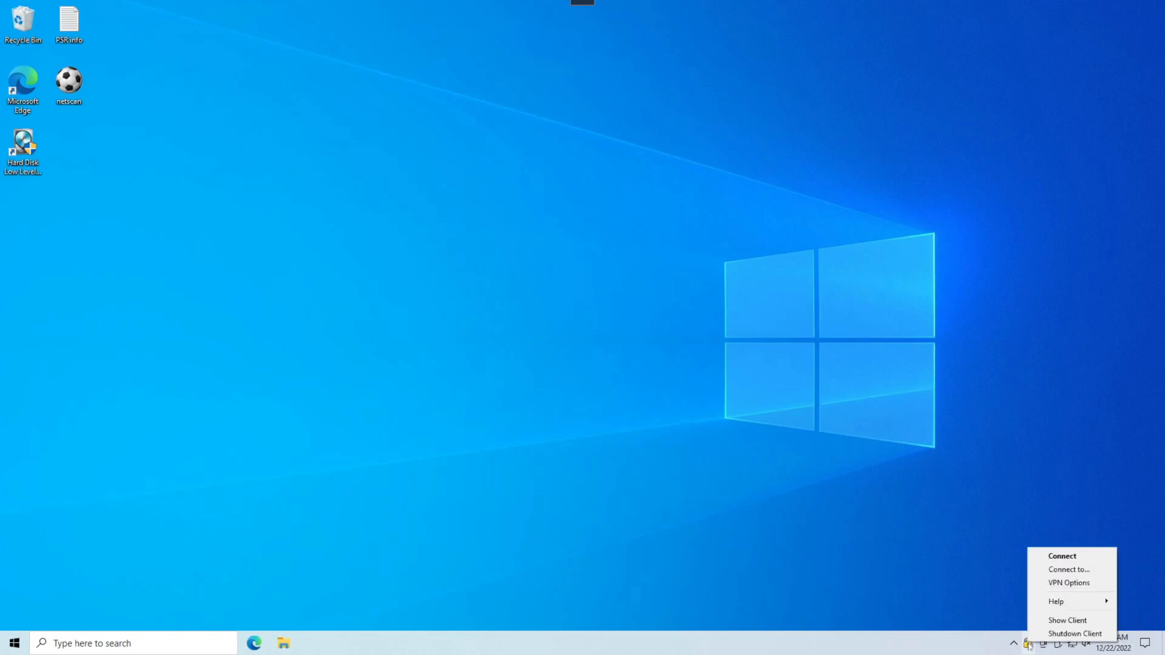
pyautogui.moveTo(1062, 555)
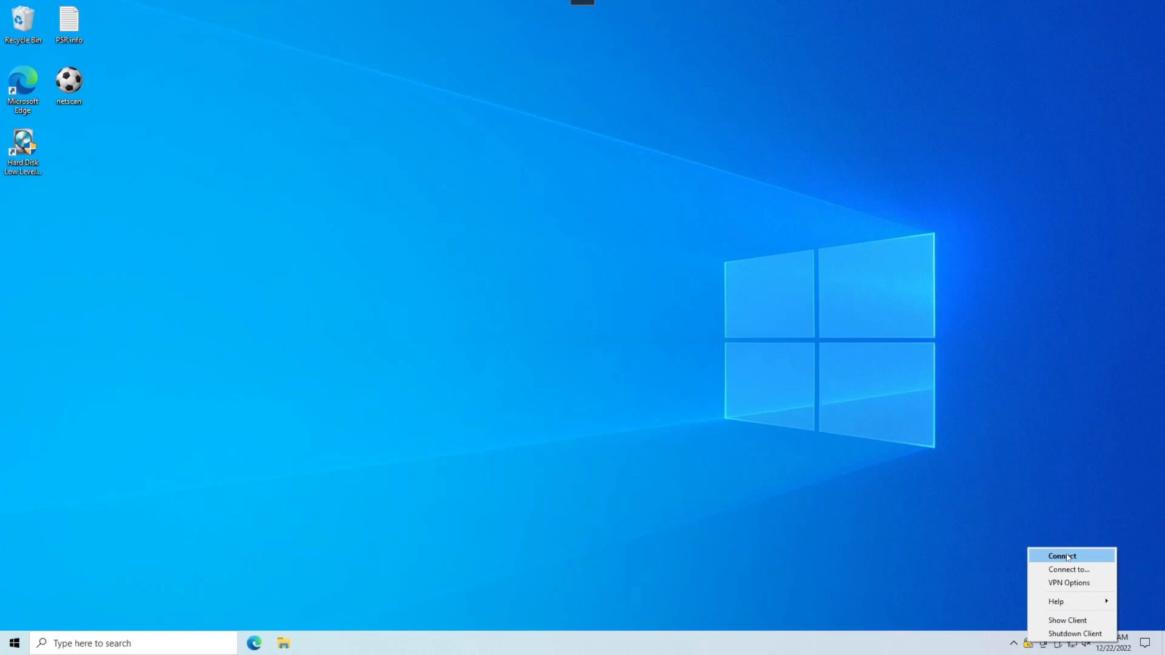
pyautogui.click(1061, 556)
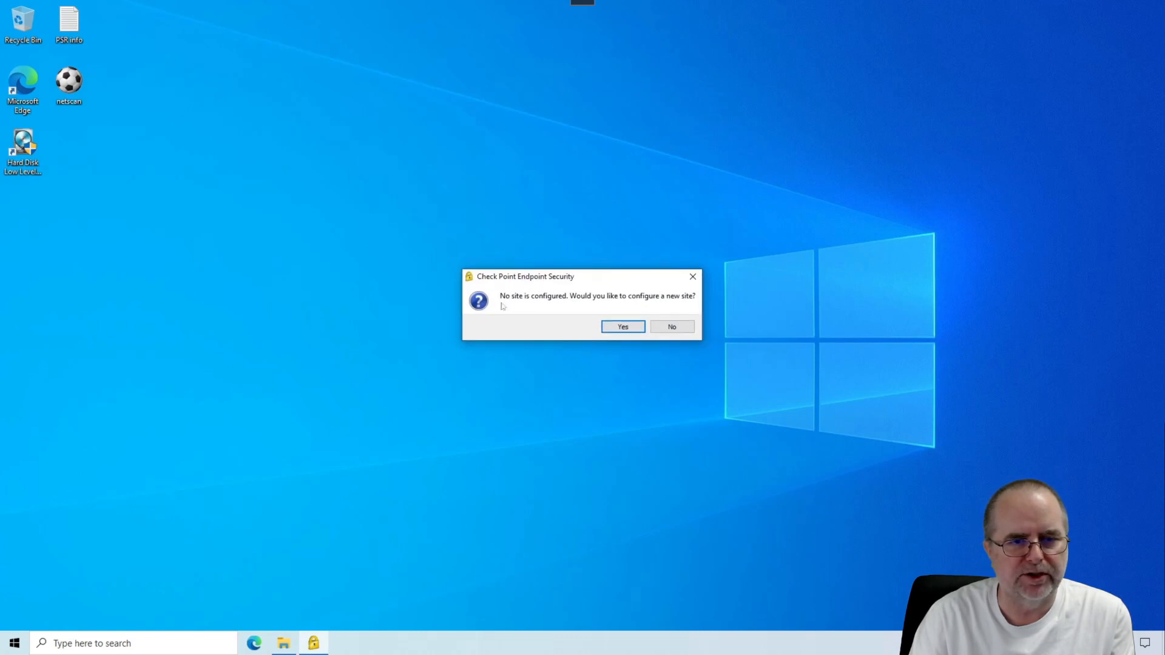
pyautogui.moveTo(685, 305)
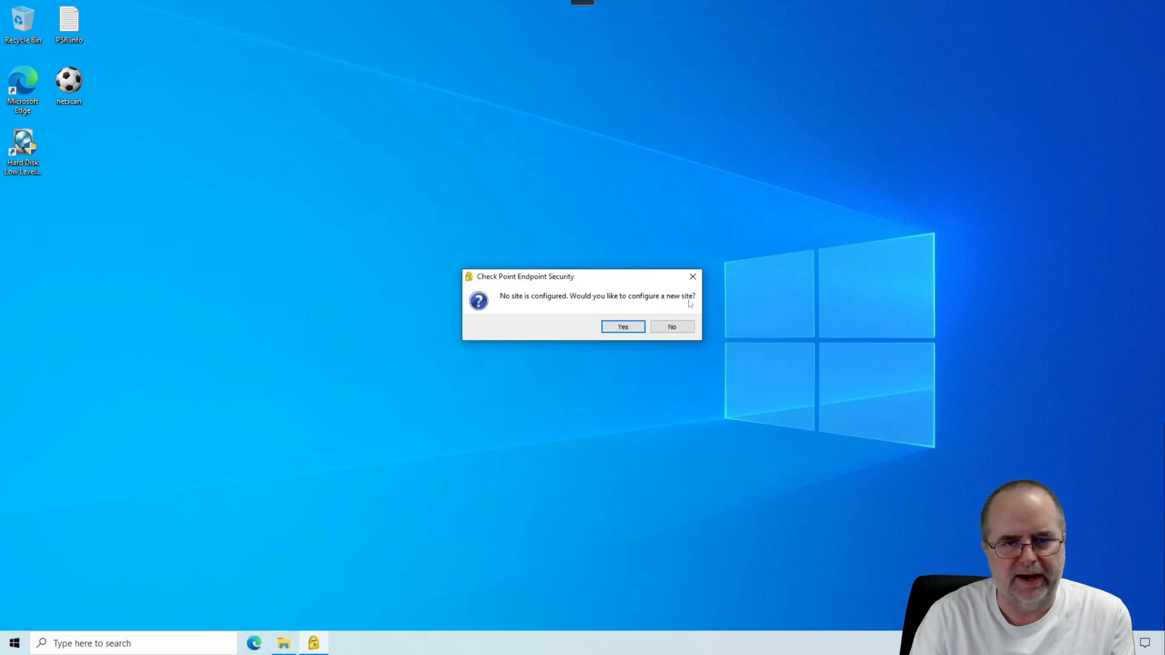
pyautogui.moveTo(532, 307)
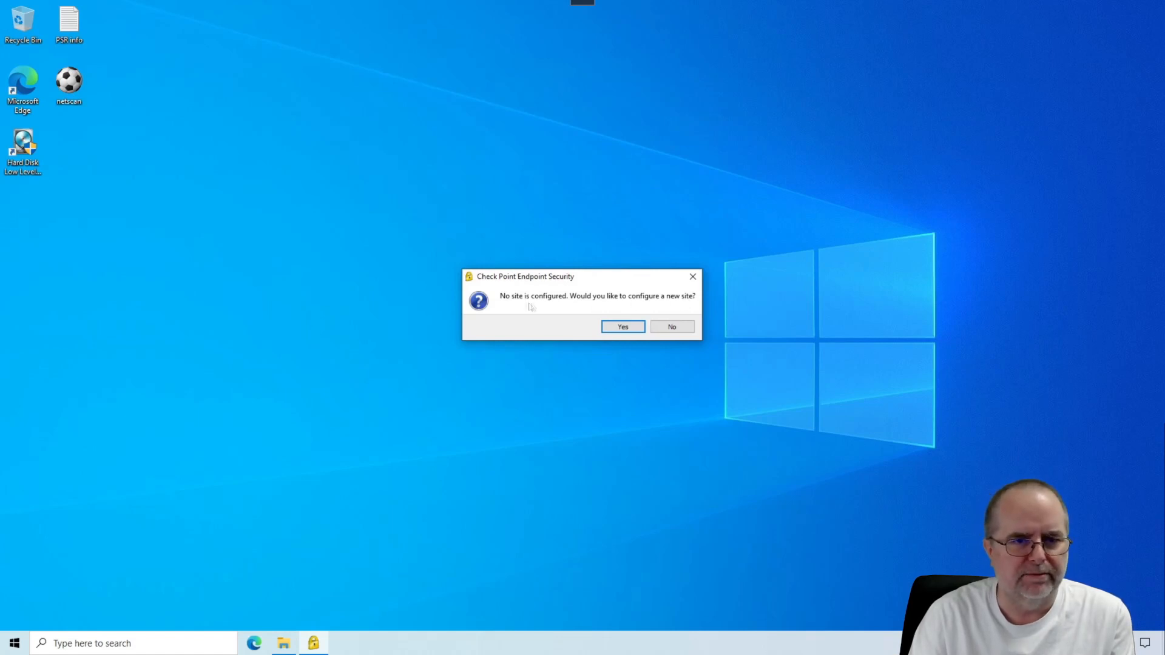
pyautogui.moveTo(559, 310)
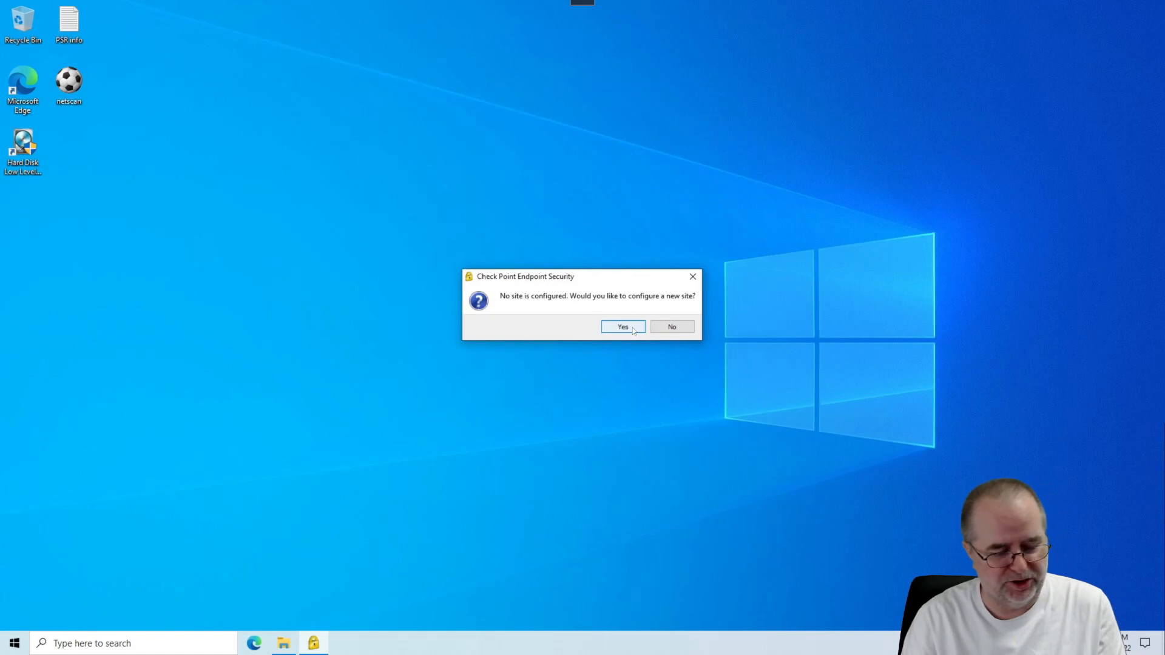
# Configure a new site in the Site Wizard with the server address and display name My Office.
pyautogui.click(622, 327)
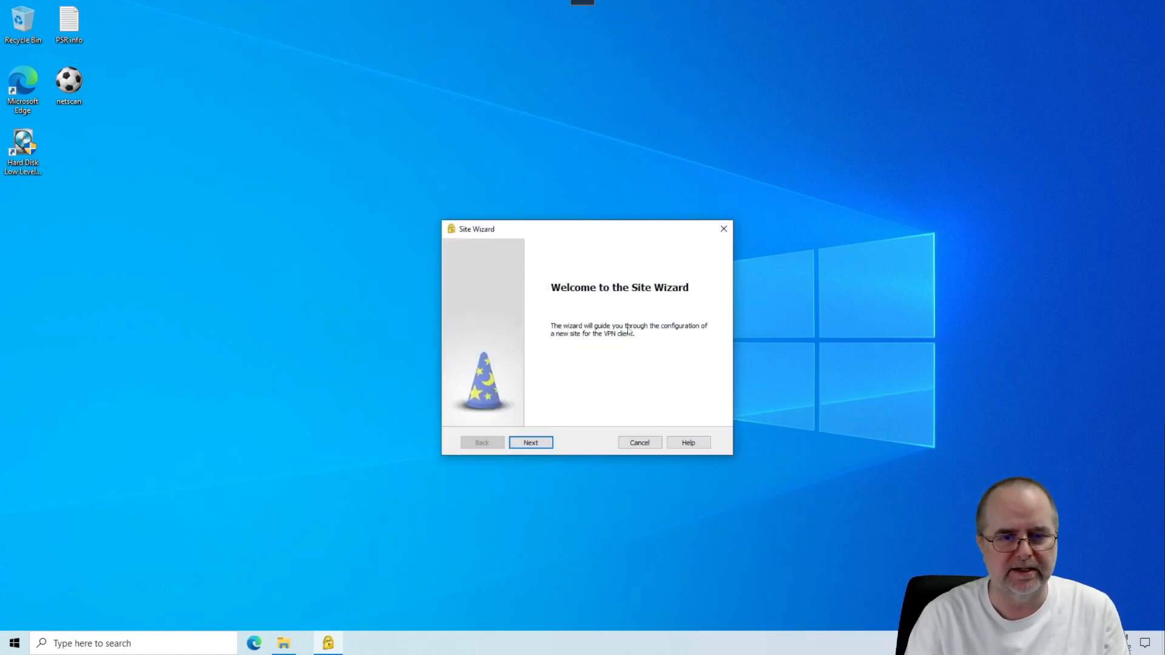
pyautogui.moveTo(645, 359)
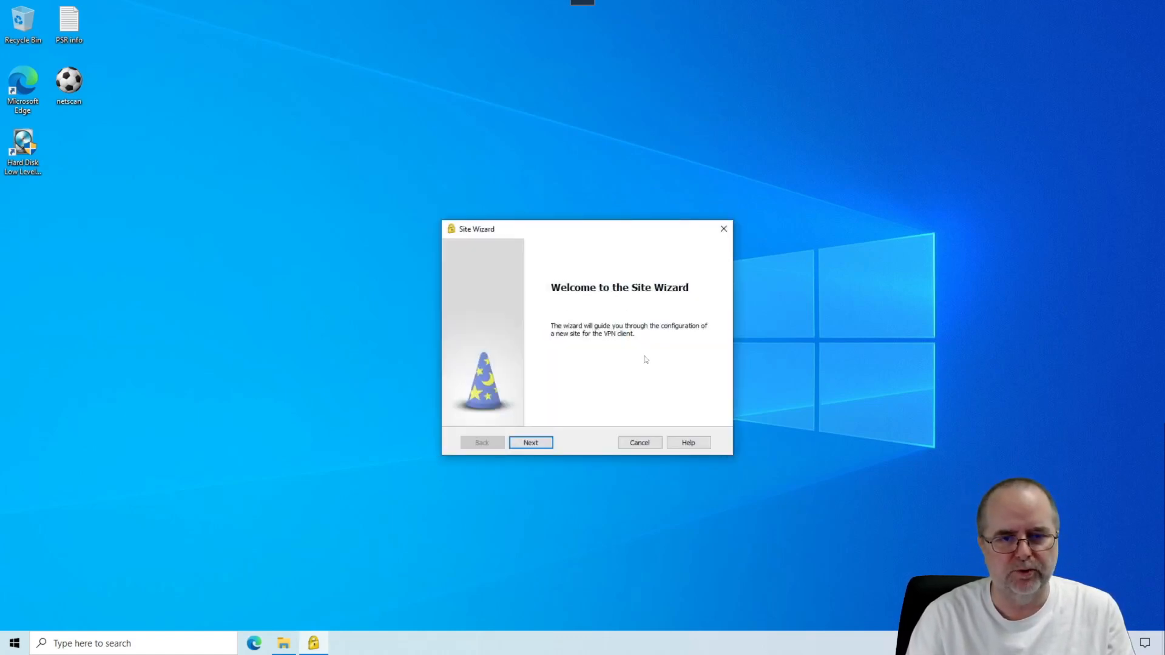
pyautogui.moveTo(557, 344)
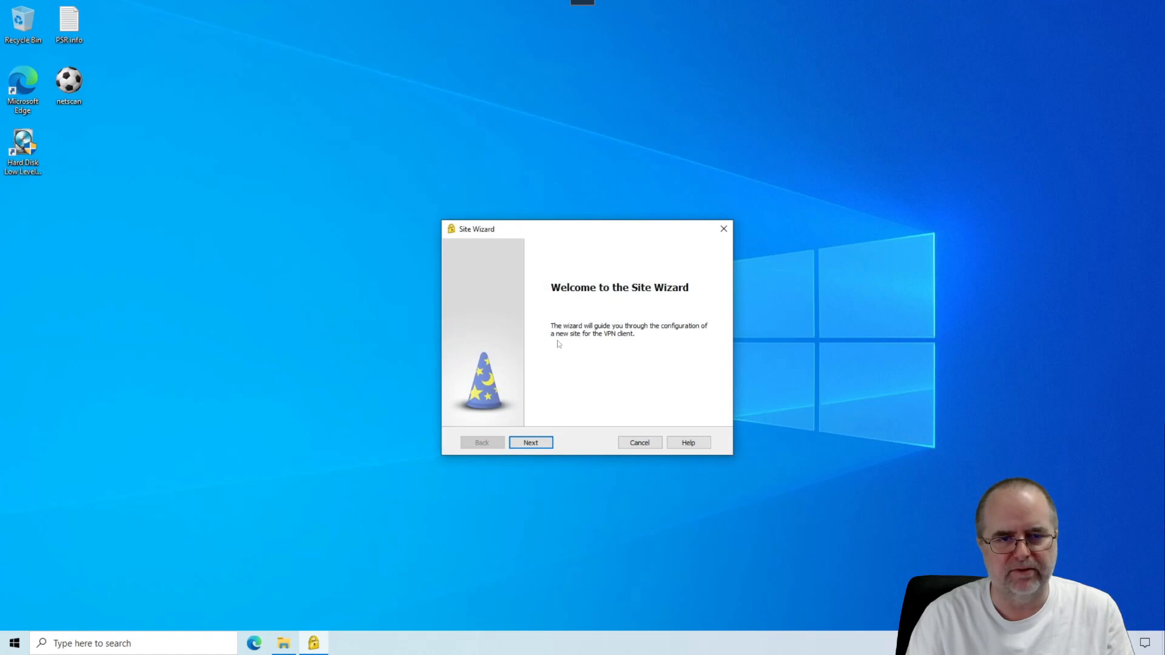
pyautogui.moveTo(530, 443)
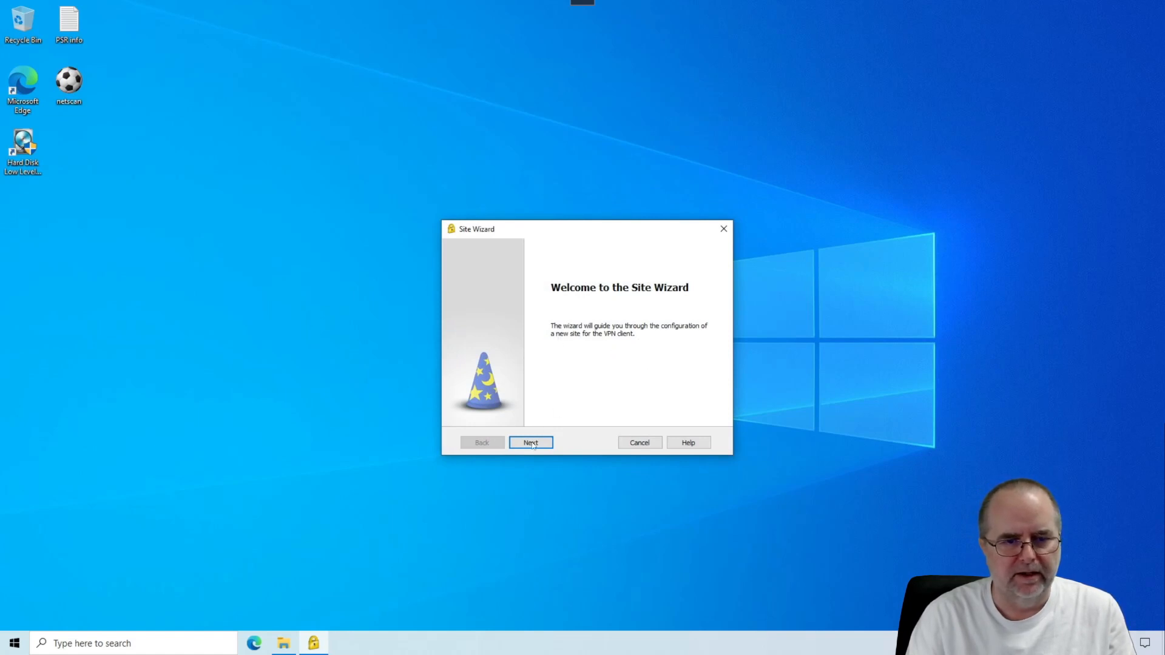
pyautogui.click(530, 442)
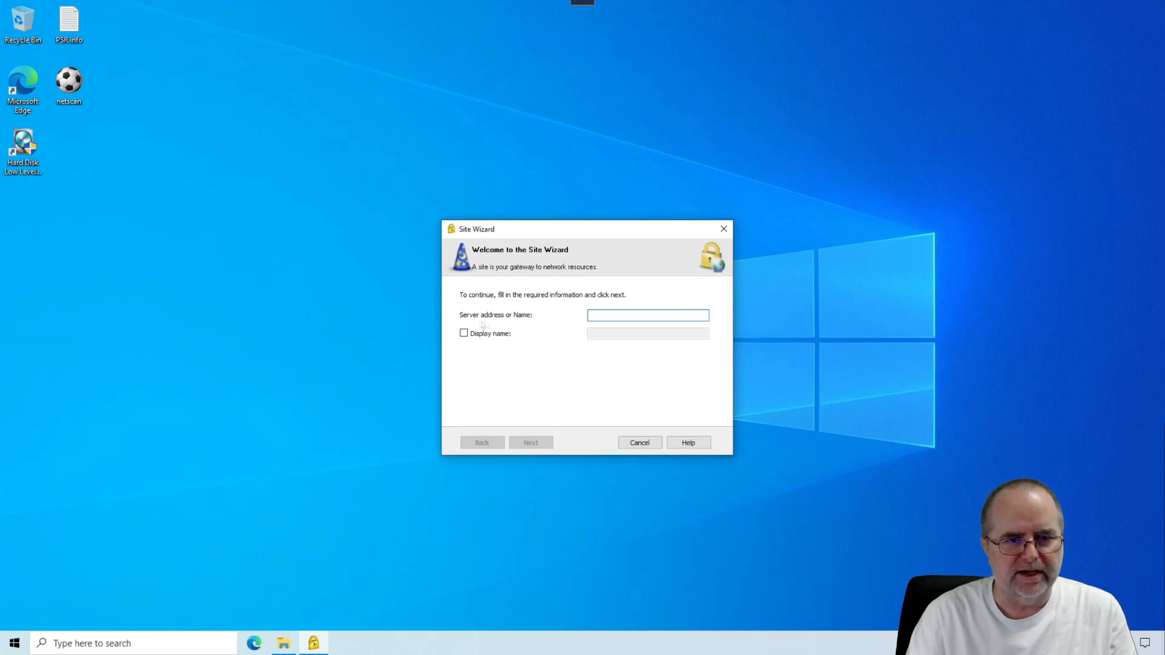
pyautogui.click(648, 315)
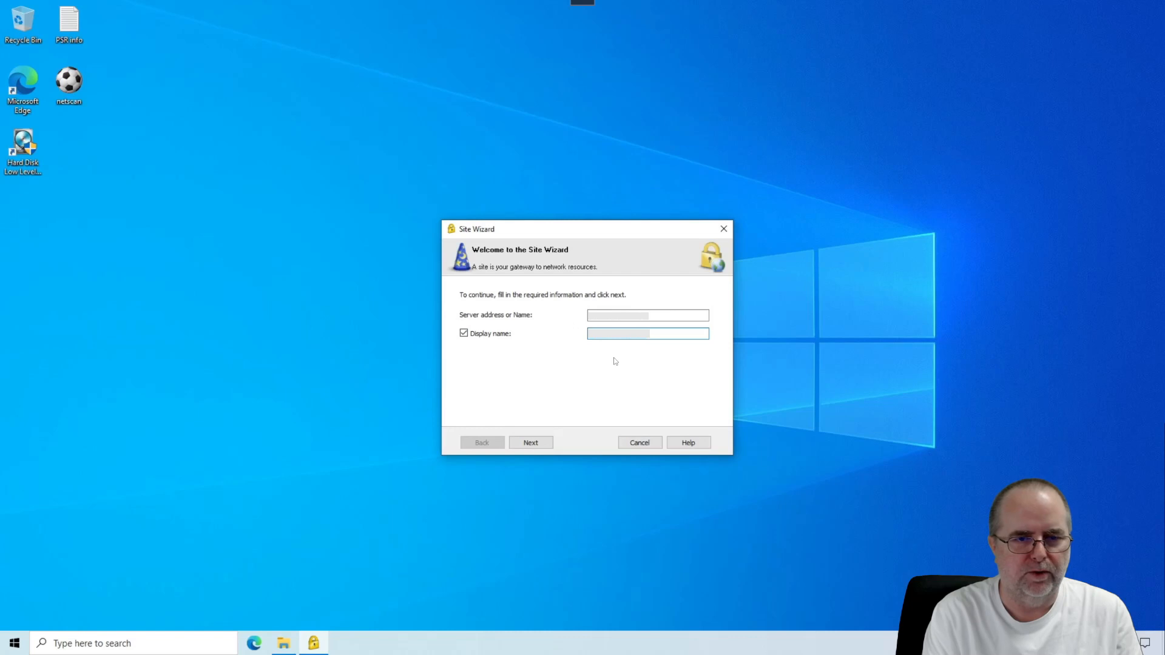
pyautogui.write('My Offi')
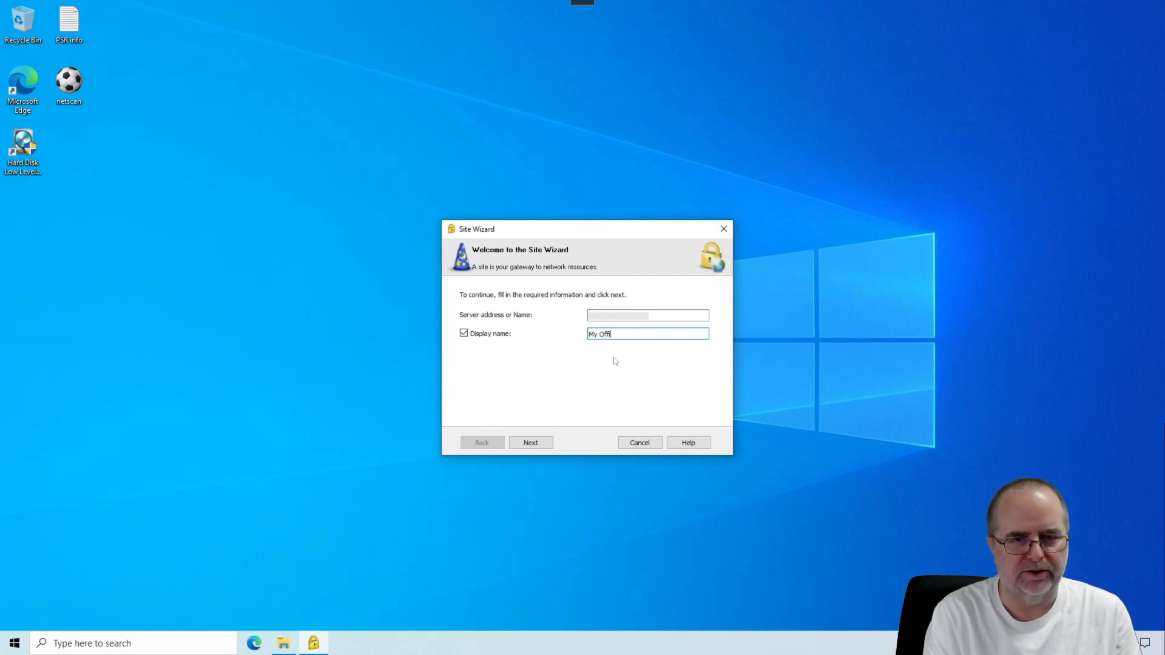
pyautogui.write('ce')
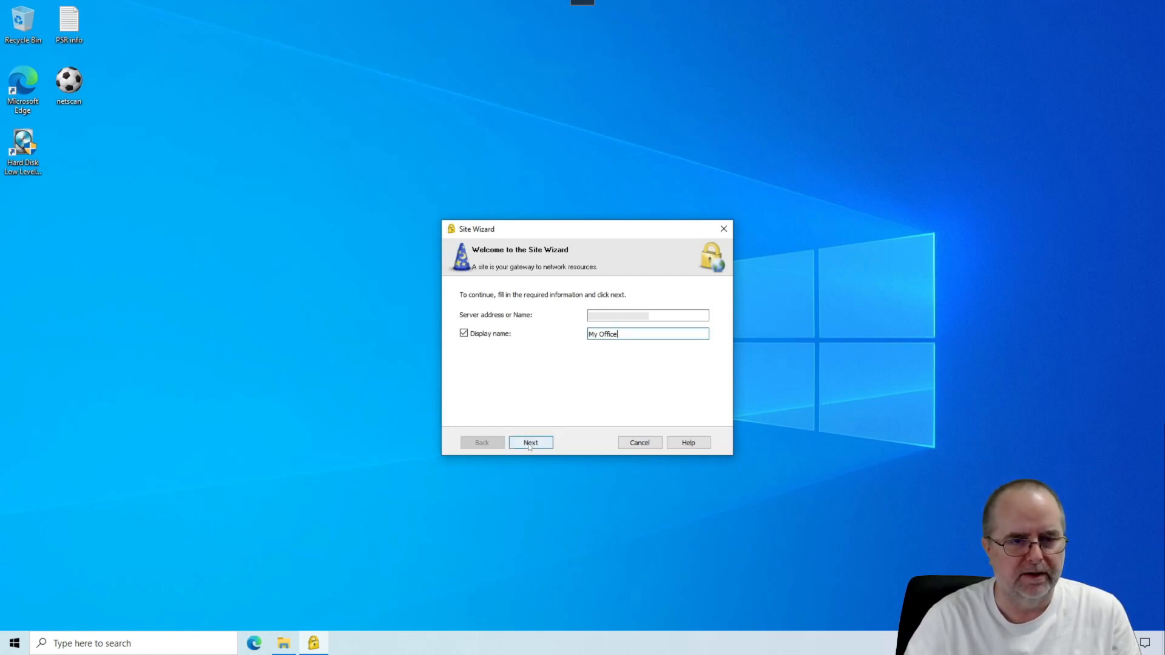
# Submit the site details, reaching the untrusted security certificate warning.
pyautogui.click(530, 442)
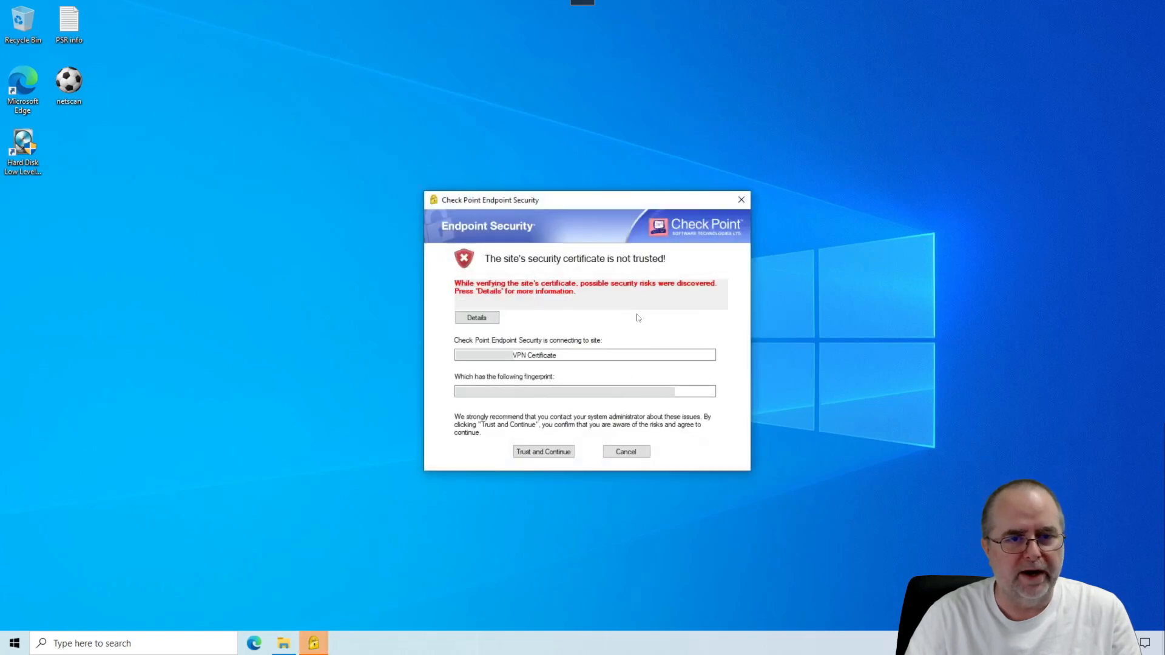
pyautogui.moveTo(609, 323)
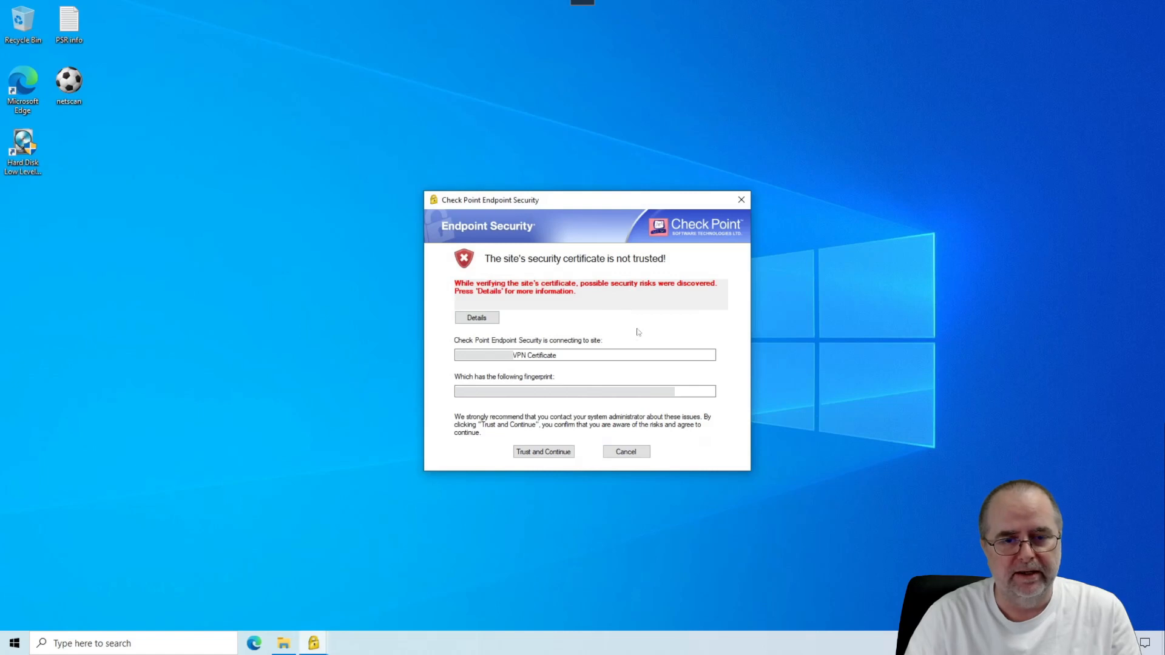
pyautogui.moveTo(632, 324)
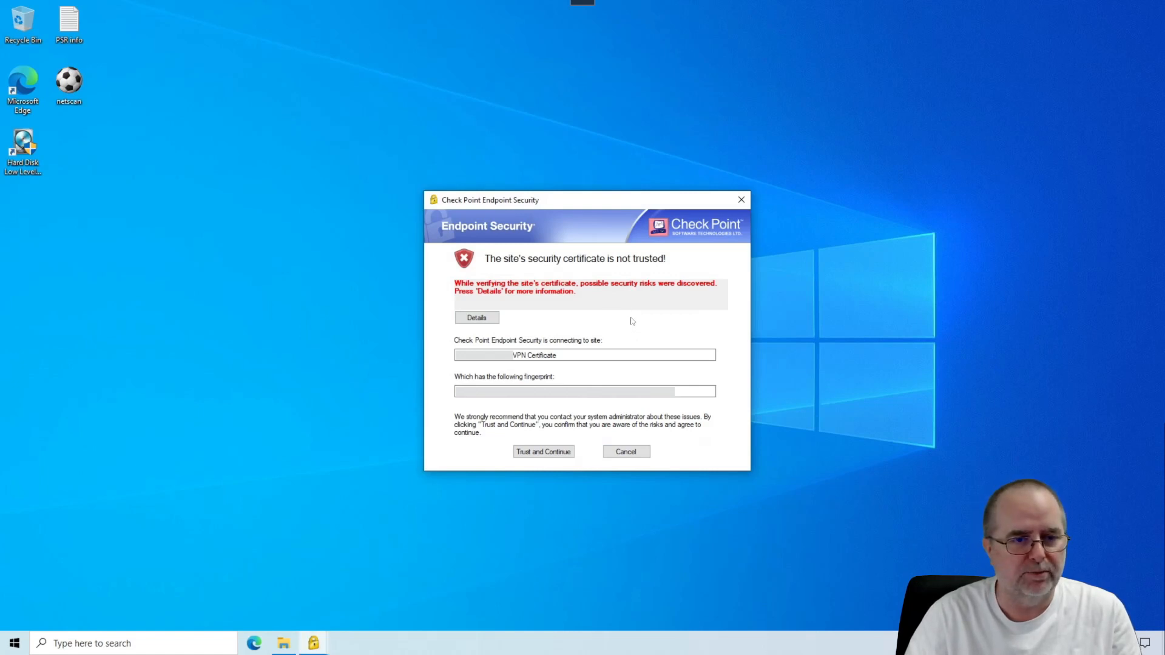
pyautogui.moveTo(572, 206)
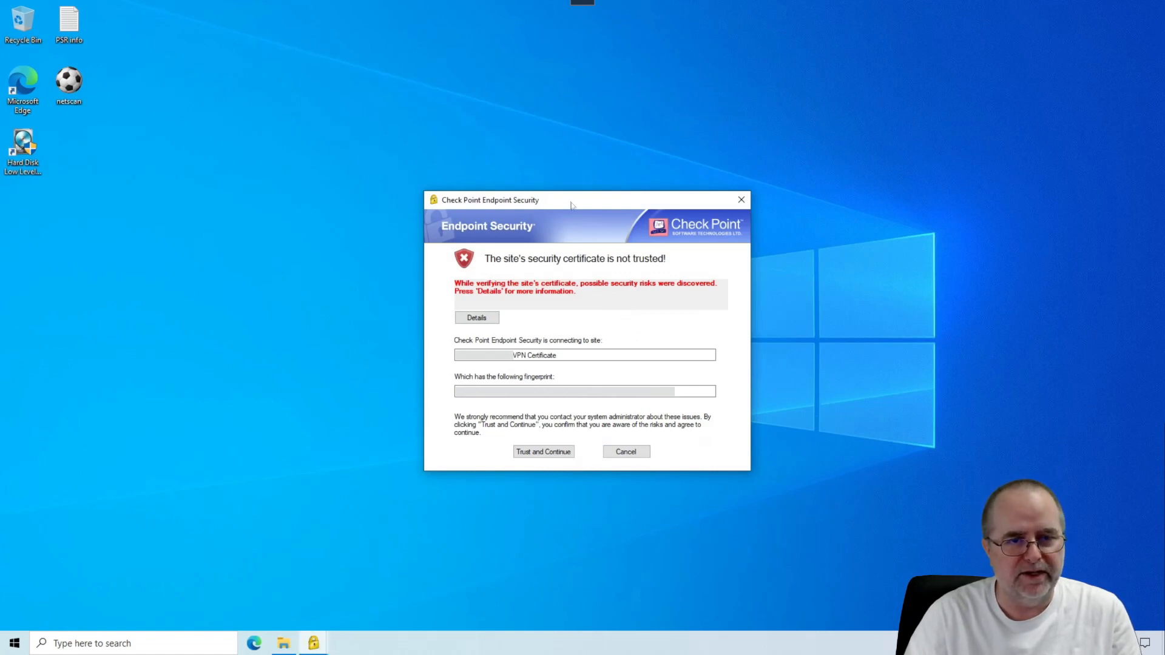
pyautogui.moveTo(652, 318)
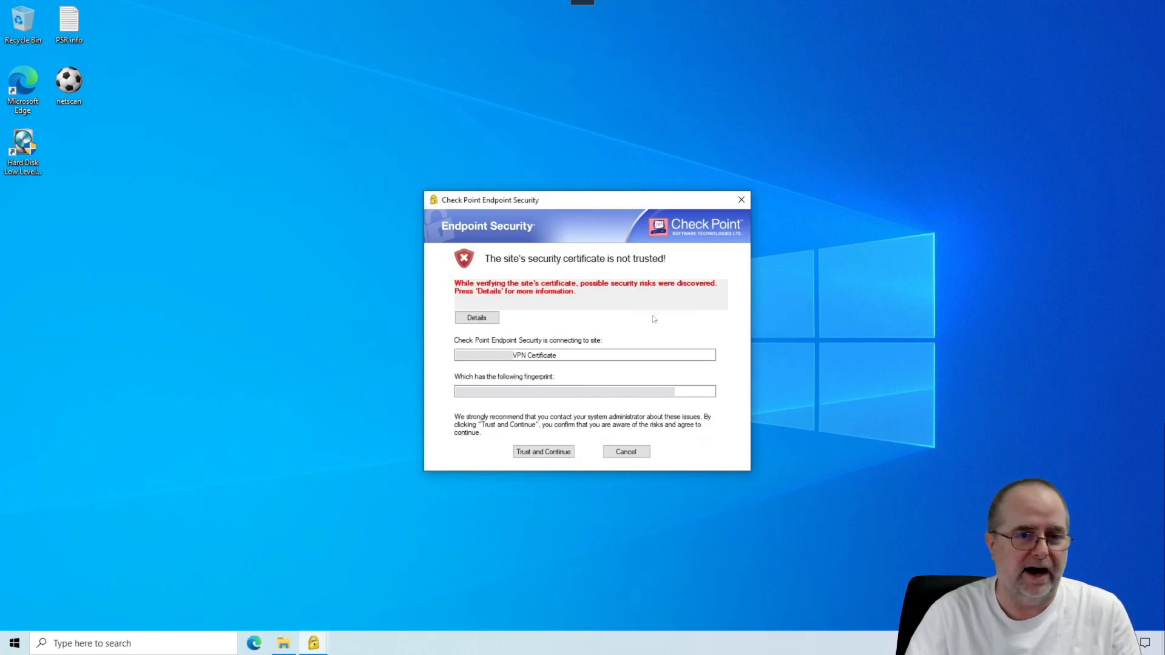
pyautogui.moveTo(500, 265)
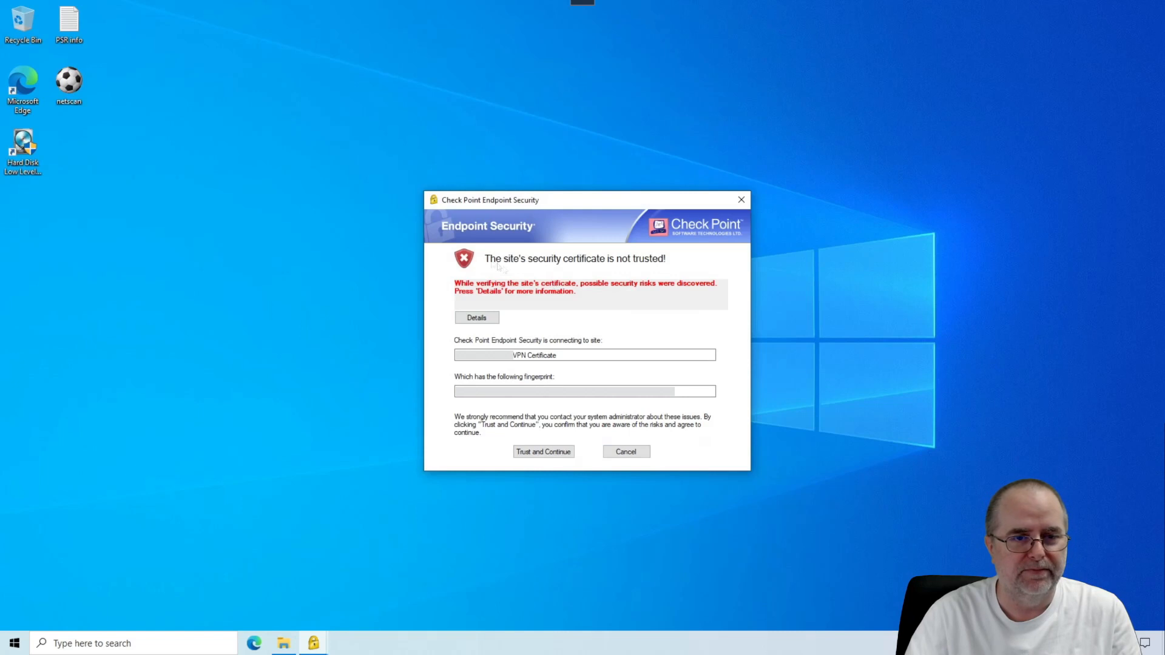
pyautogui.moveTo(671, 266)
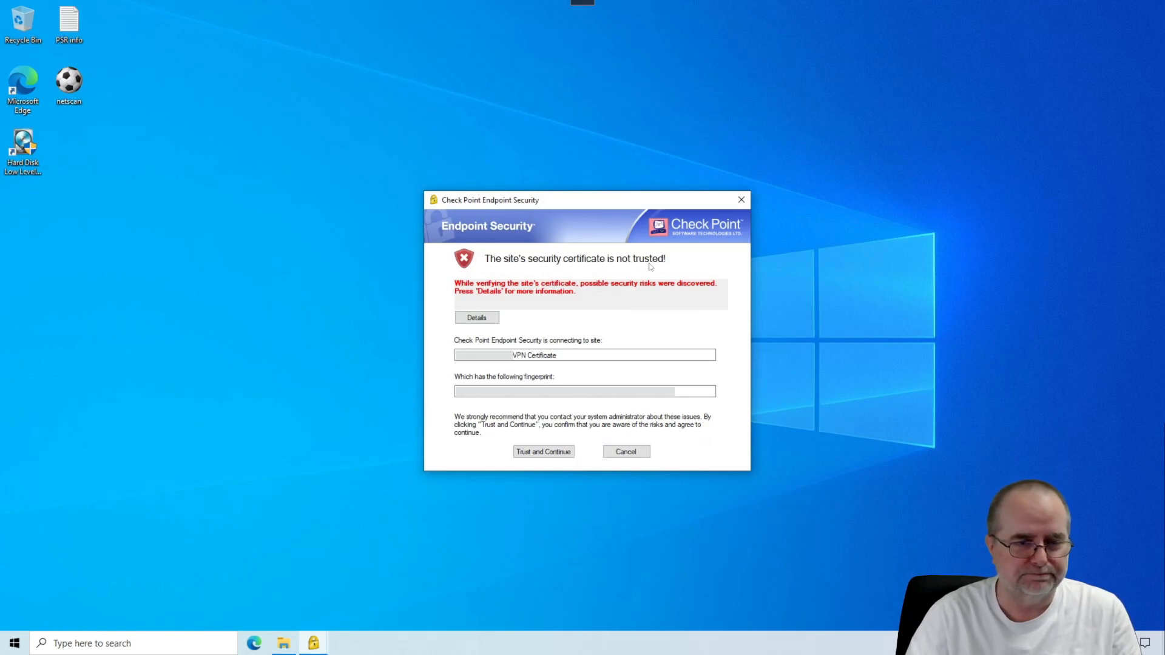
pyautogui.moveTo(572, 436)
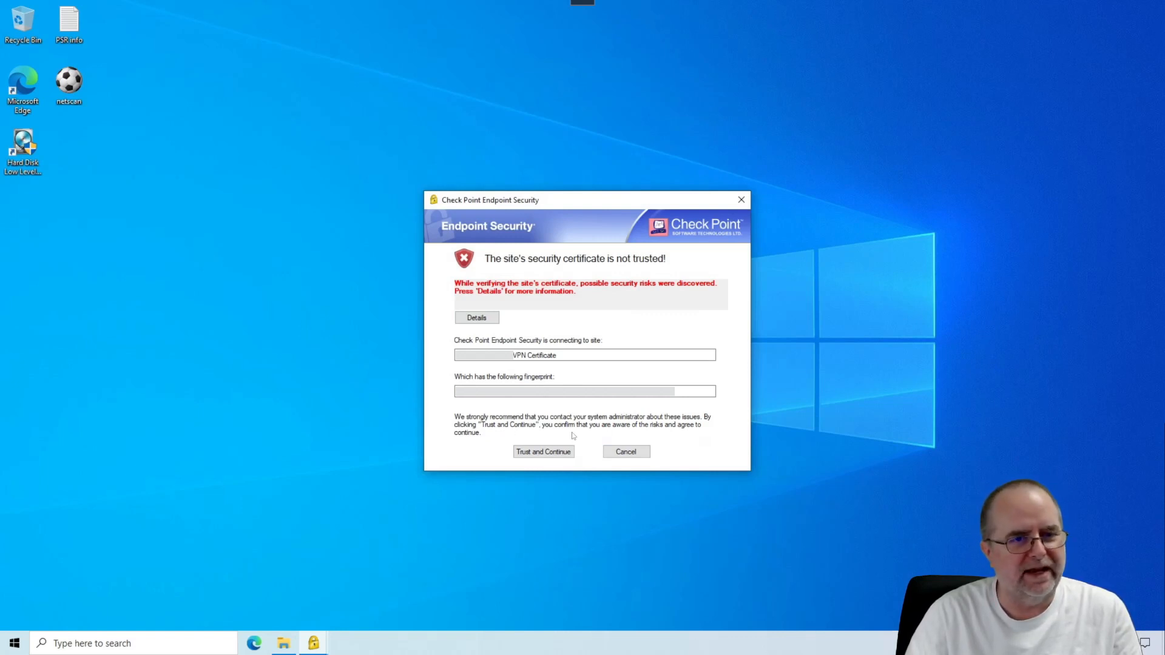
pyautogui.moveTo(571, 355)
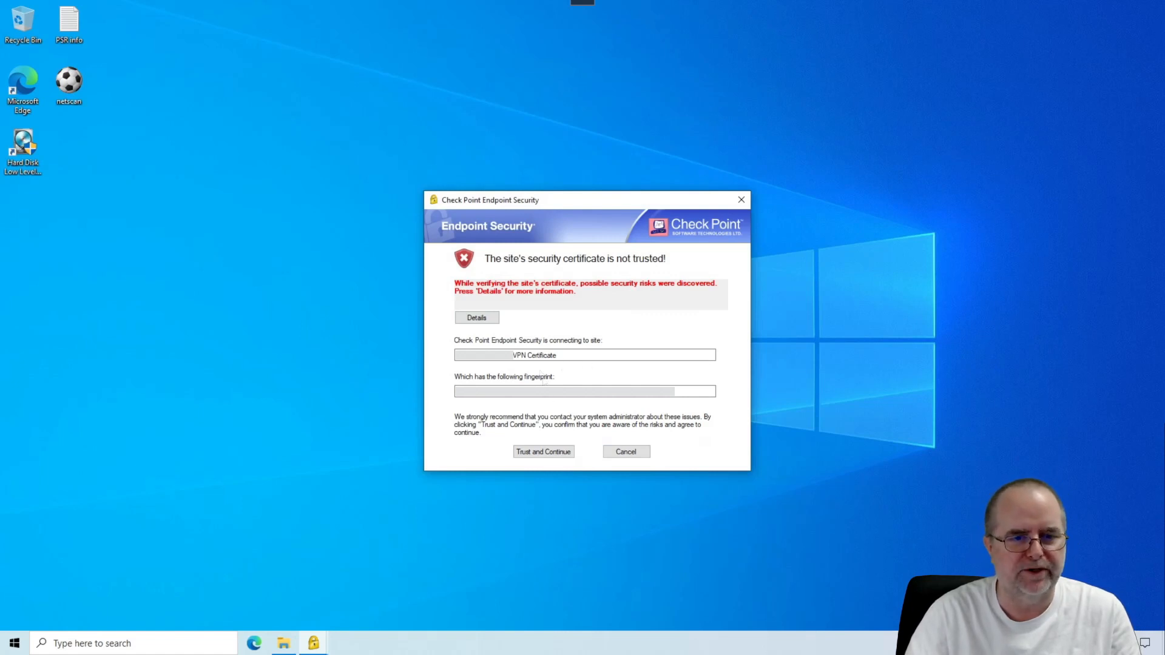
pyautogui.moveTo(588, 364)
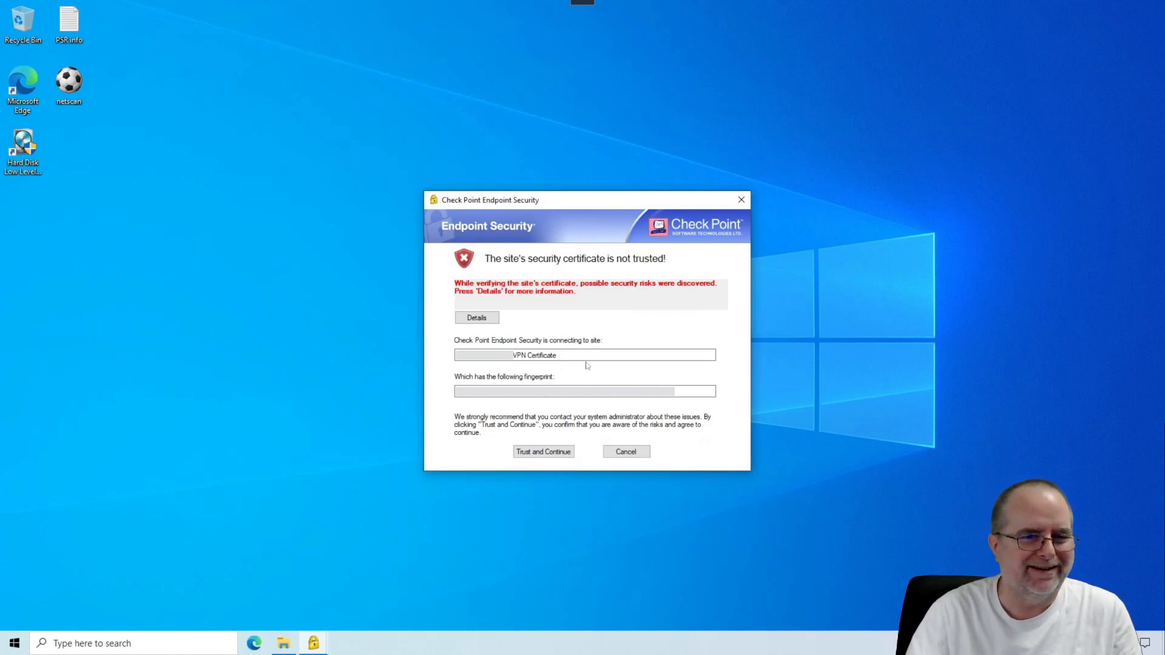
pyautogui.moveTo(520, 405)
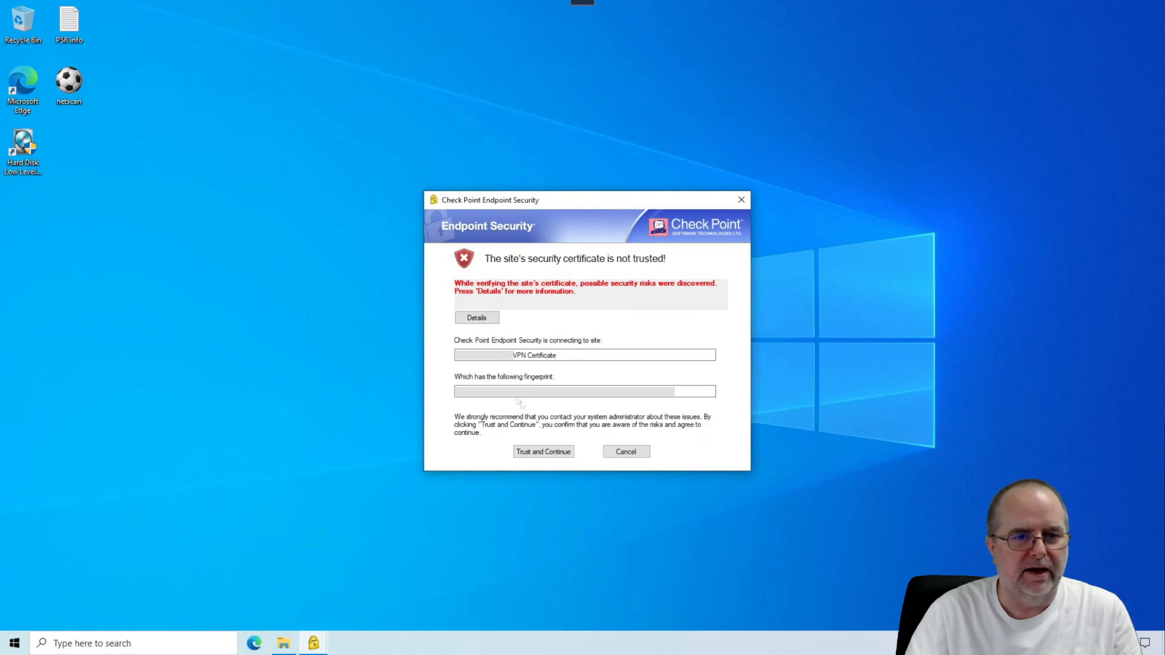
pyautogui.moveTo(570, 358)
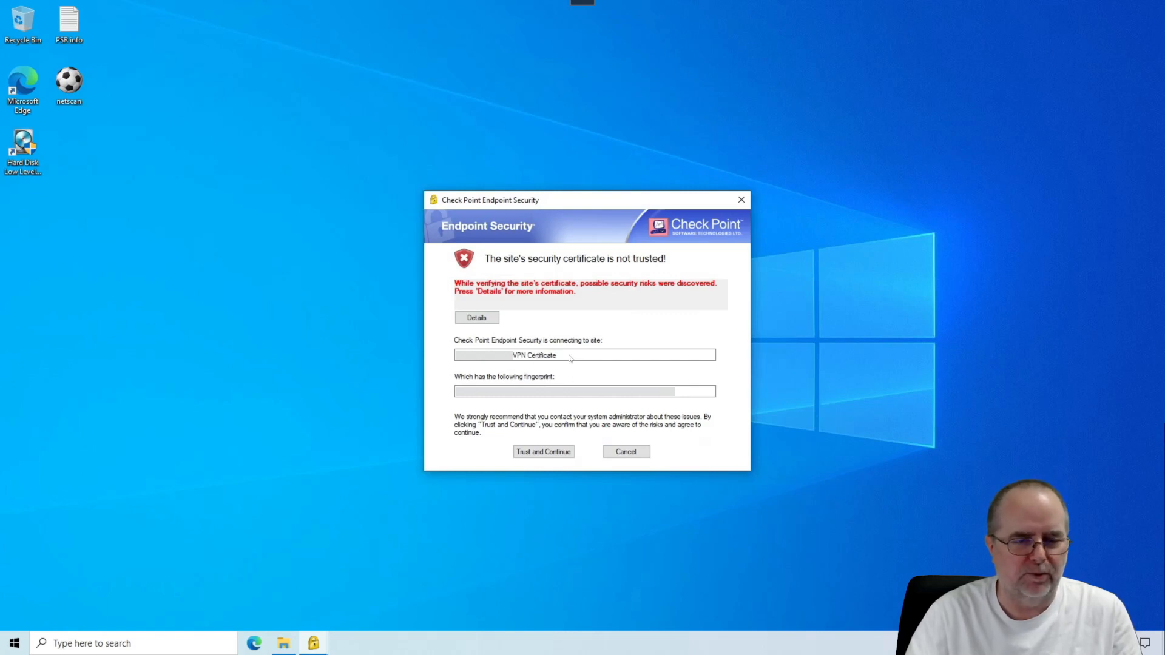
pyautogui.moveTo(570, 358)
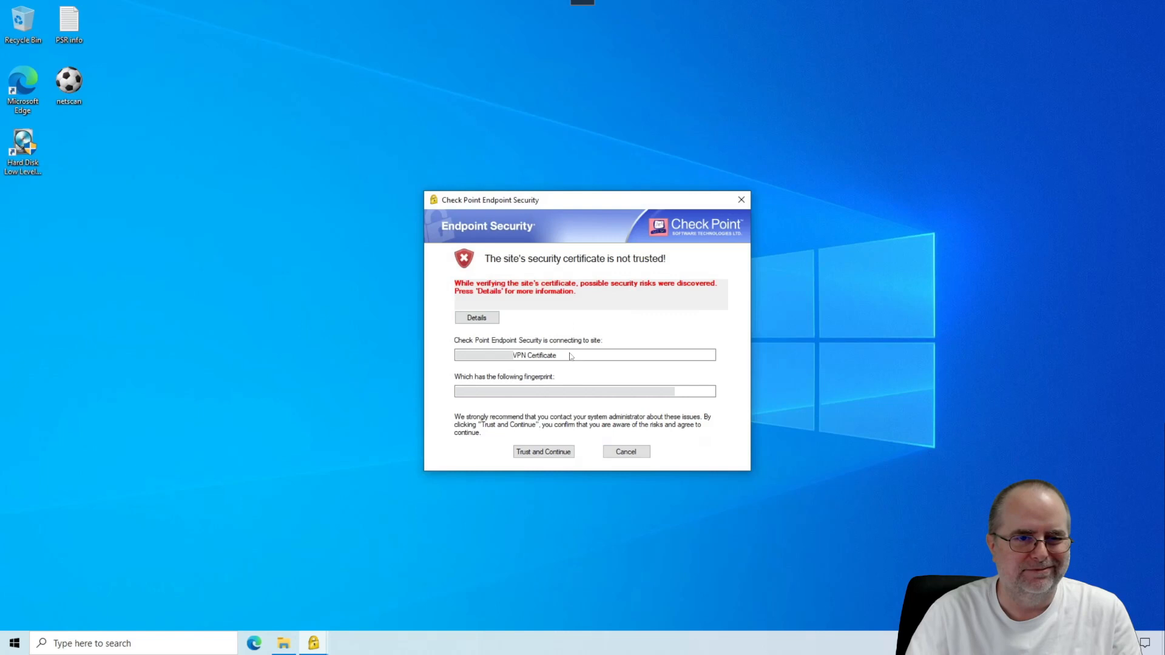
pyautogui.moveTo(553, 403)
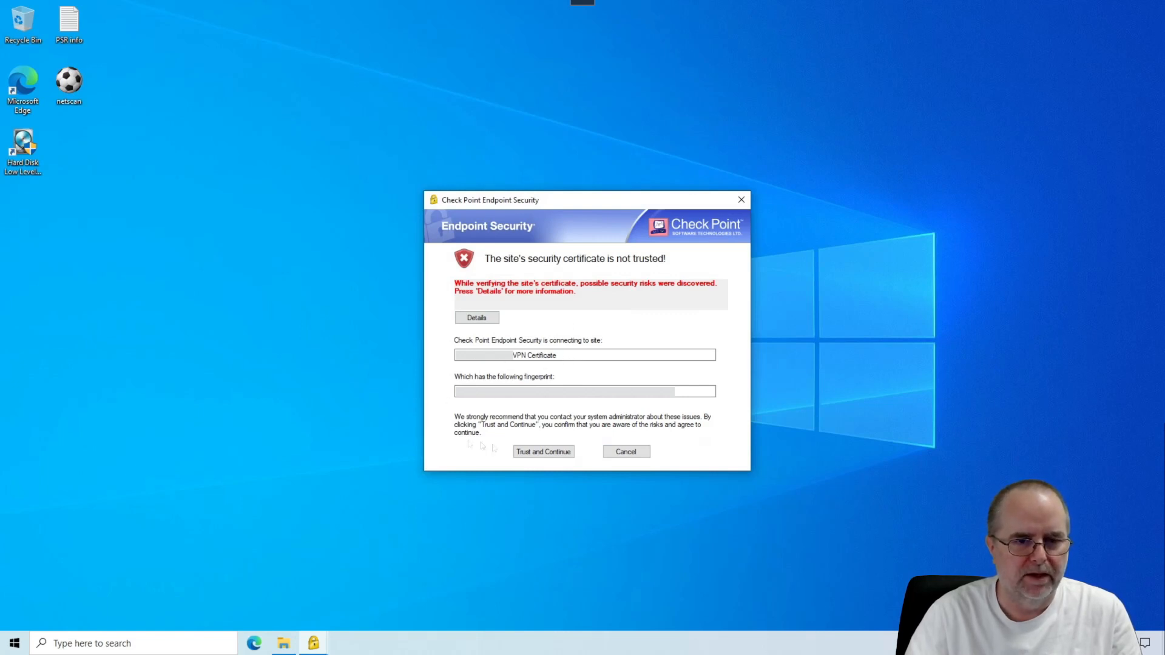
pyautogui.moveTo(543, 451)
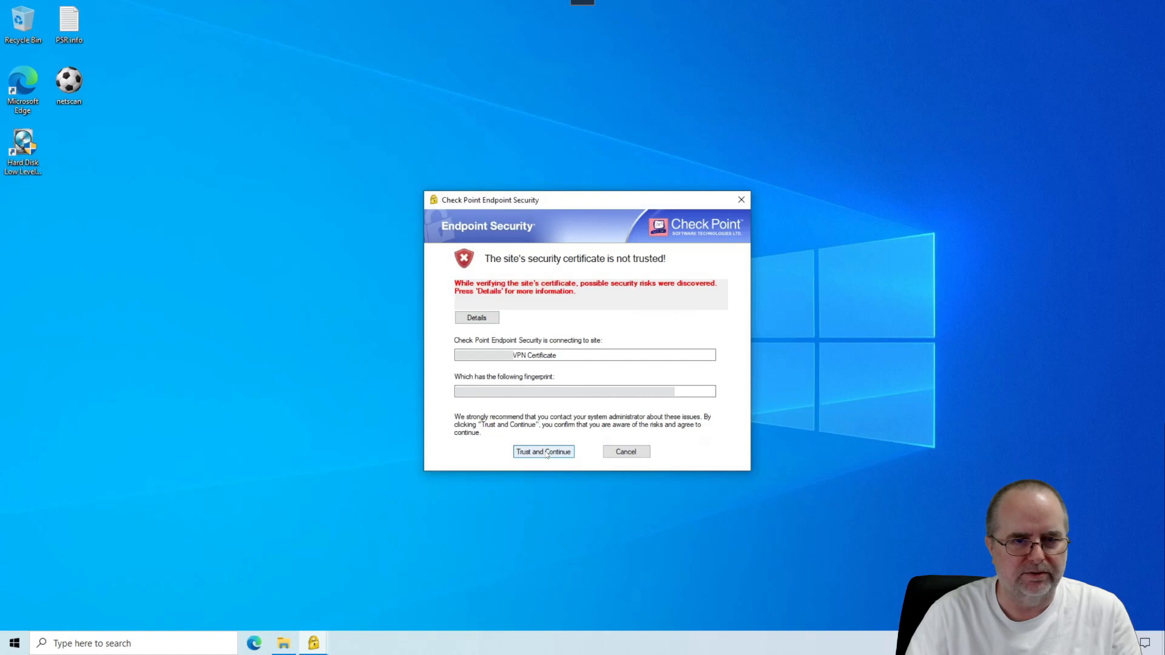
# Trust the site certificate and keep Username and Password authentication to create the site.
pyautogui.click(543, 451)
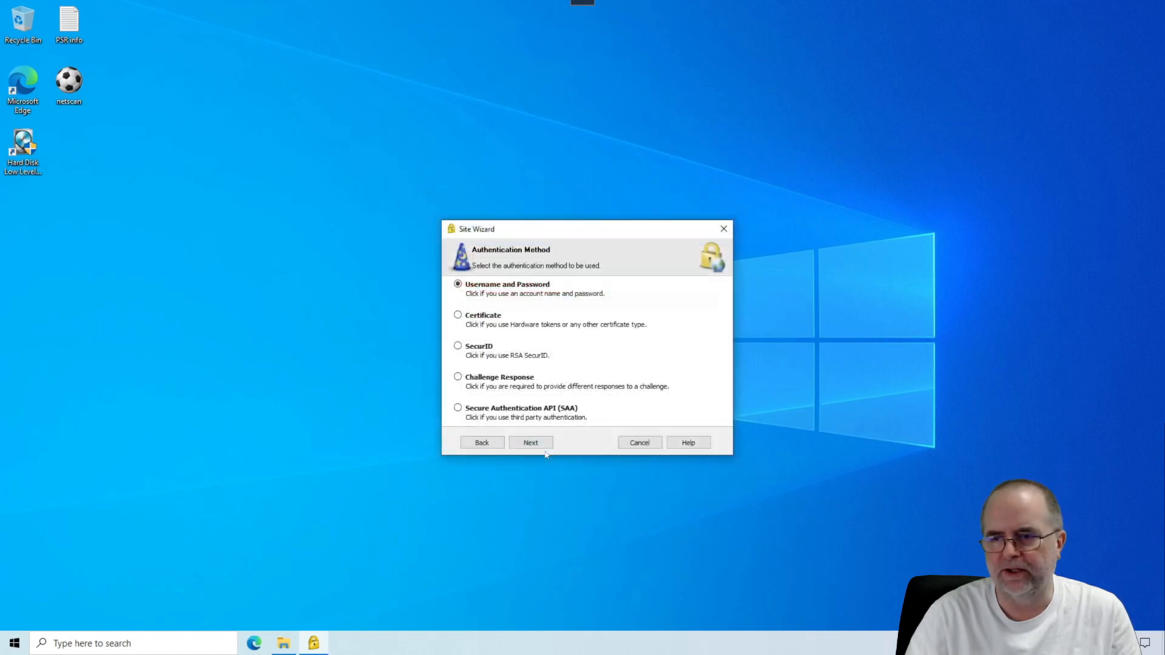
pyautogui.moveTo(641, 310)
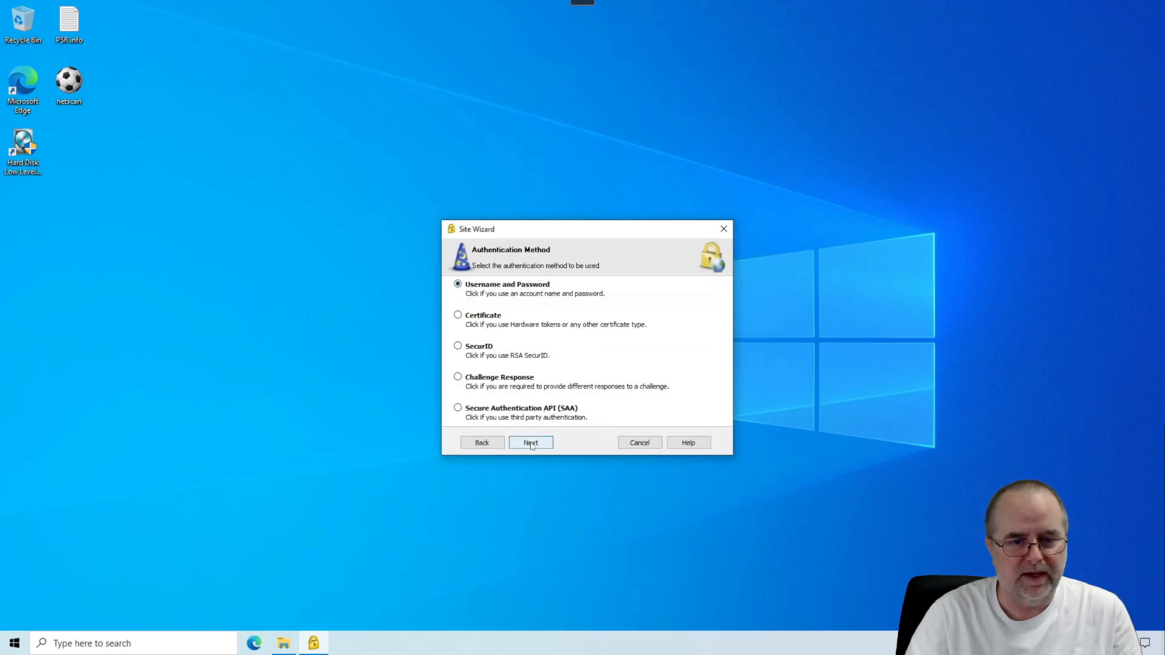
pyautogui.click(529, 443)
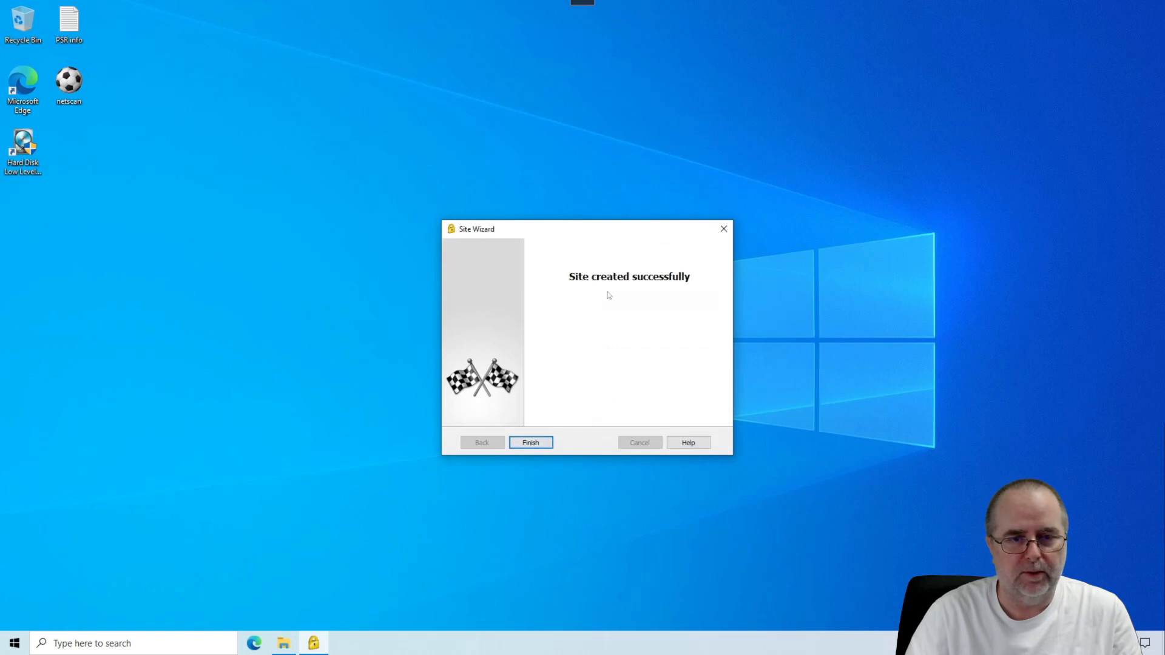
pyautogui.moveTo(582, 398)
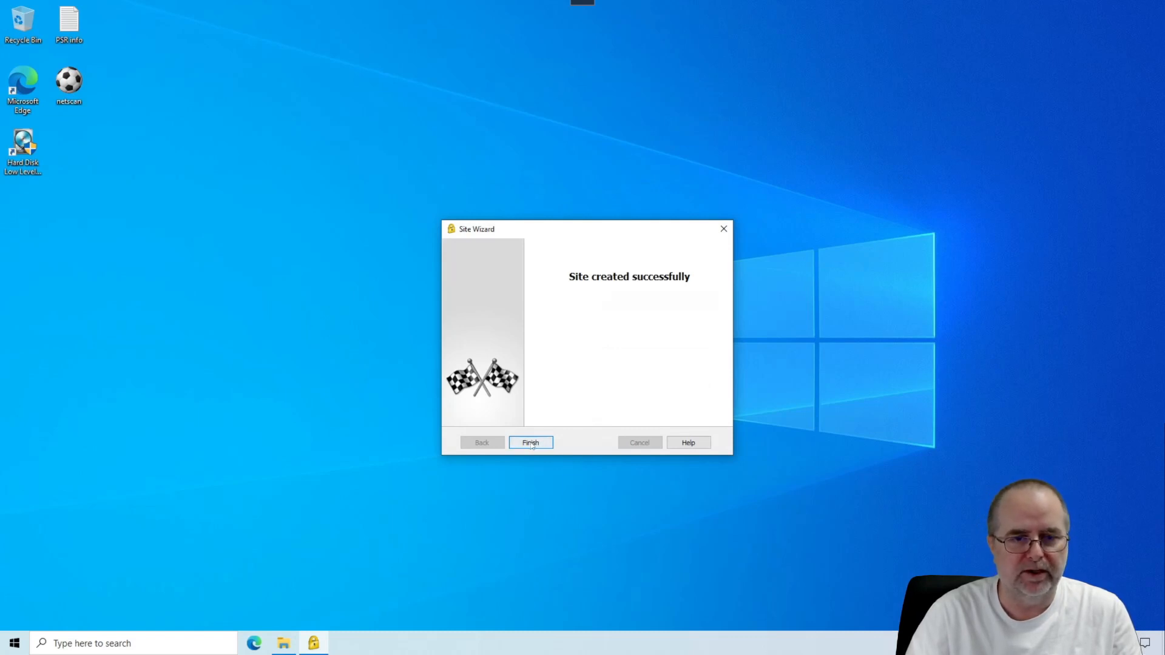
# Finish the wizard, agree to connect to My Office and enter the username and password.
pyautogui.click(530, 443)
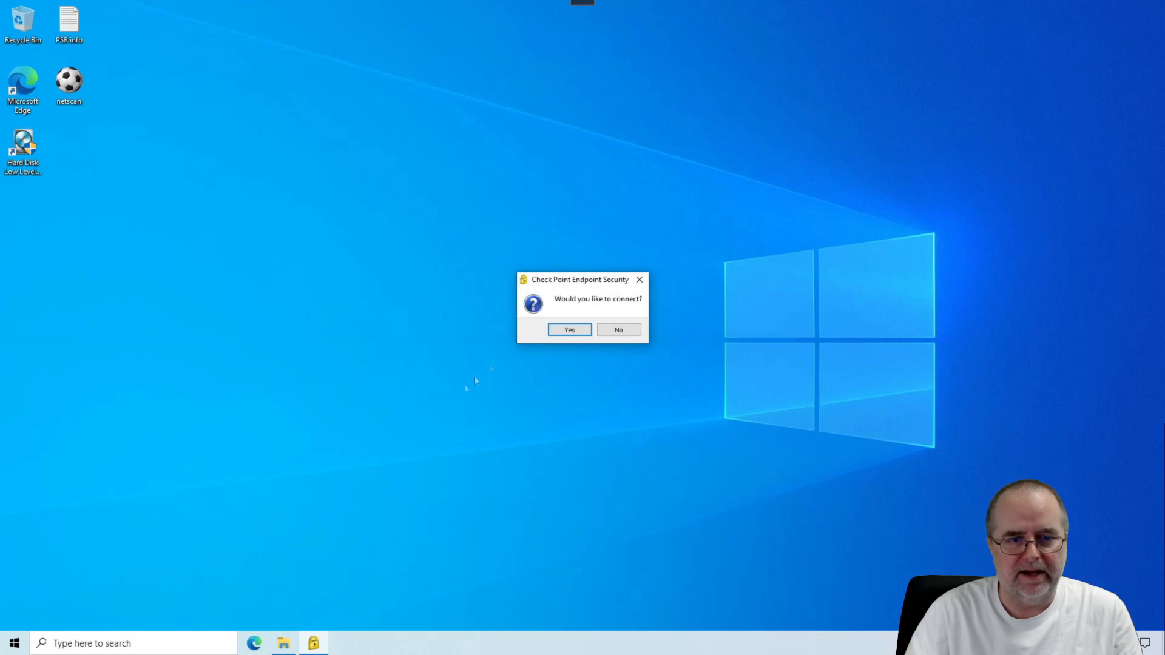
pyautogui.moveTo(560, 393)
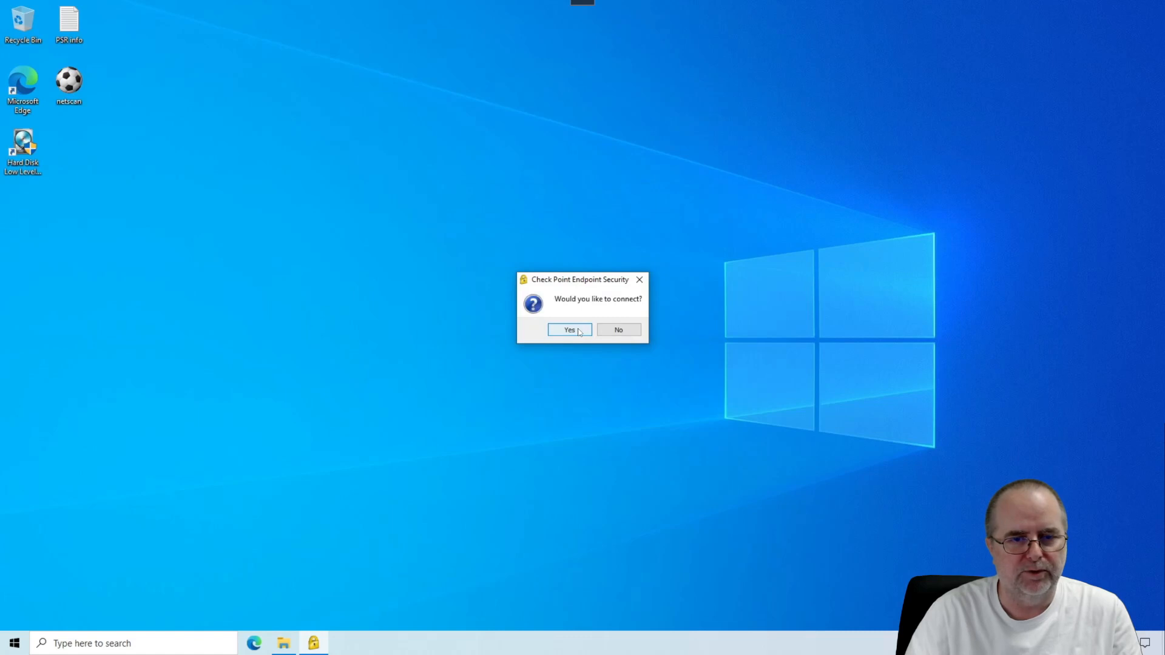
pyautogui.click(570, 329)
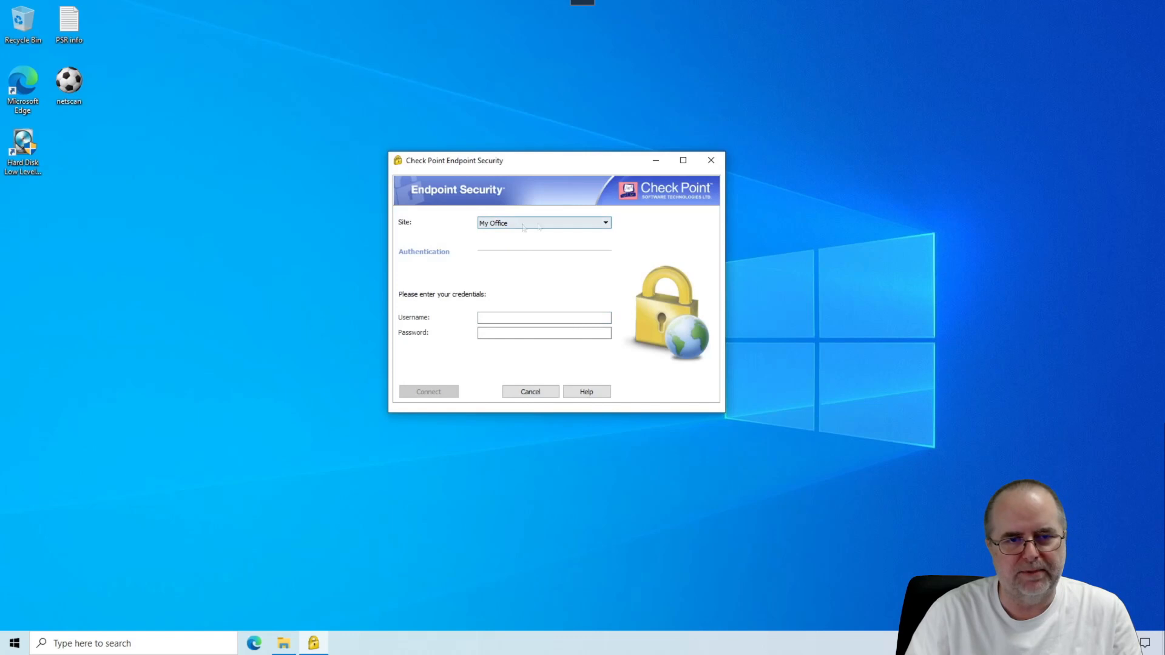
pyautogui.moveTo(547, 281)
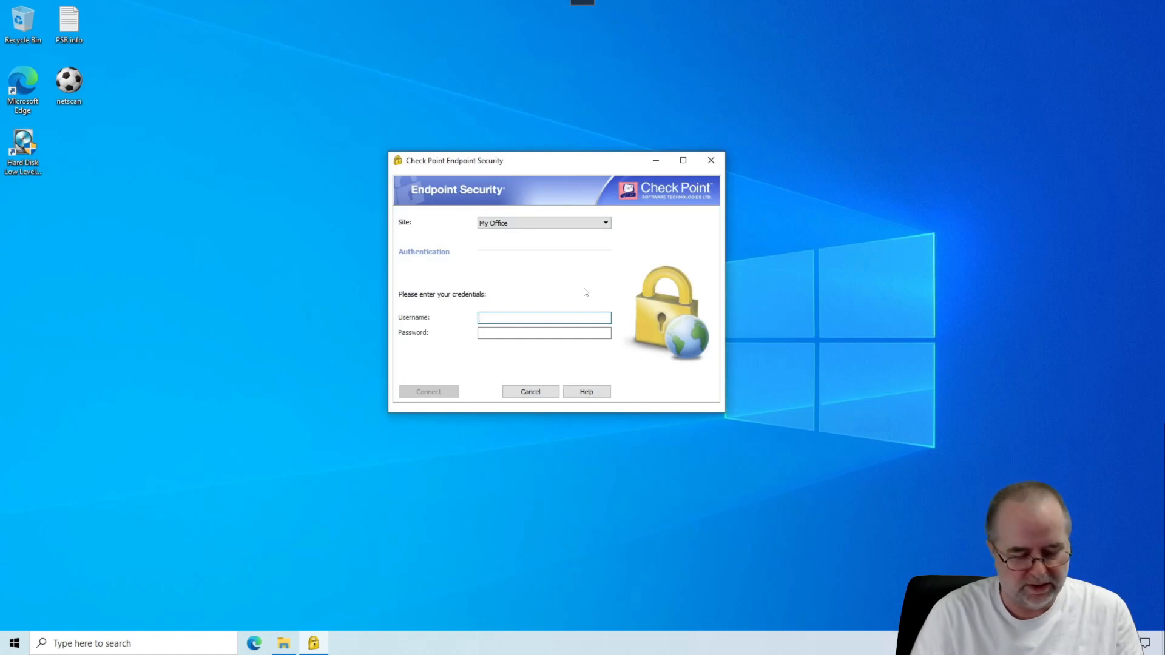
pyautogui.click(544, 318)
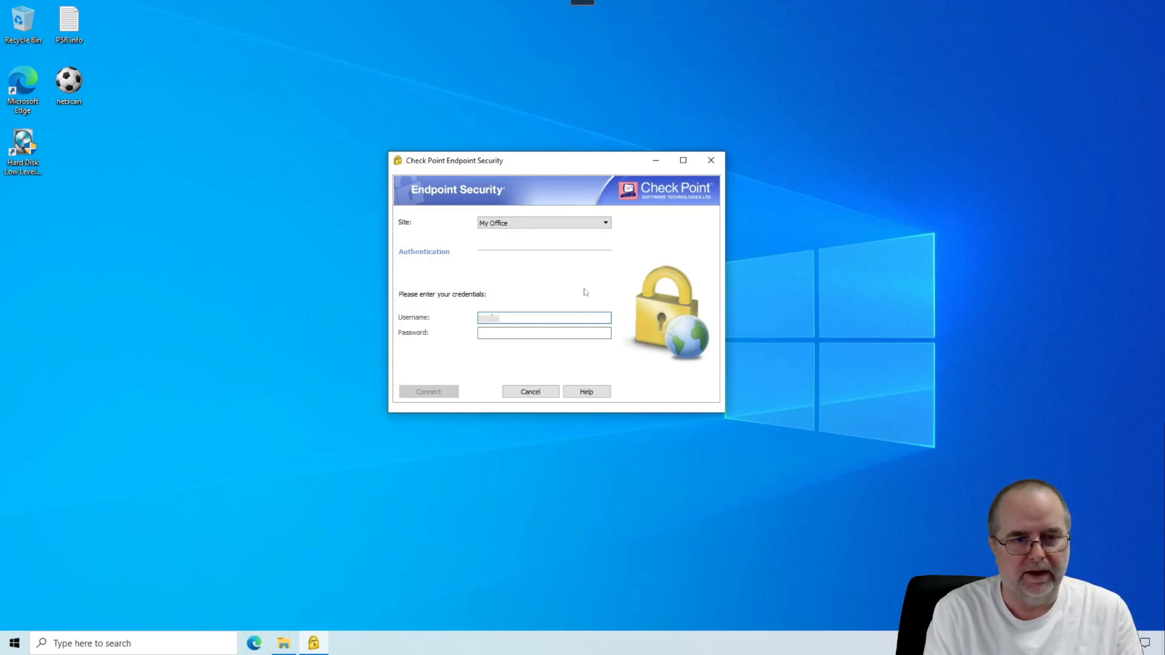
pyautogui.click(543, 331)
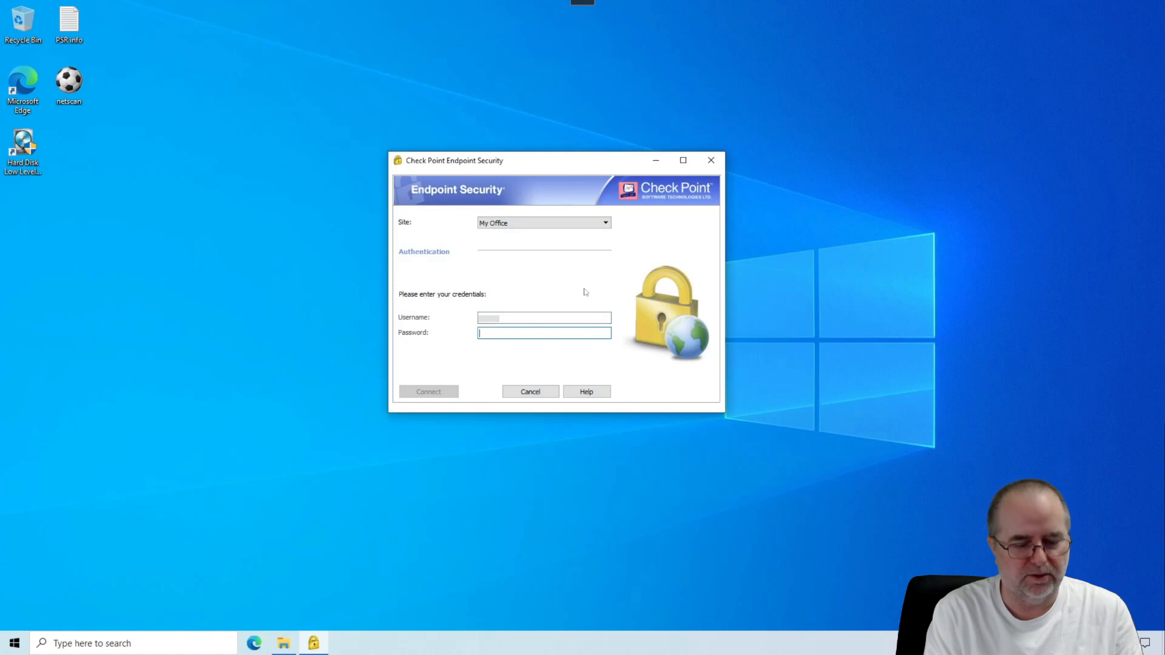
pyautogui.write('•')
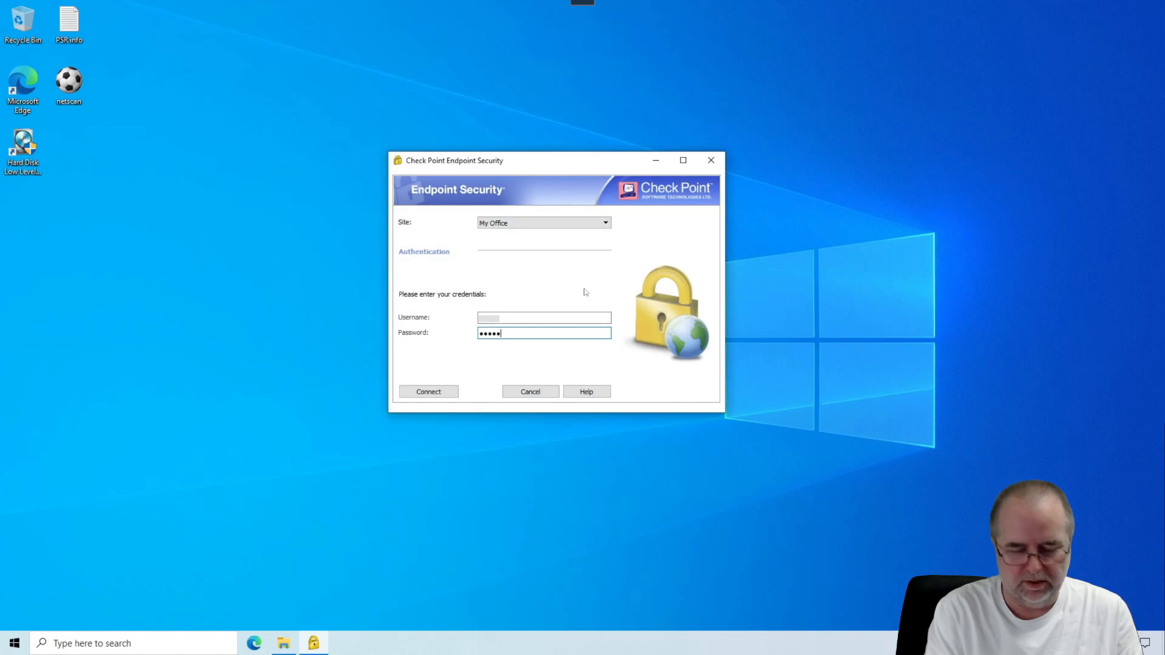
pyautogui.write('•')
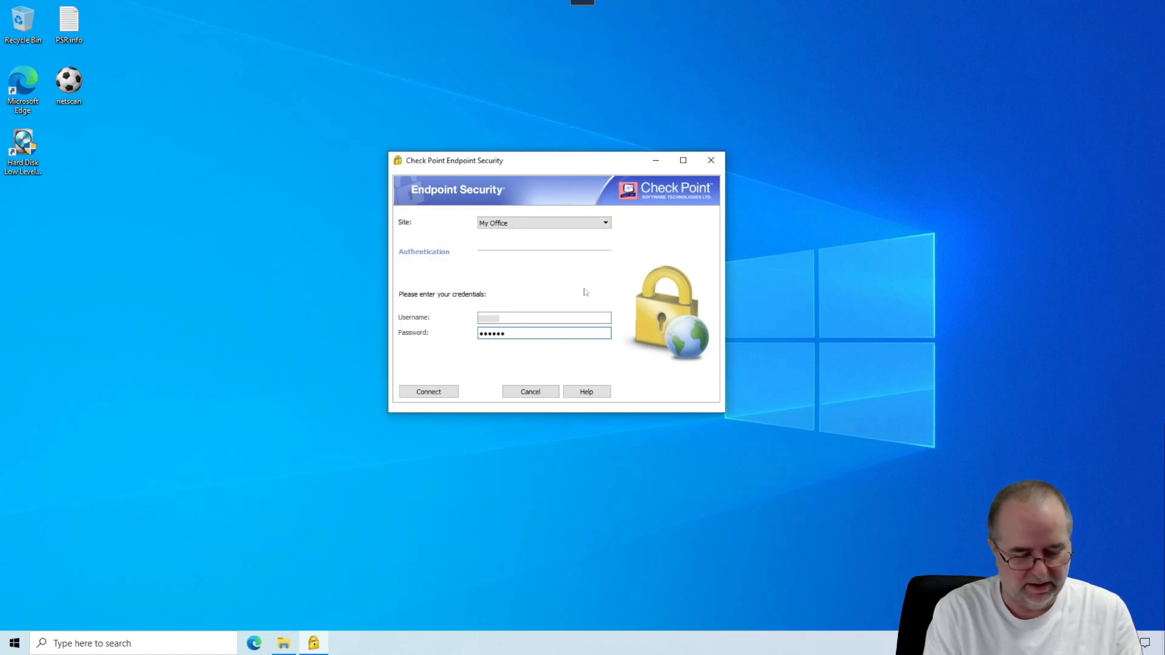
pyautogui.write('••')
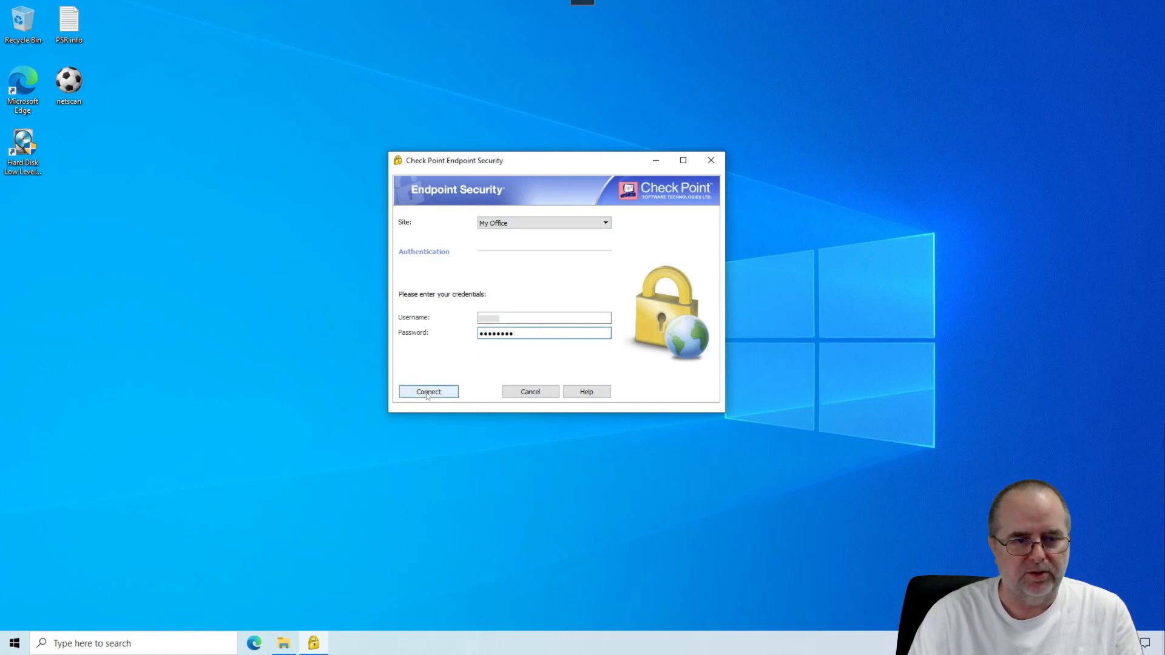
# Connect to My Office with the entered credentials and close the Connection succeeded window.
pyautogui.click(428, 391)
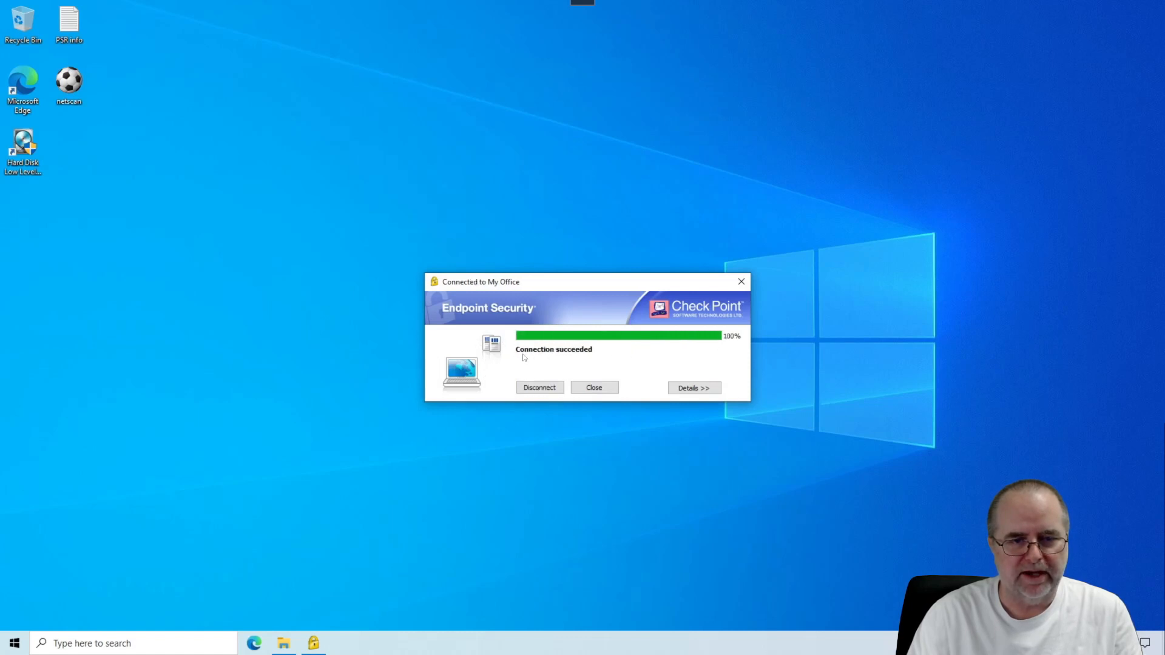
pyautogui.click(593, 388)
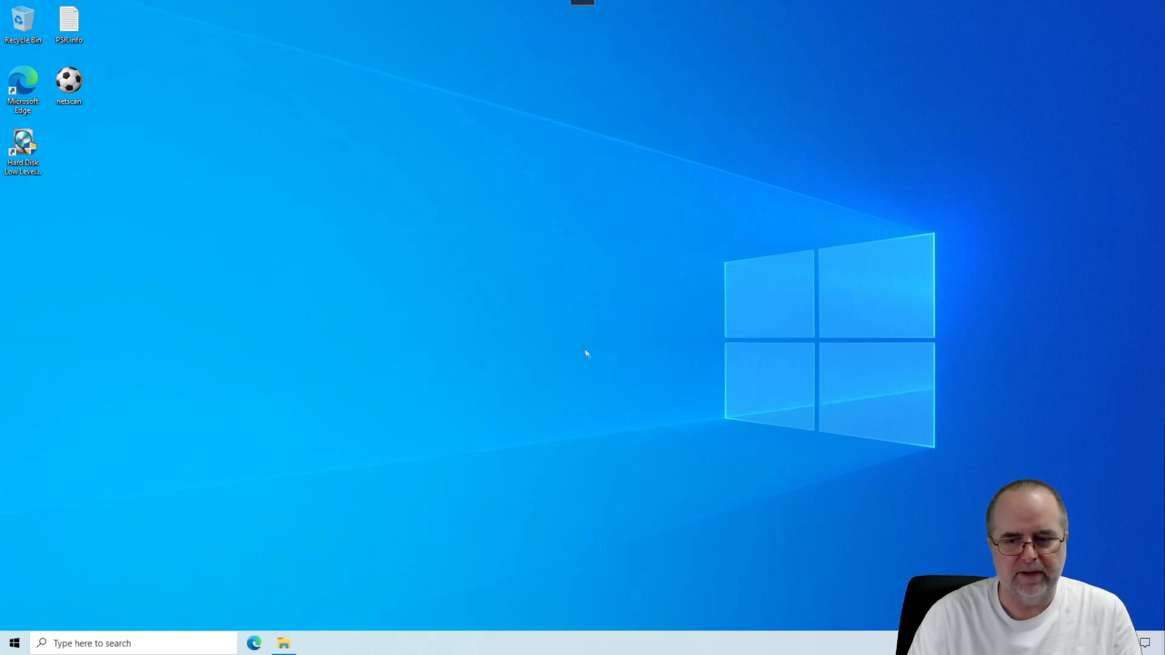
pyautogui.moveTo(548, 353)
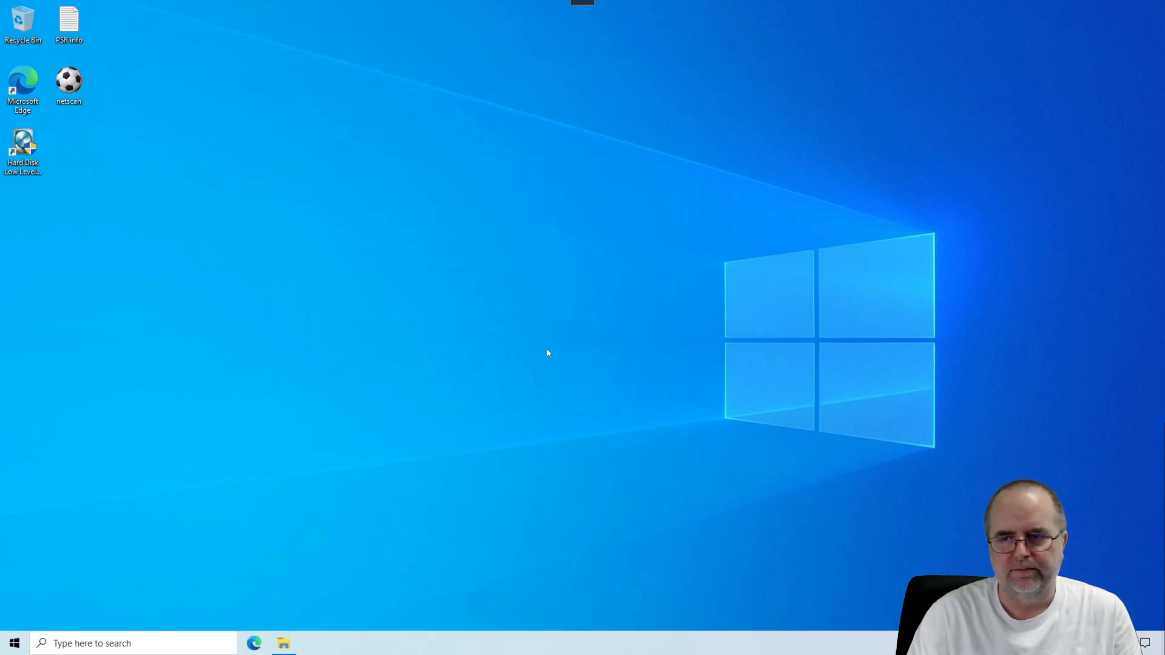
pyautogui.moveTo(705, 473)
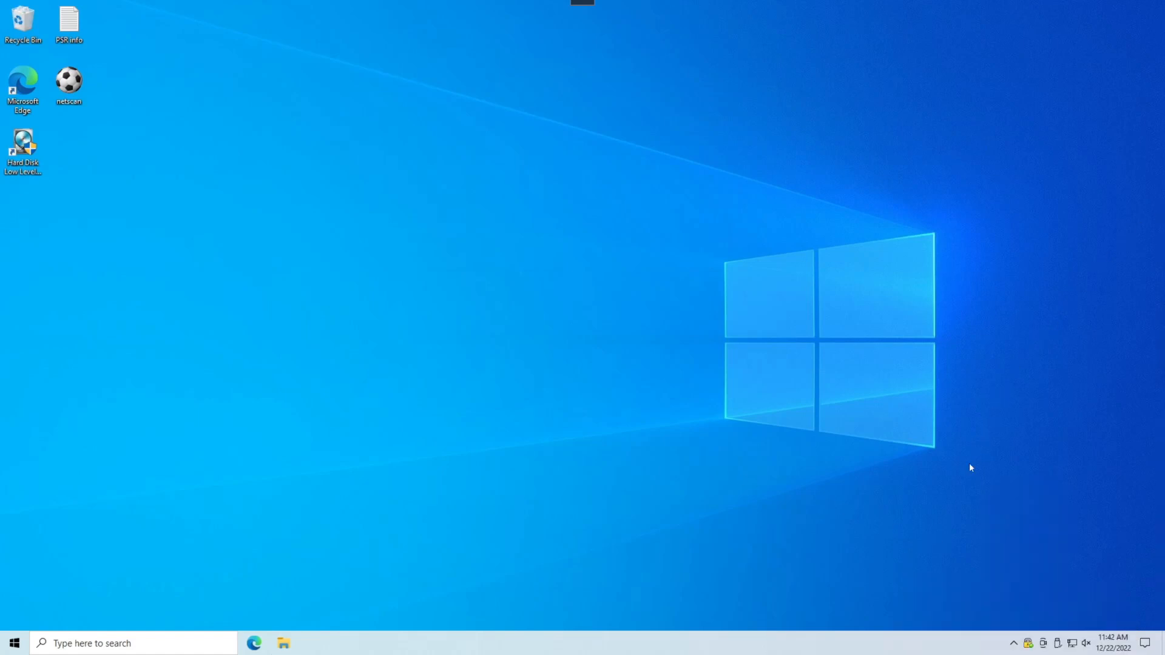
pyautogui.moveTo(990, 616)
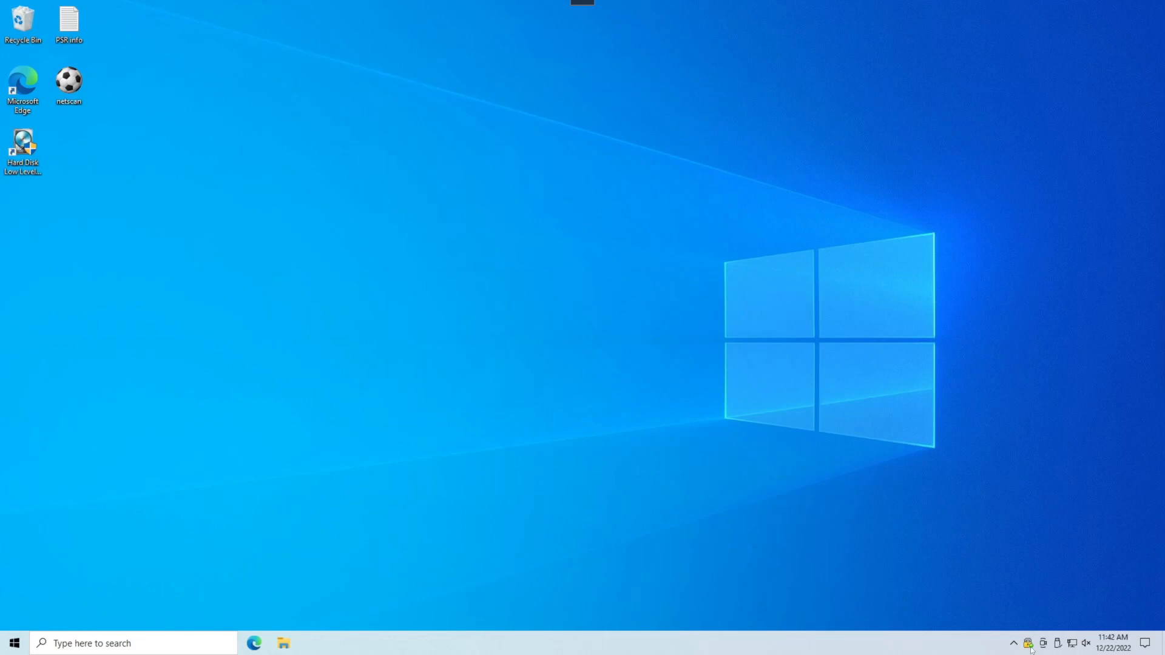
pyautogui.moveTo(1001, 624)
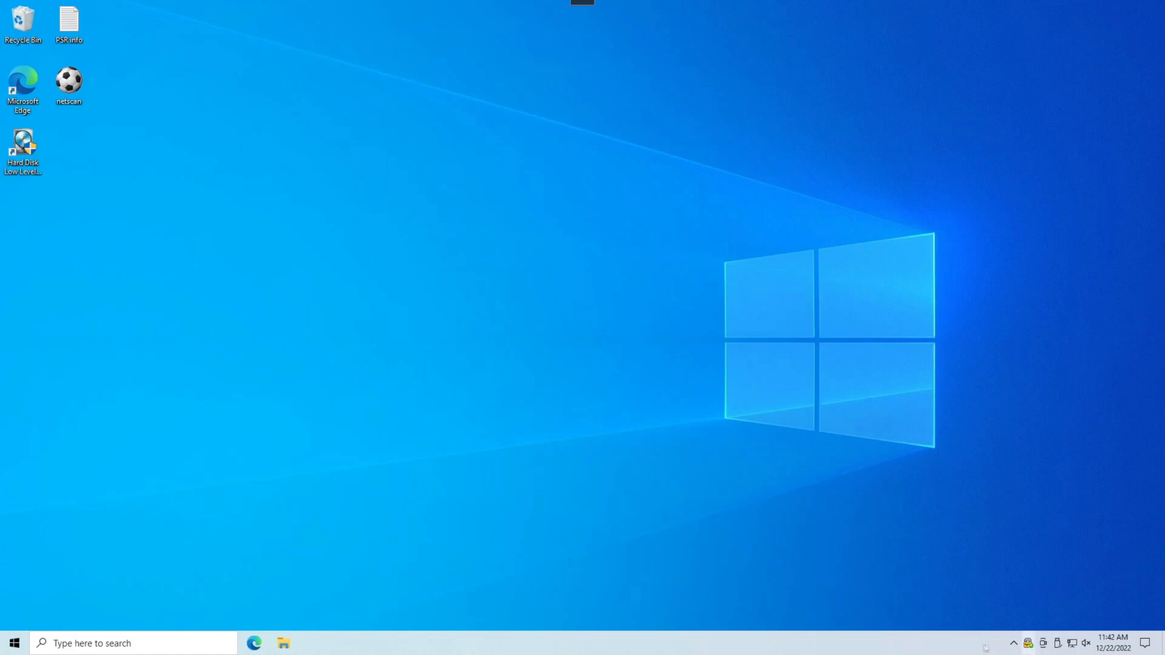
pyautogui.moveTo(1029, 643)
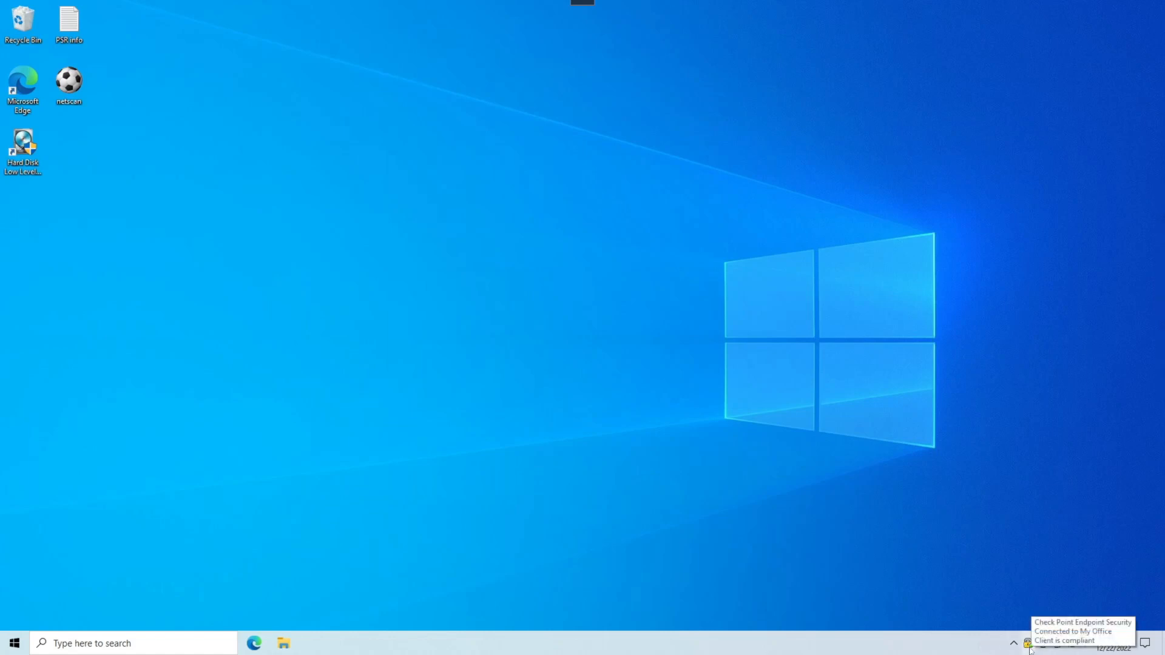
pyautogui.moveTo(1002, 622)
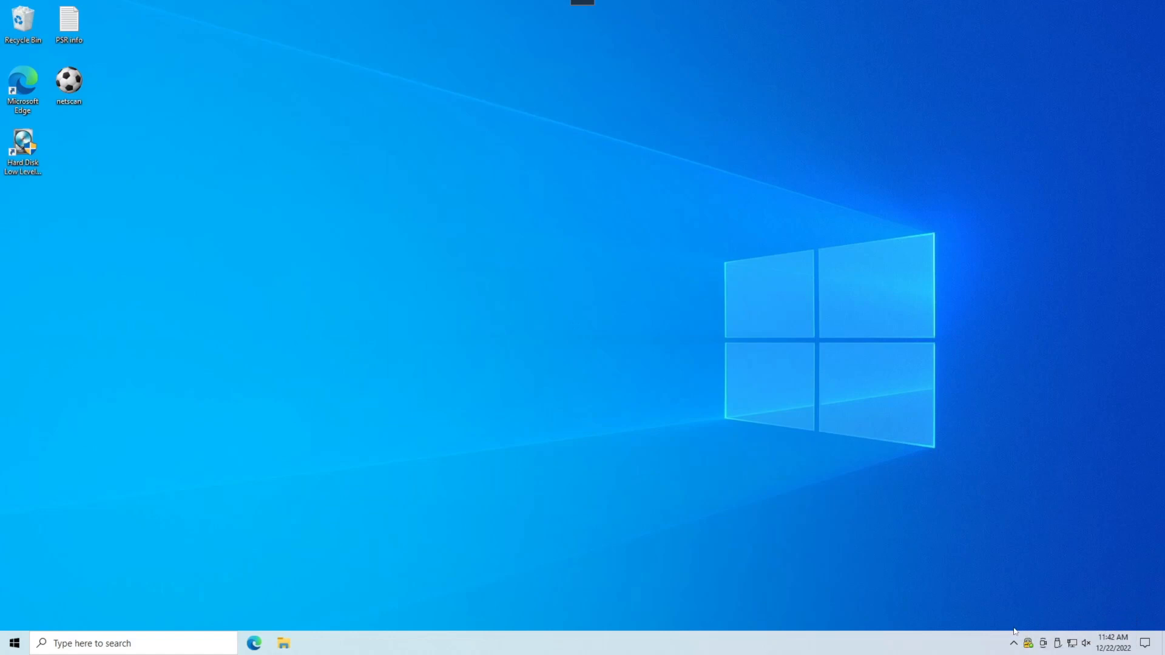
pyautogui.moveTo(1029, 643)
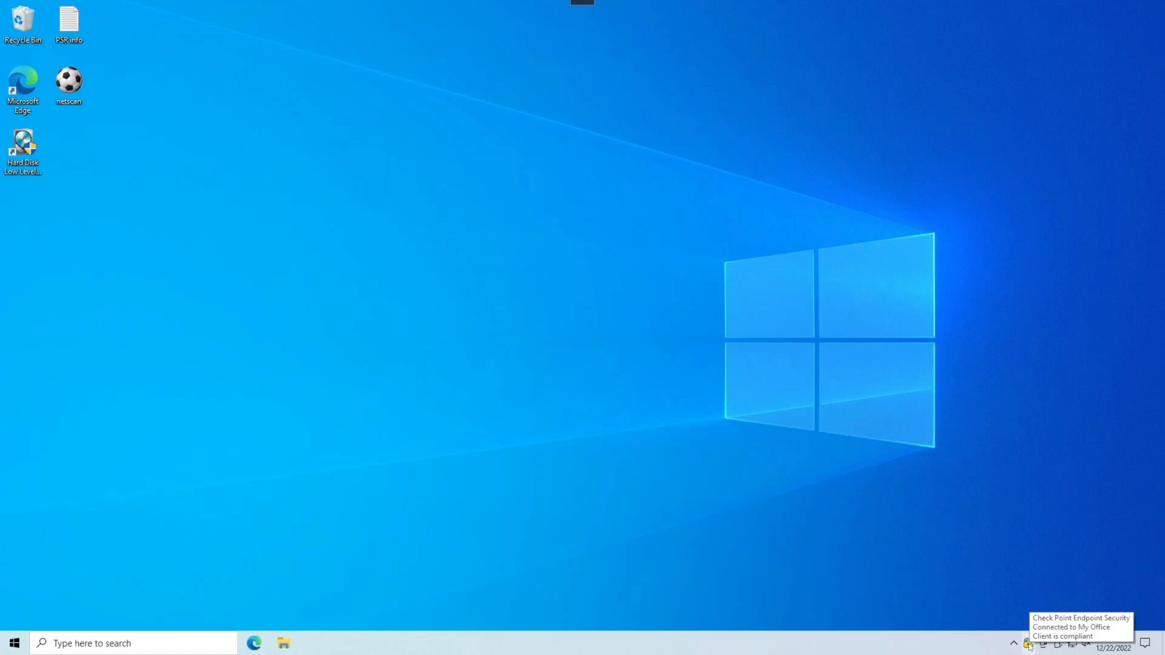
pyautogui.moveTo(1008, 625)
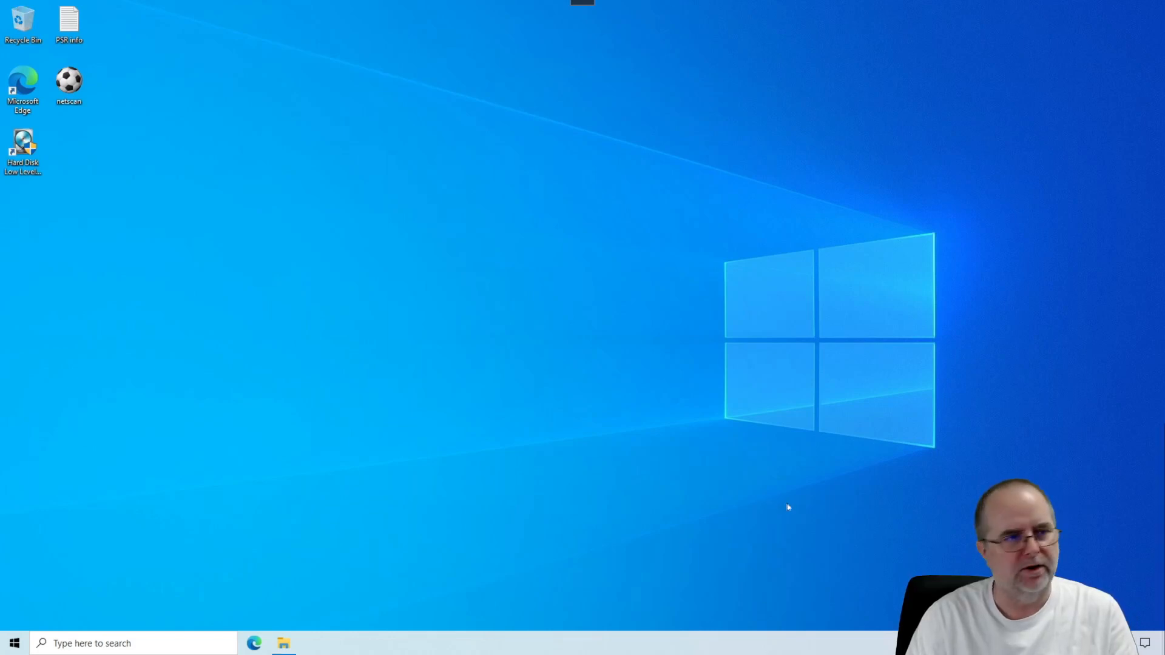
pyautogui.moveTo(665, 387)
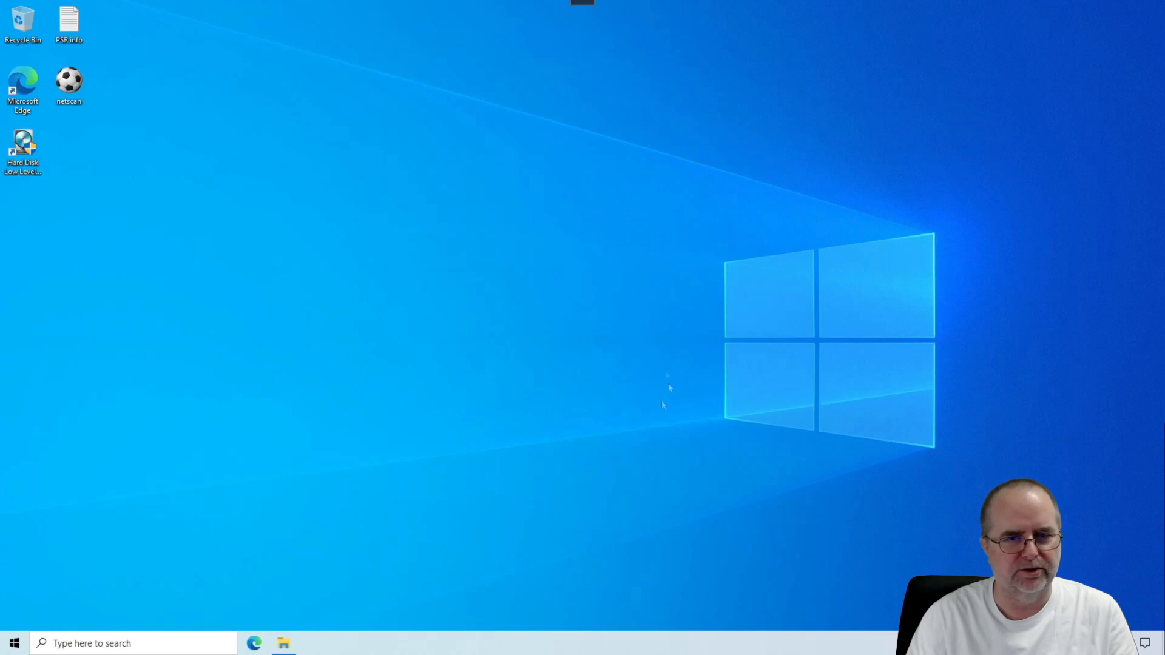
pyautogui.moveTo(665, 390)
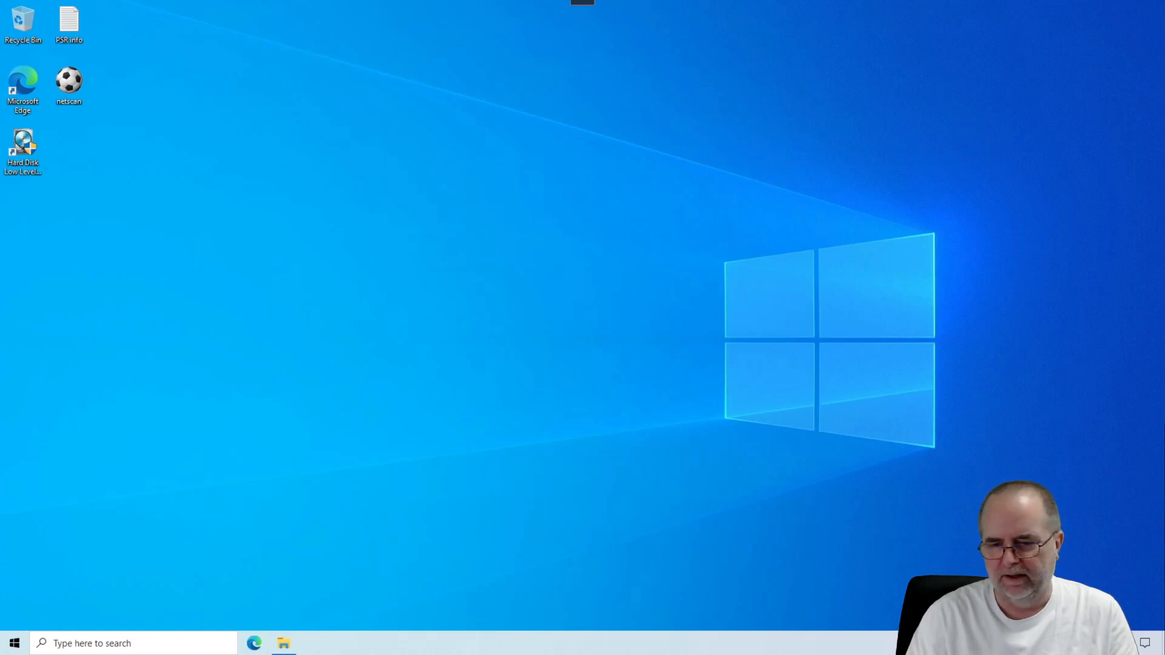
pyautogui.moveTo(717, 532)
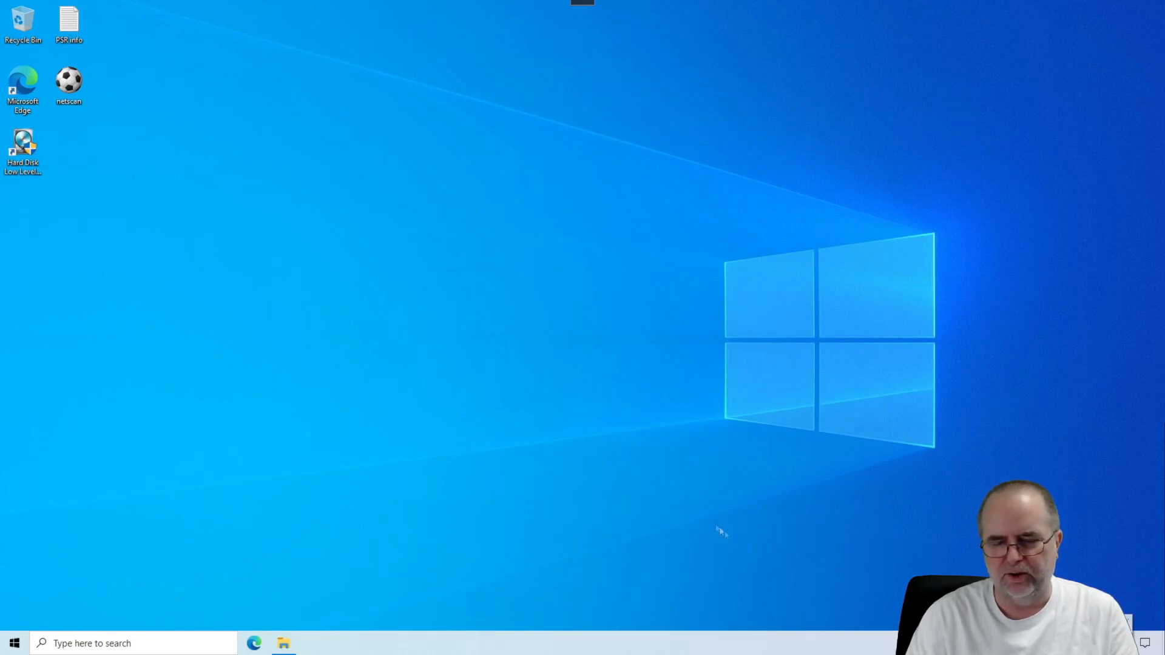
pyautogui.moveTo(586, 454)
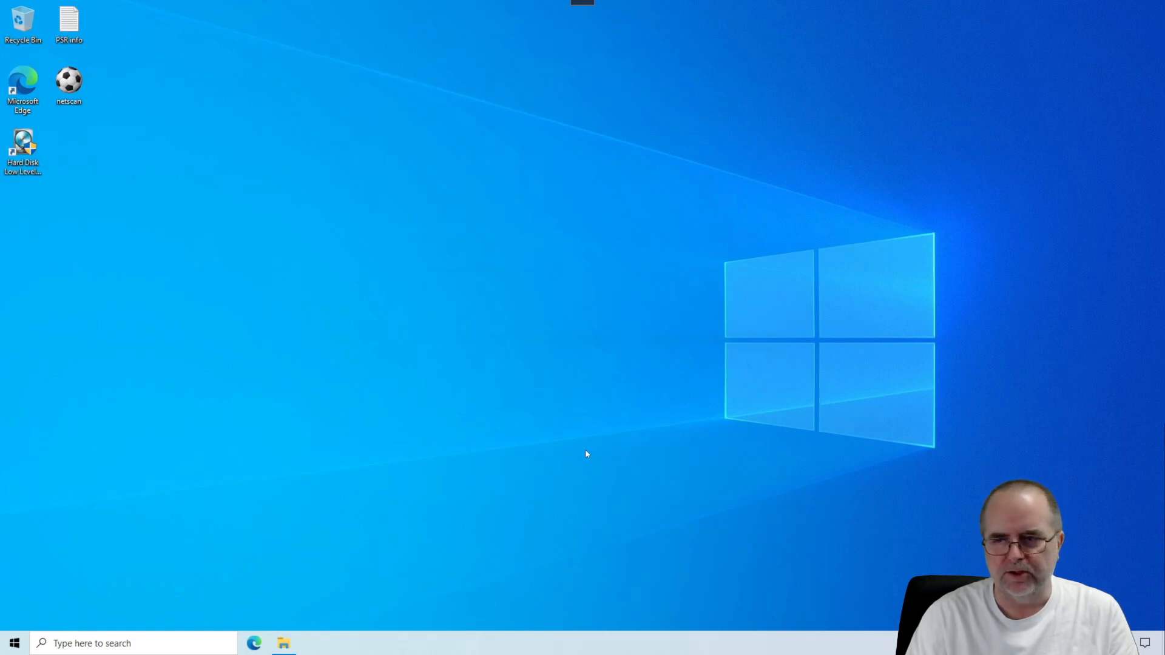
pyautogui.moveTo(239, 490)
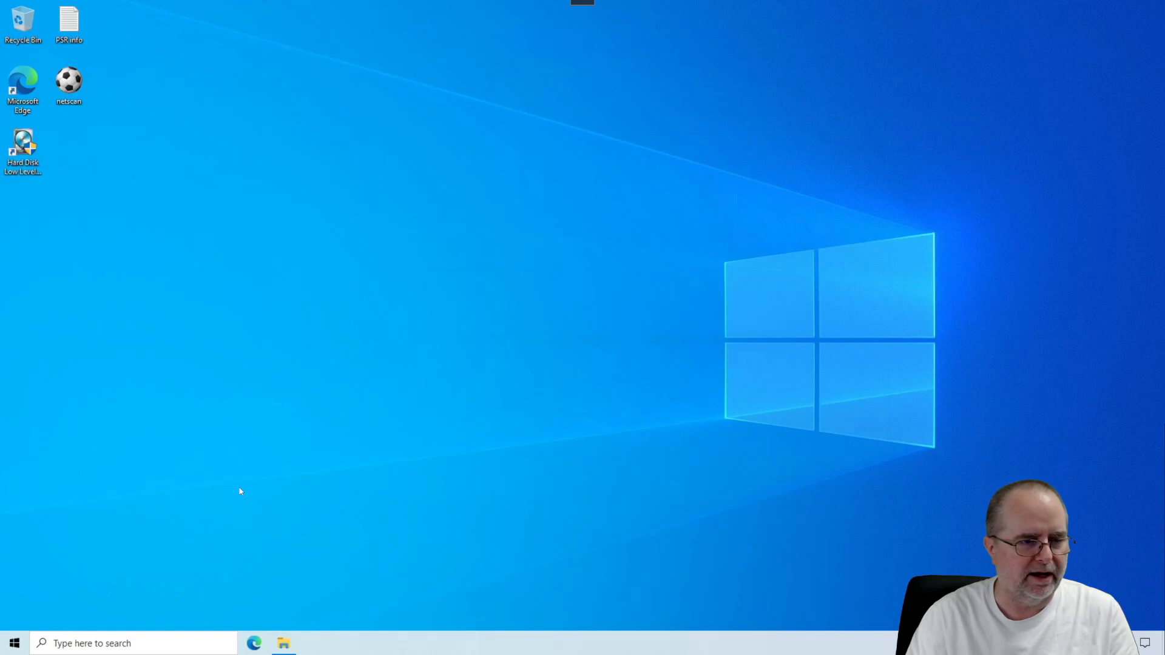
pyautogui.moveTo(606, 474)
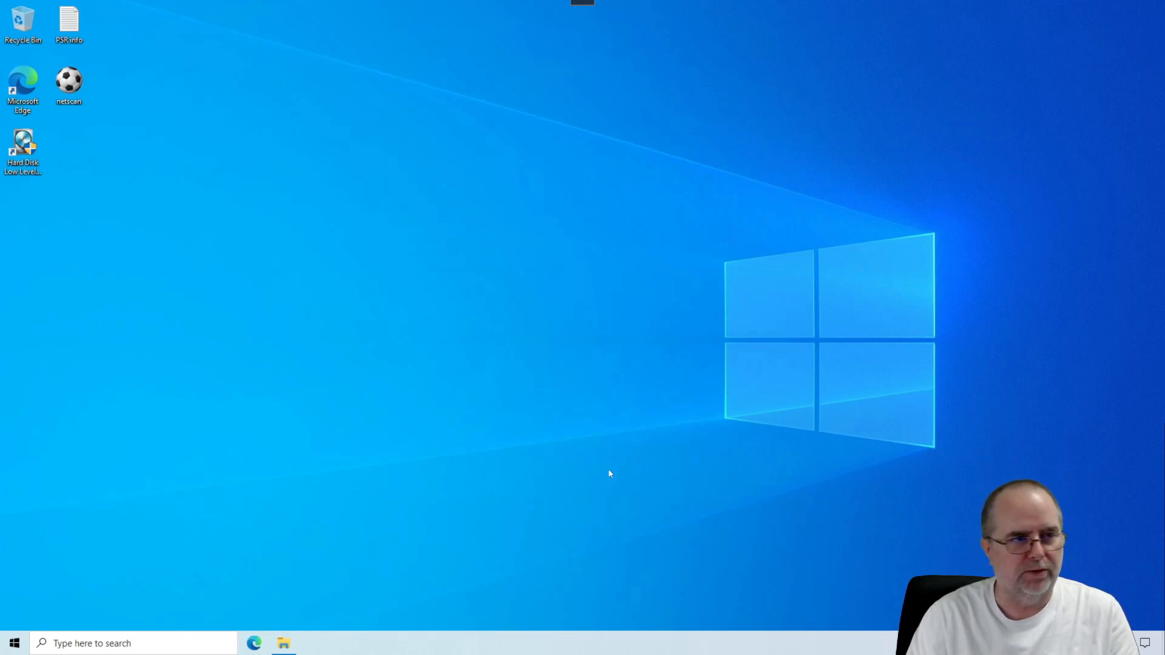
pyautogui.moveTo(89, 553)
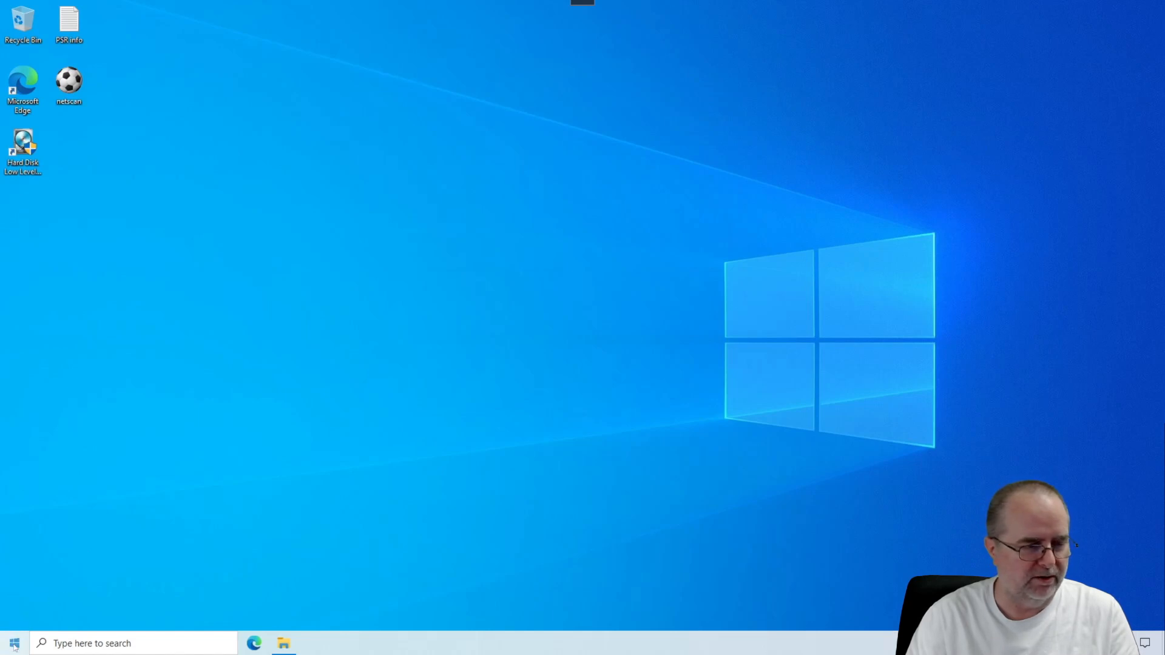
pyautogui.moveTo(14, 643)
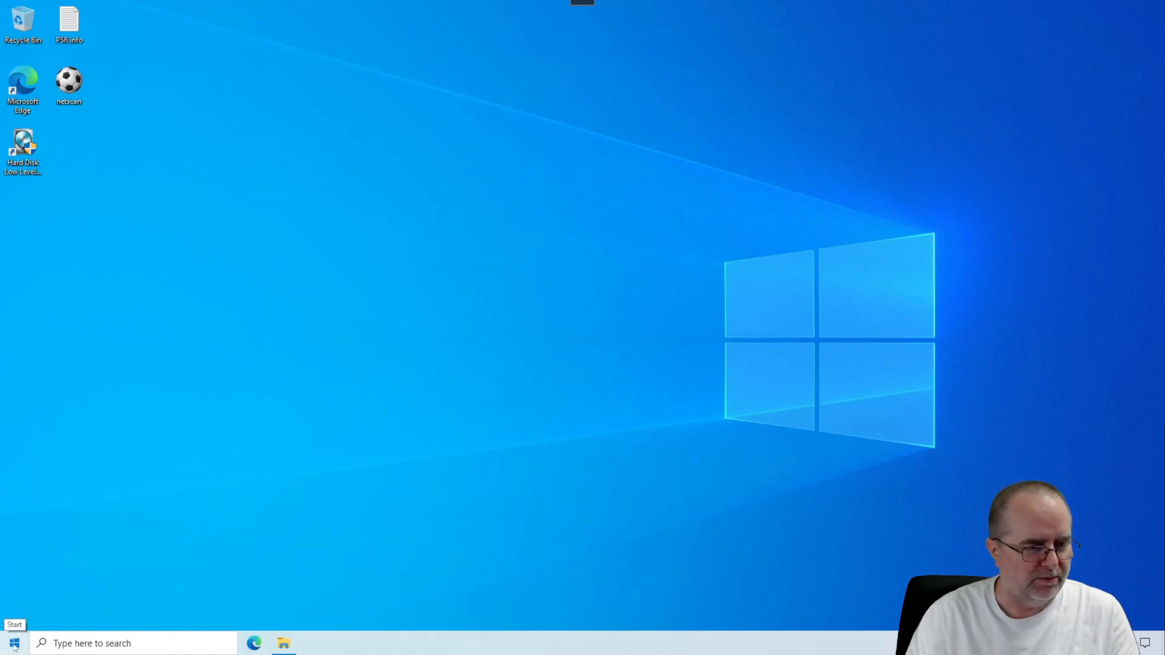
# Search the Start menu for 'remote desktop' to launch Remote Desktop Connection.
pyautogui.click(13, 643)
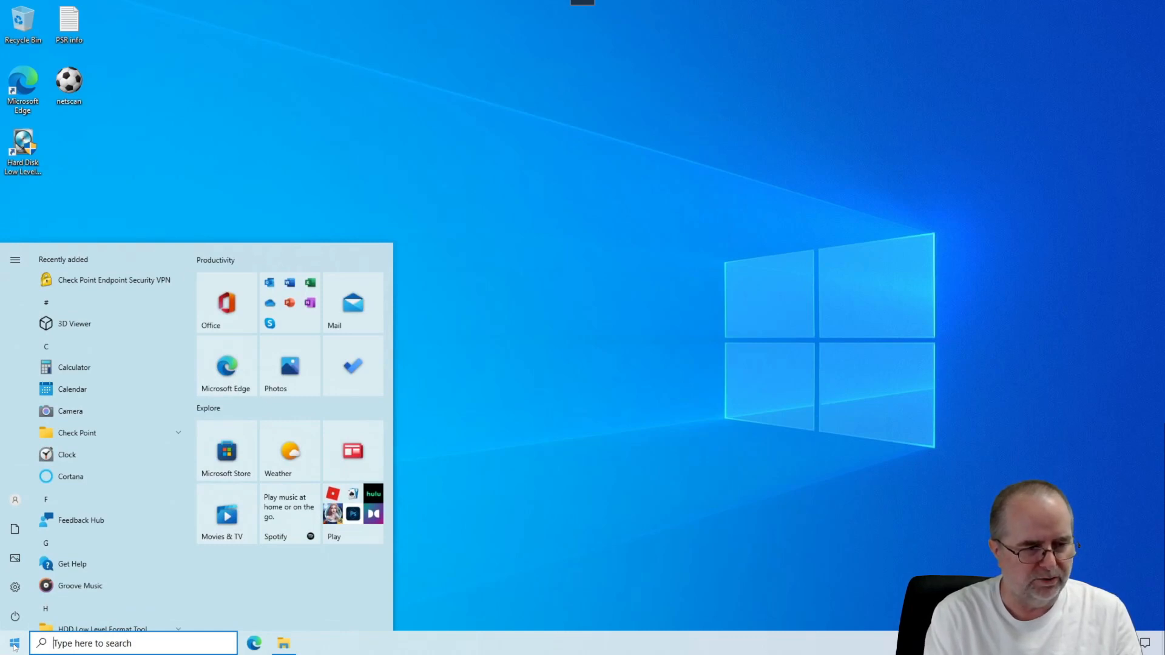
pyautogui.write('resmote de')
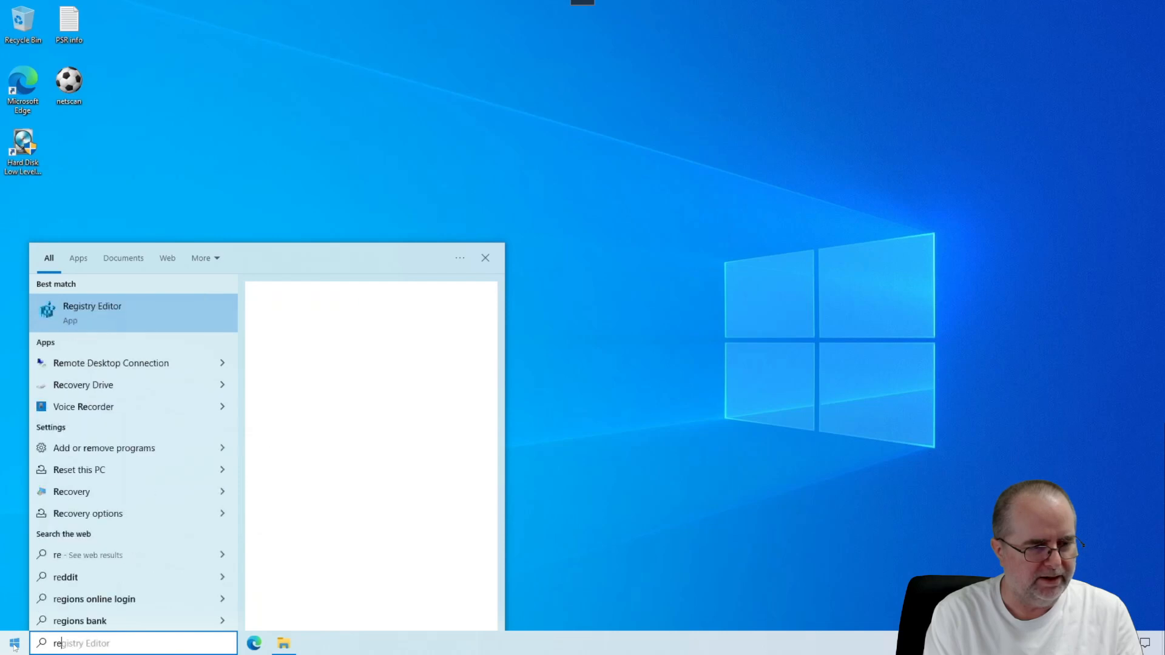
pyautogui.write('remote')
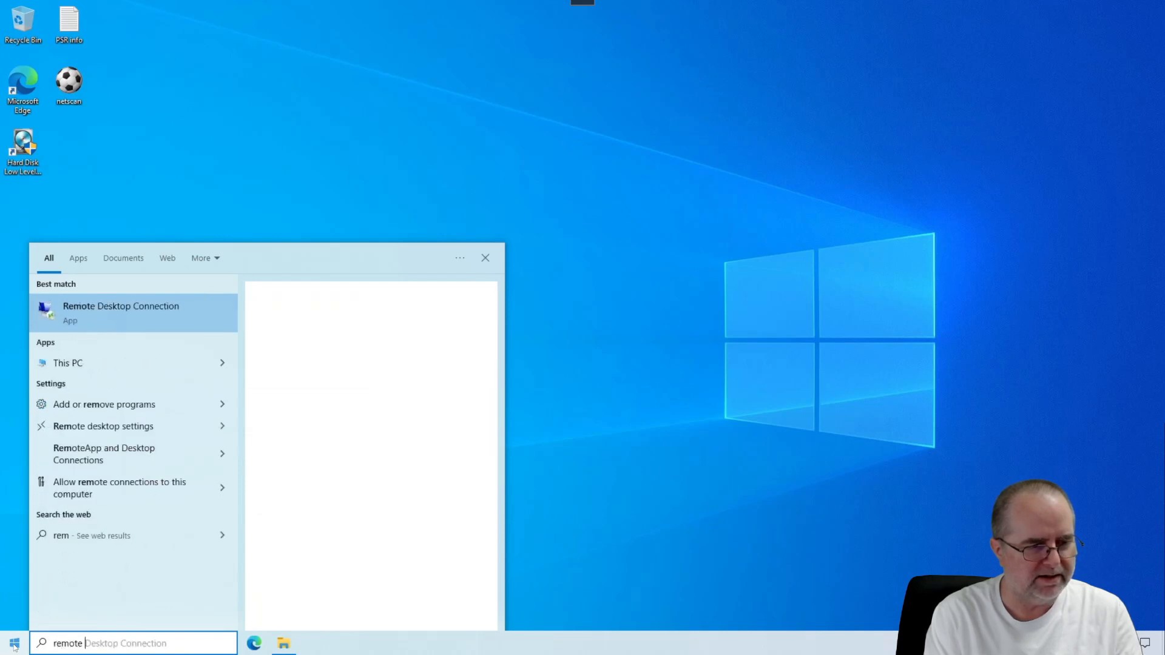
pyautogui.write('desktop')
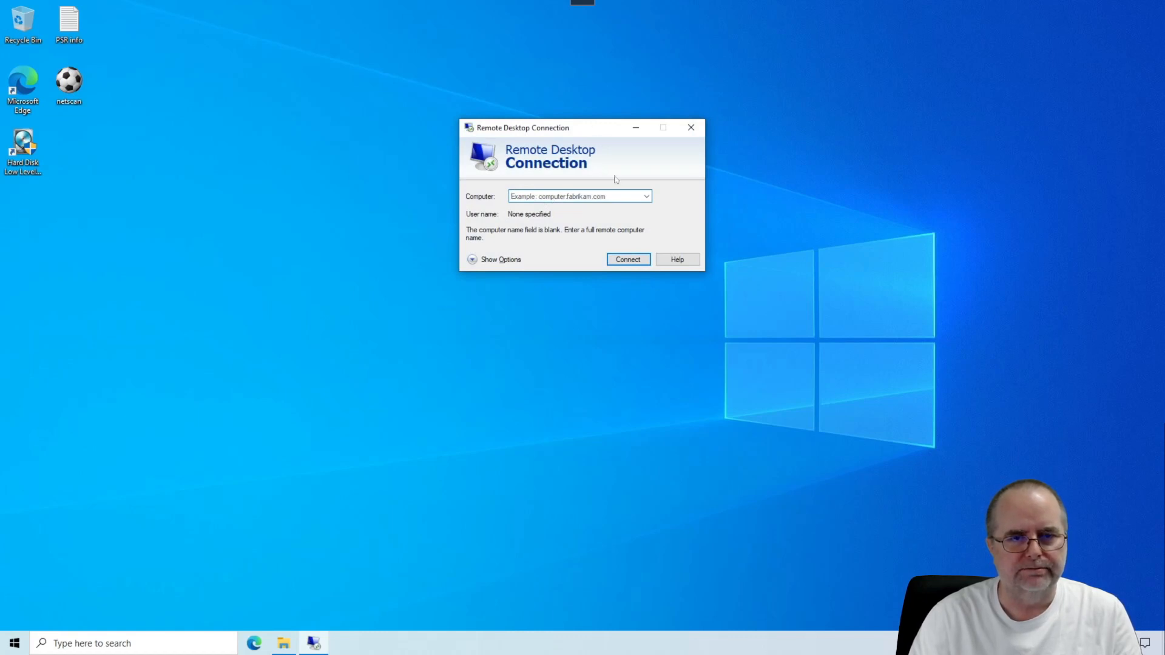
pyautogui.moveTo(581, 259)
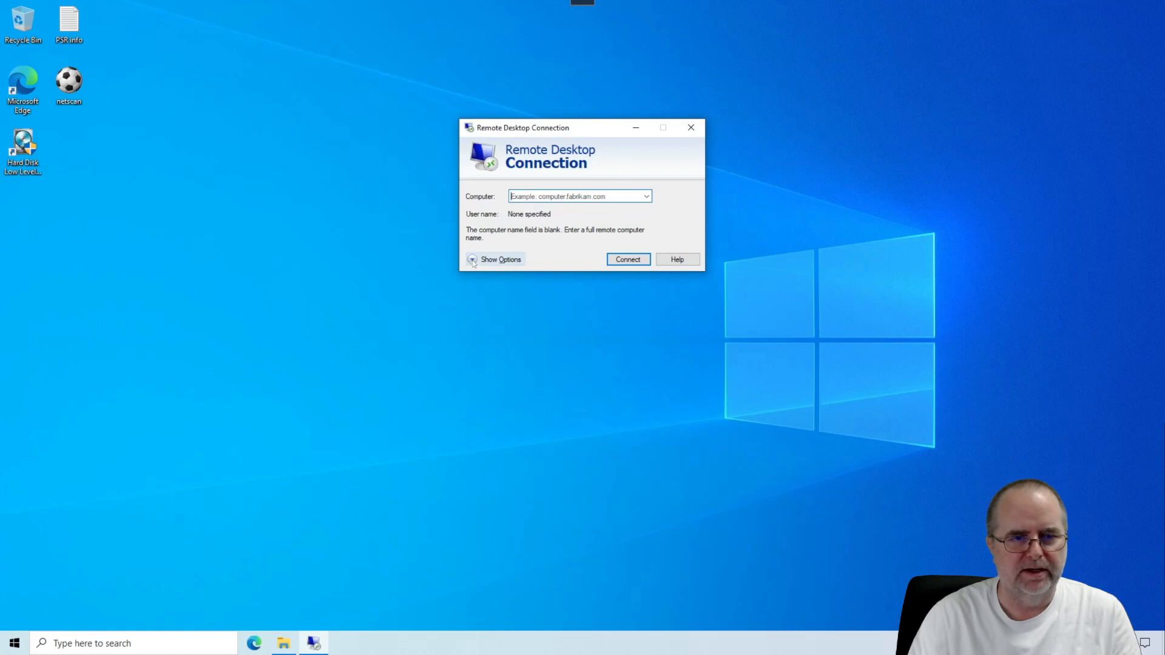
# Expand Show Options to reveal the full logon and connection settings.
pyautogui.click(496, 259)
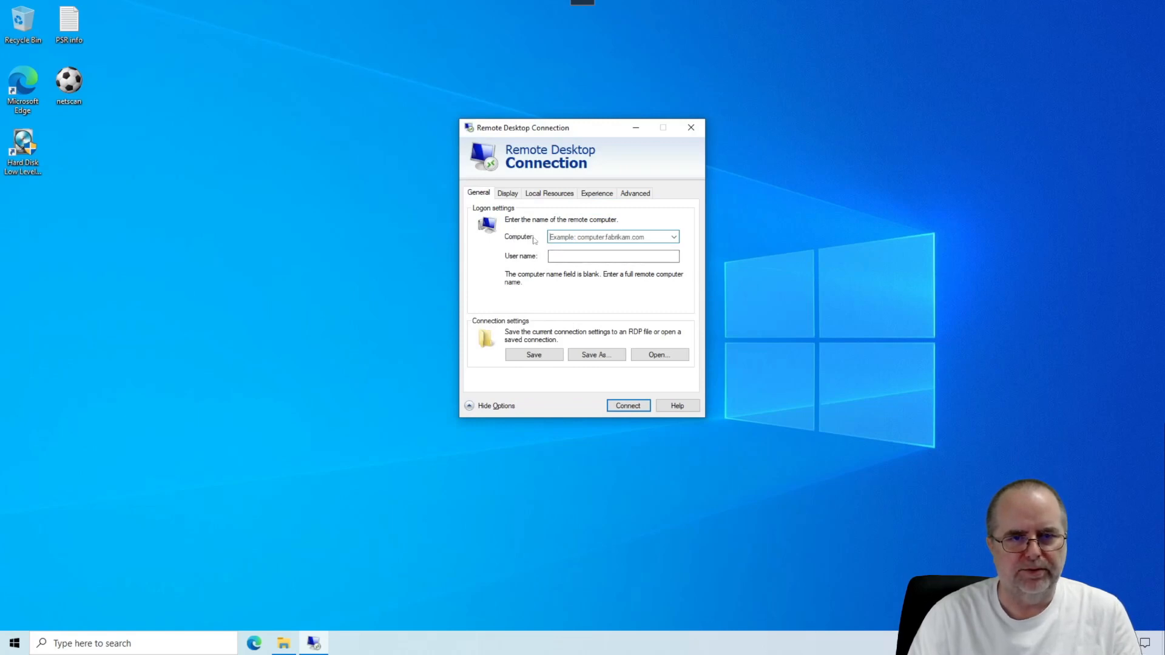
# Enter the work computer's address and move to the User name field for the logon account.
pyautogui.click(612, 236)
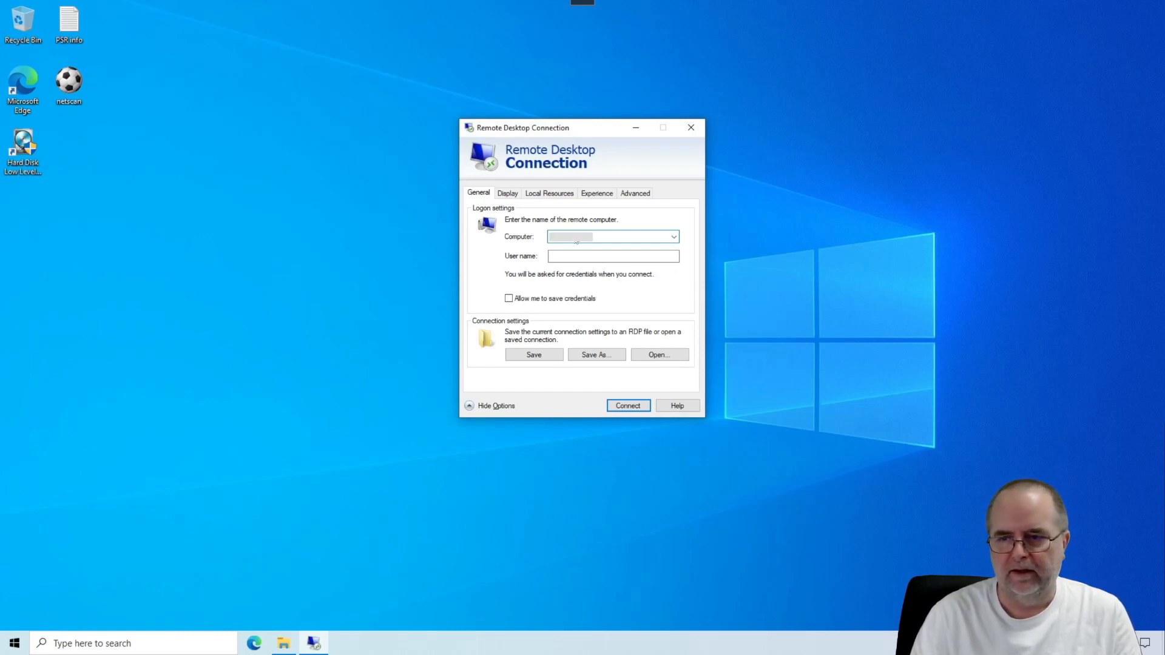
pyautogui.write('1')
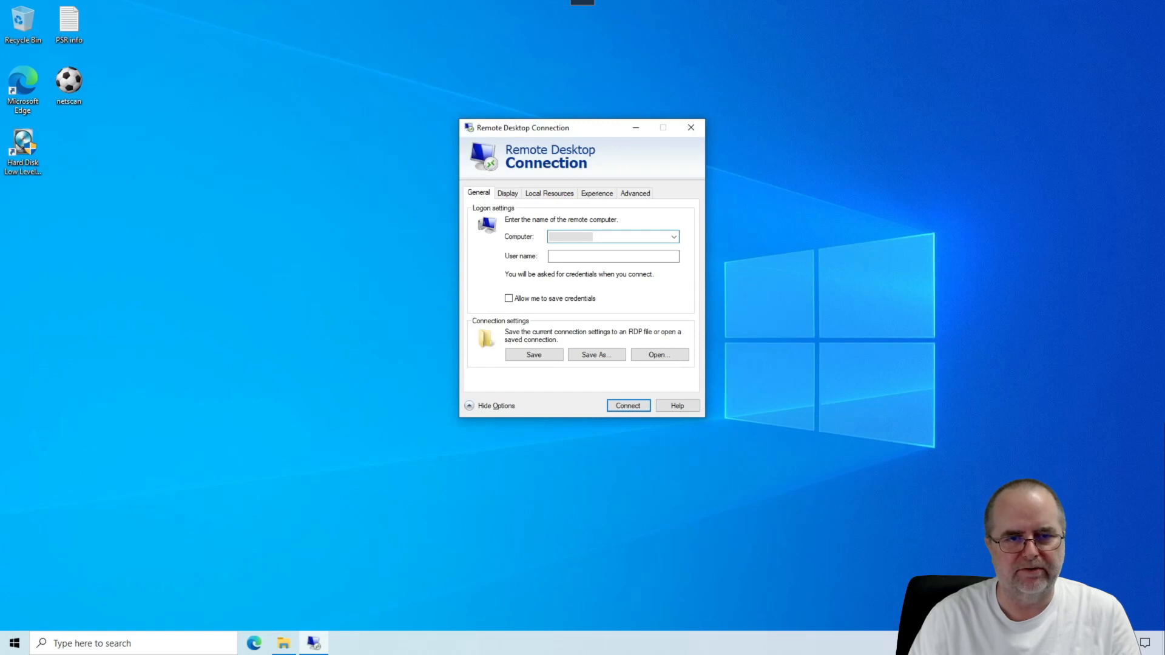
pyautogui.click(602, 236)
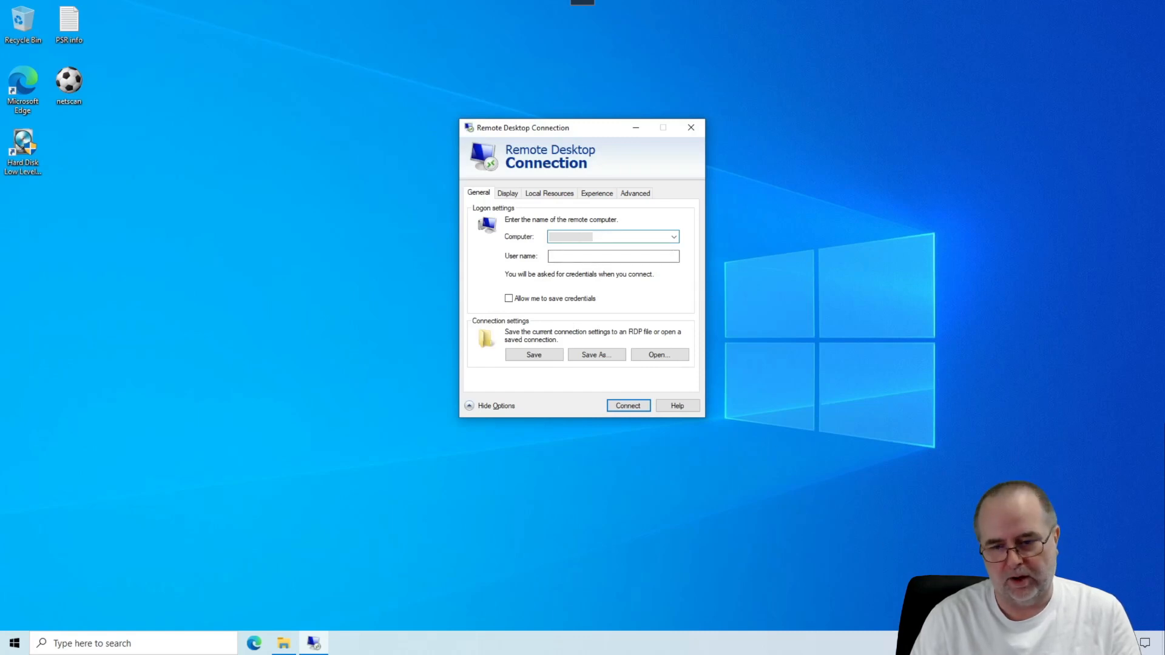
pyautogui.click(613, 255)
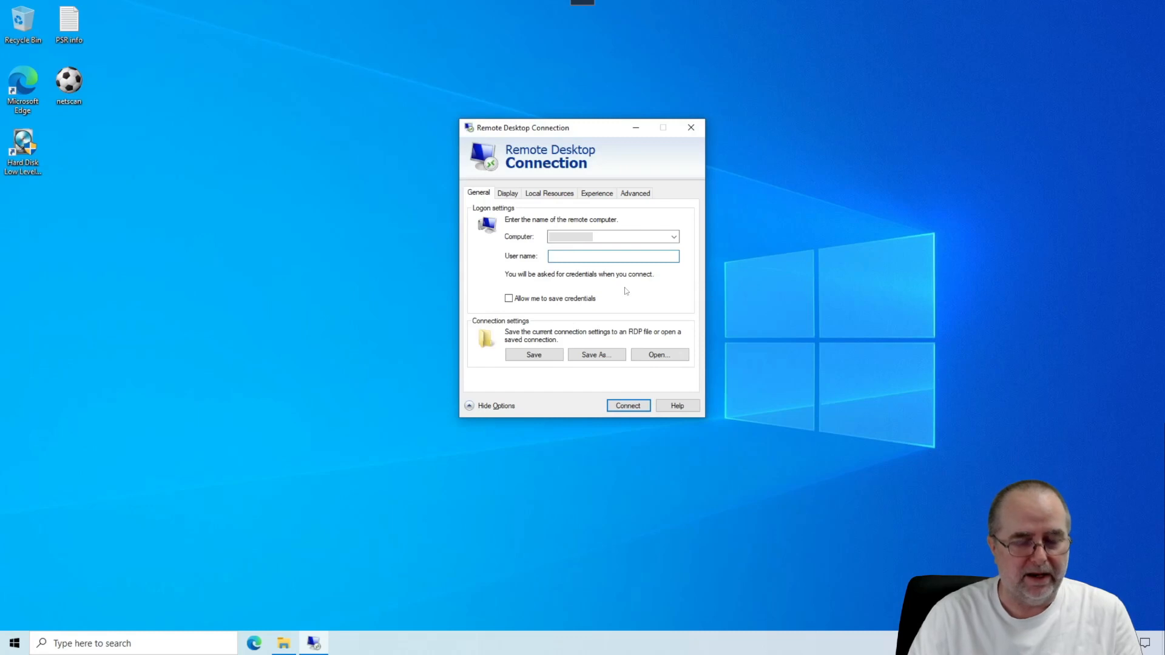
pyautogui.click(612, 255)
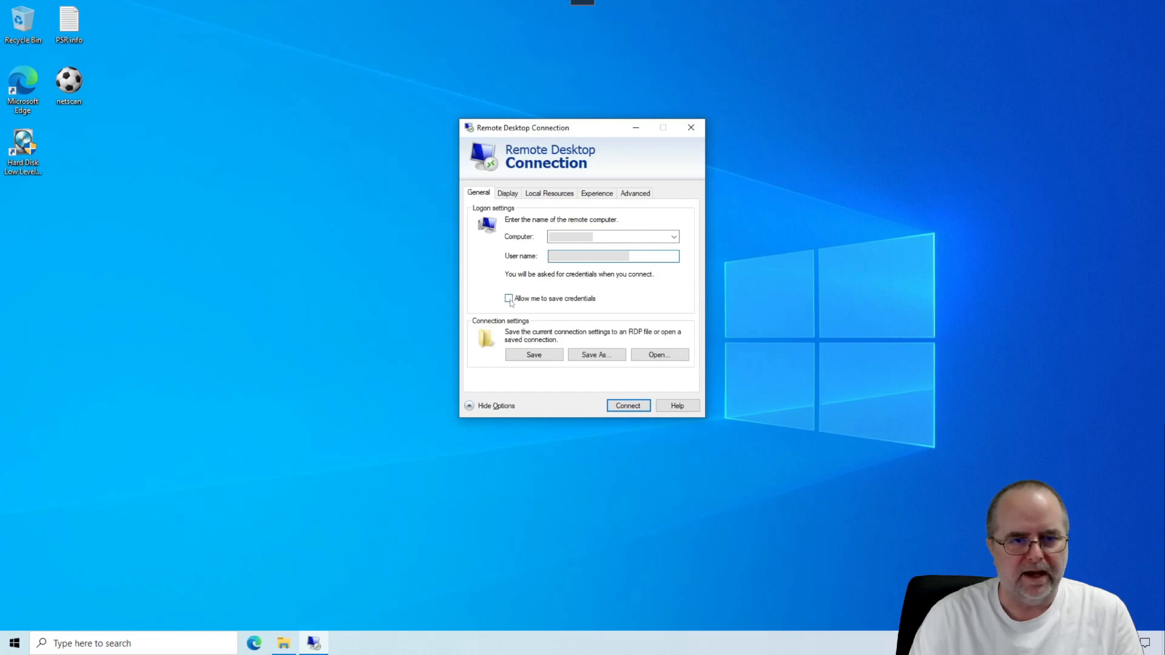
pyautogui.moveTo(615, 293)
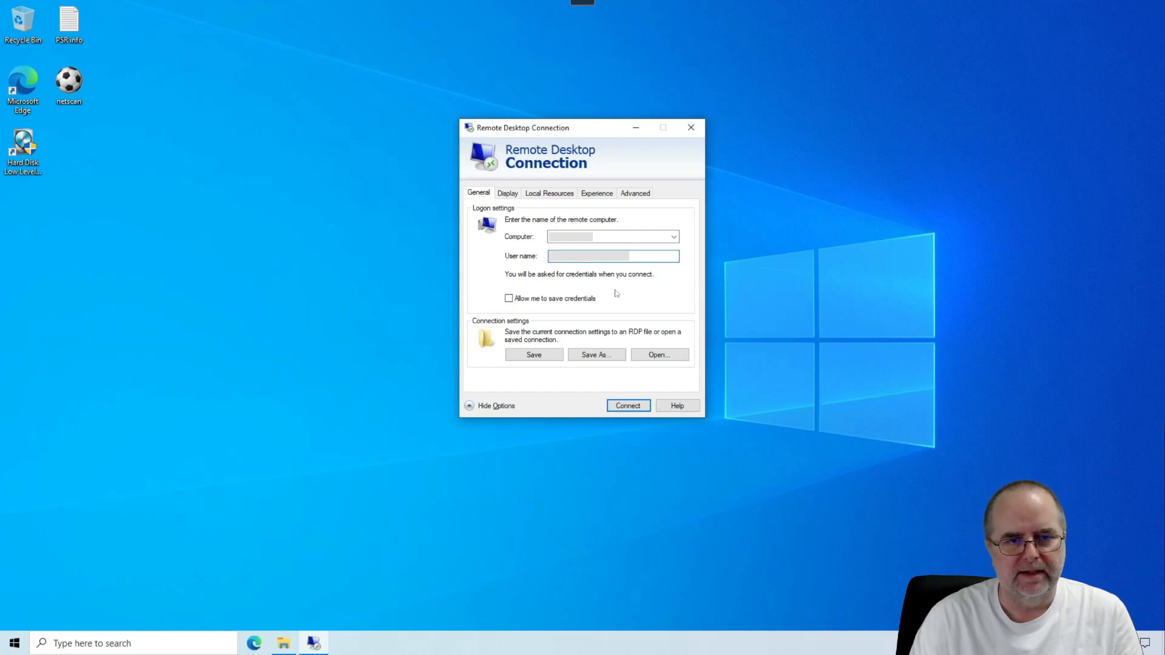
pyautogui.moveTo(564, 284)
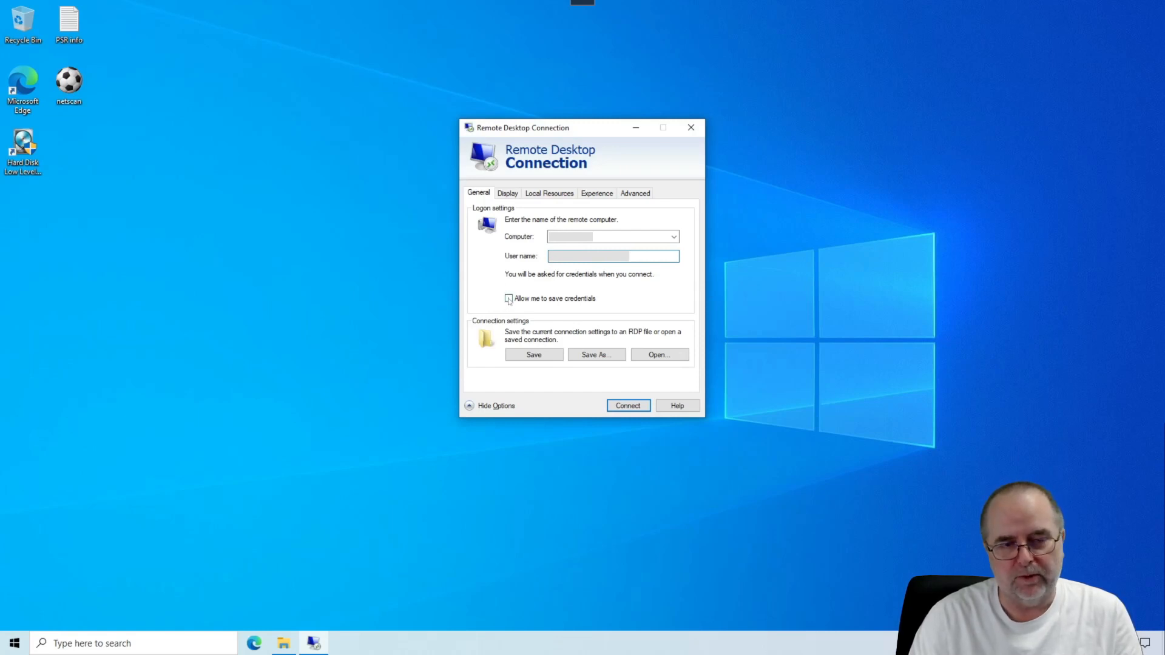
pyautogui.moveTo(616, 289)
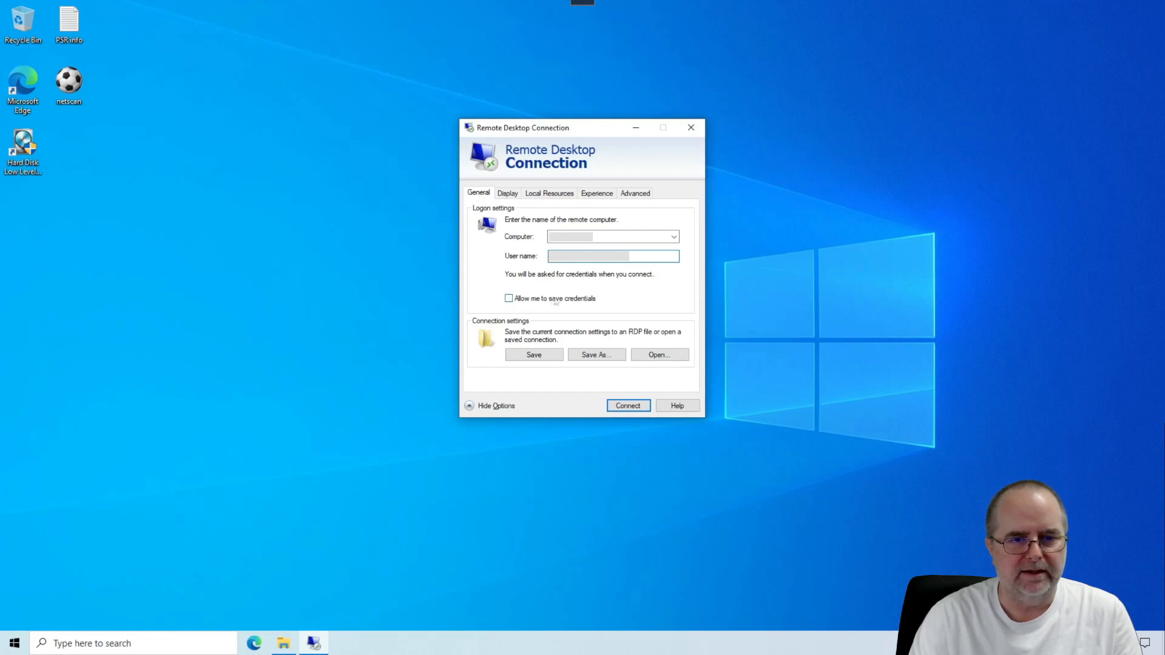
pyautogui.moveTo(625, 284)
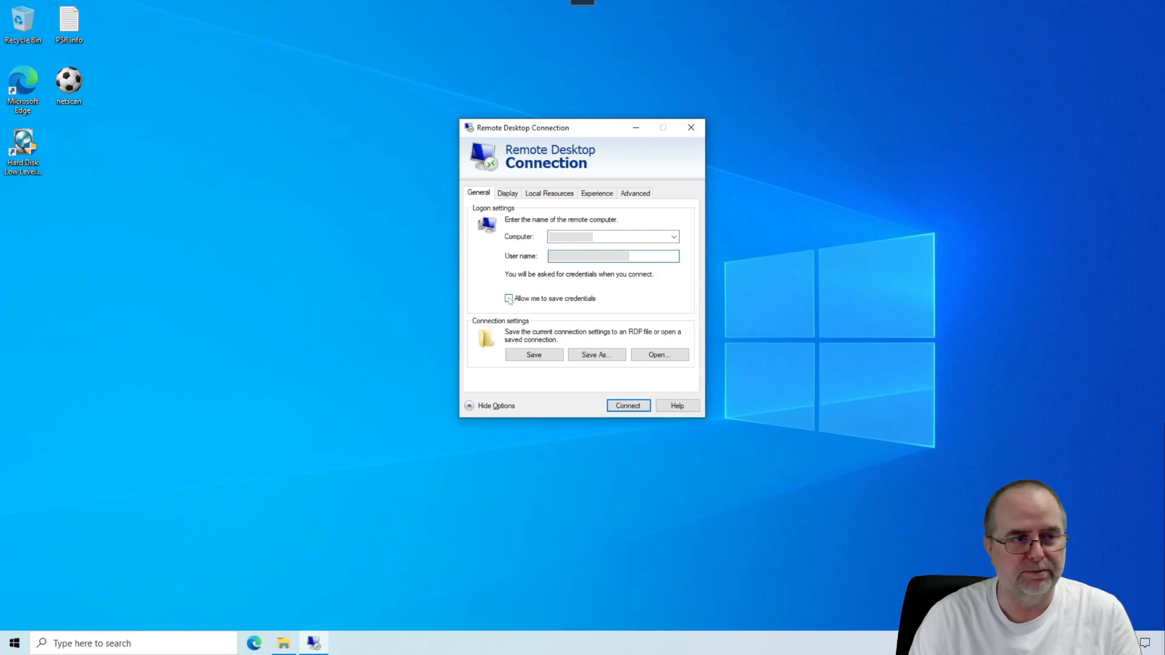
pyautogui.moveTo(596, 288)
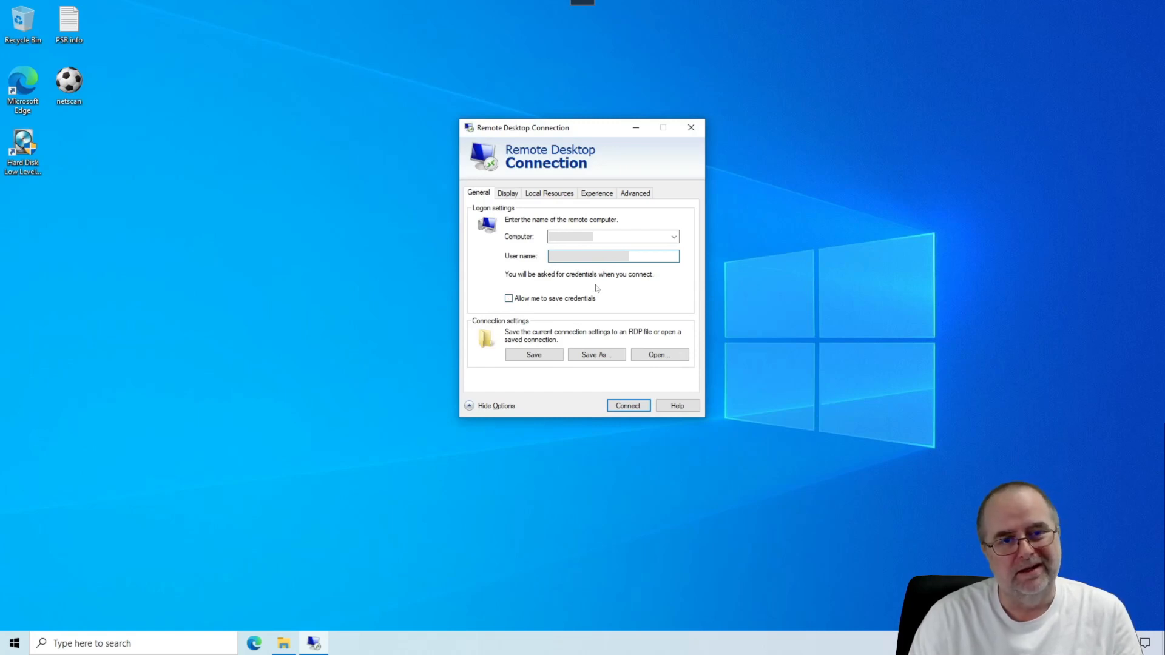
pyautogui.moveTo(533, 288)
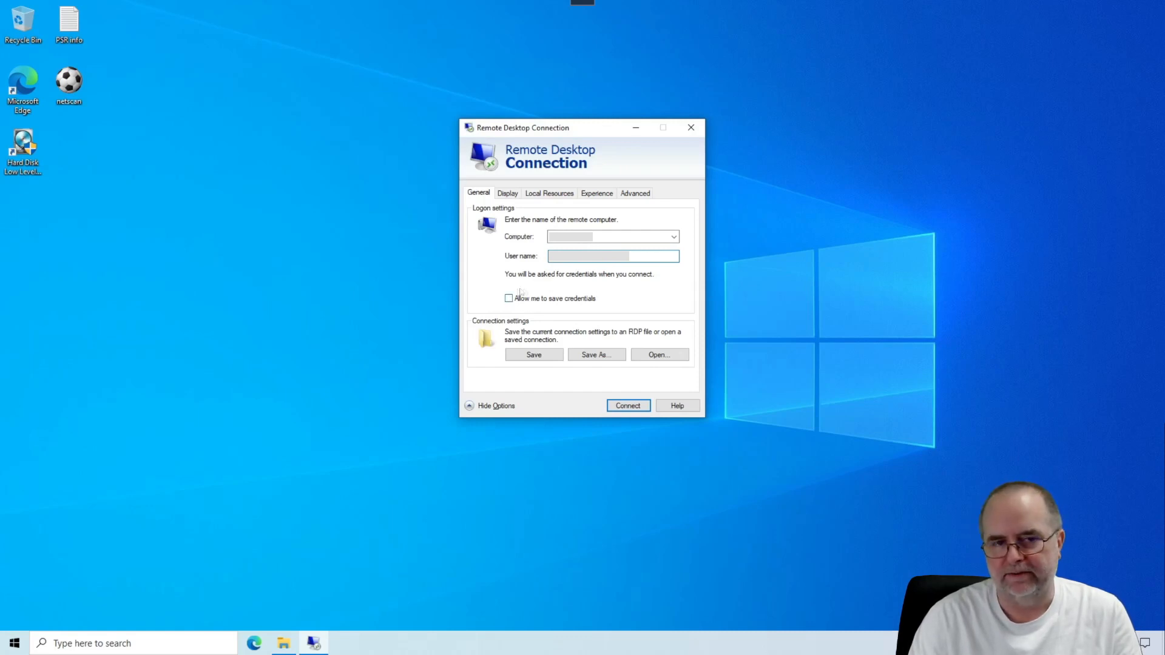
pyautogui.moveTo(585, 289)
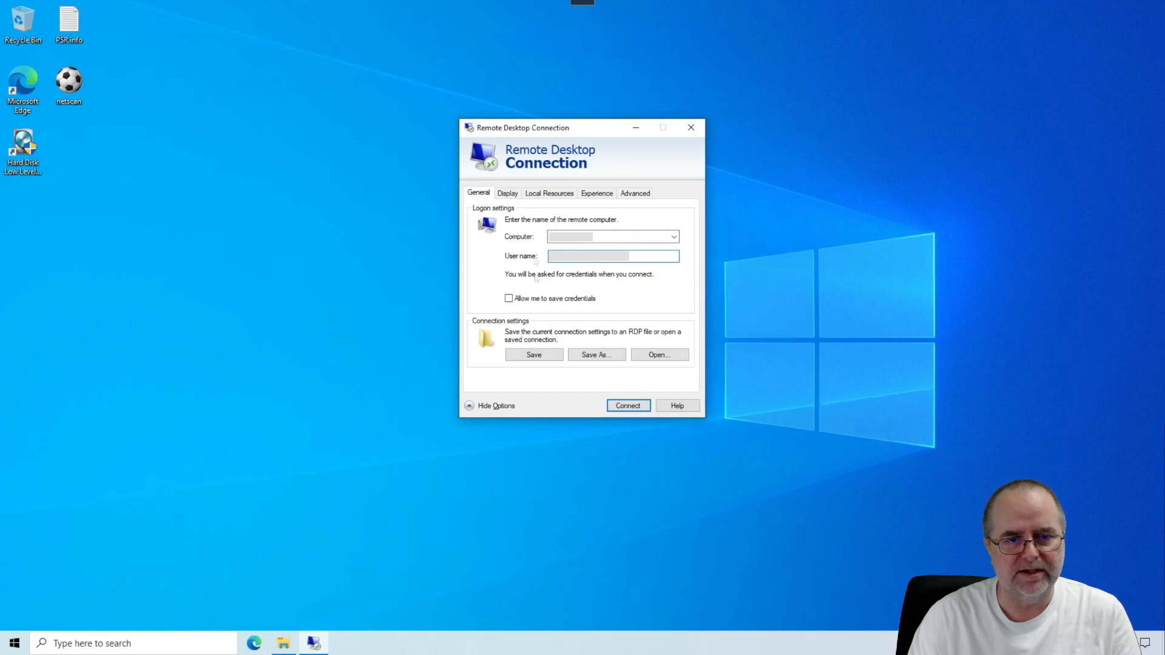
pyautogui.moveTo(576, 304)
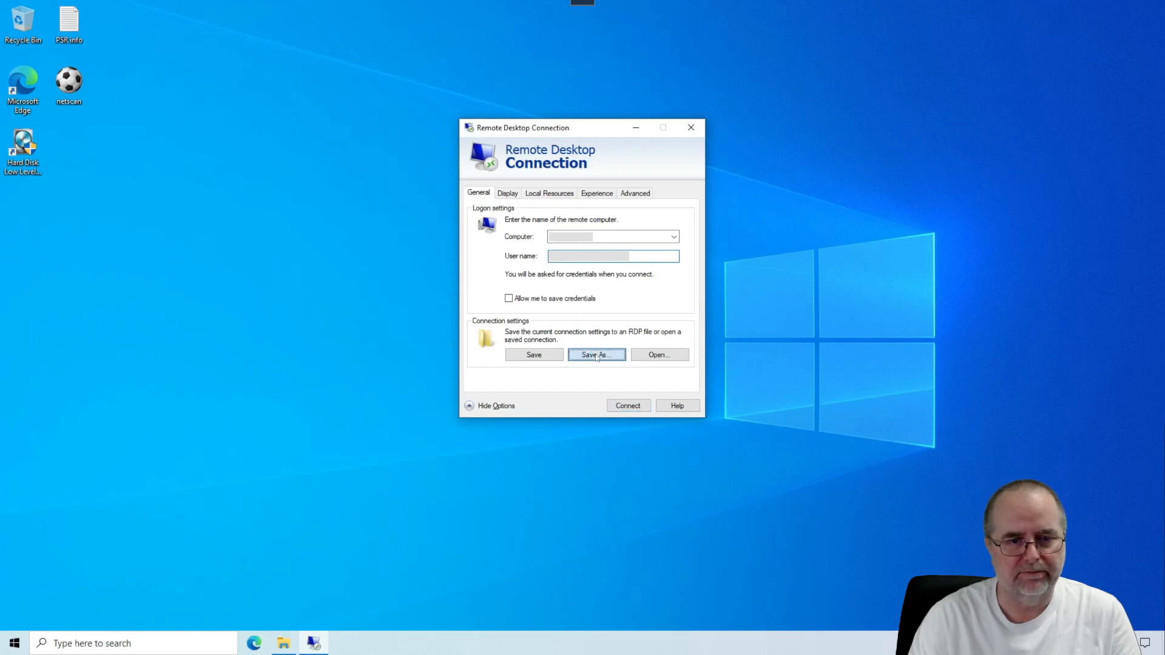
# Start Save As, choose Desktop as location and name the file 'My Work PC'.
pyautogui.click(596, 354)
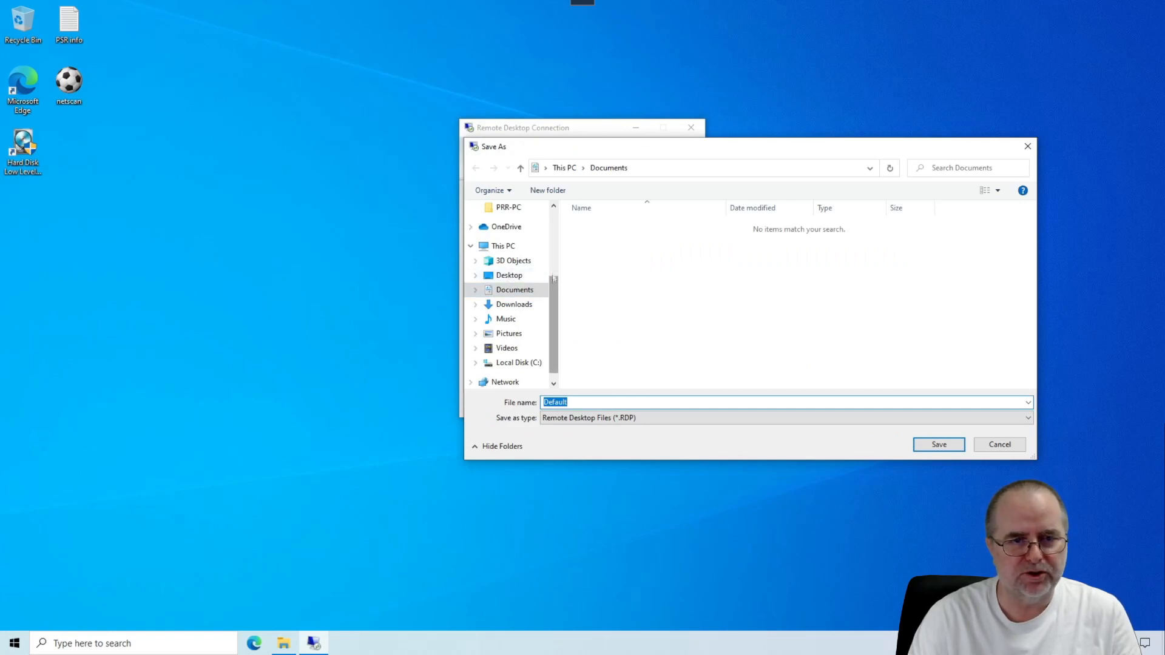
pyautogui.scroll(3)
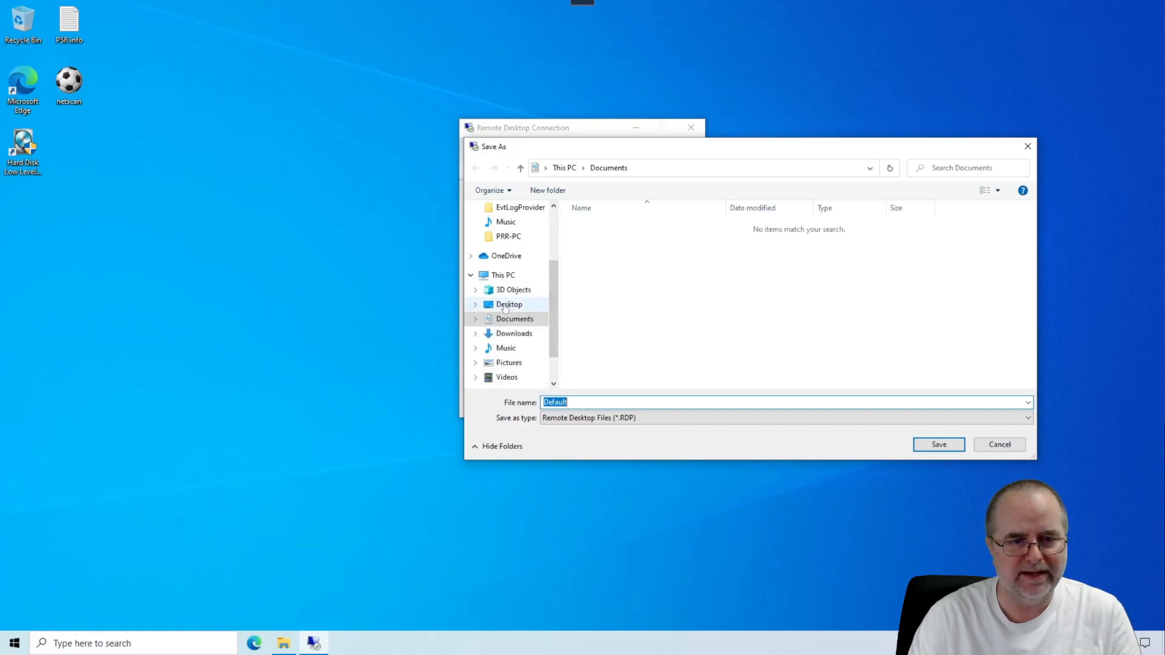
pyautogui.click(509, 304)
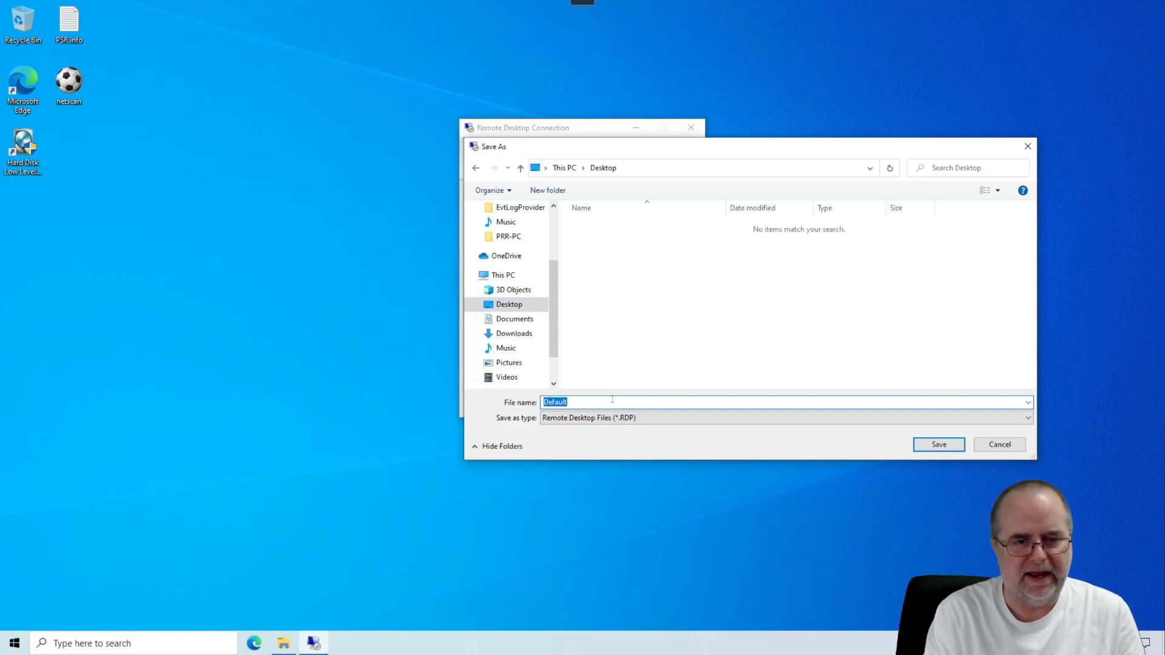
pyautogui.write('My Work')
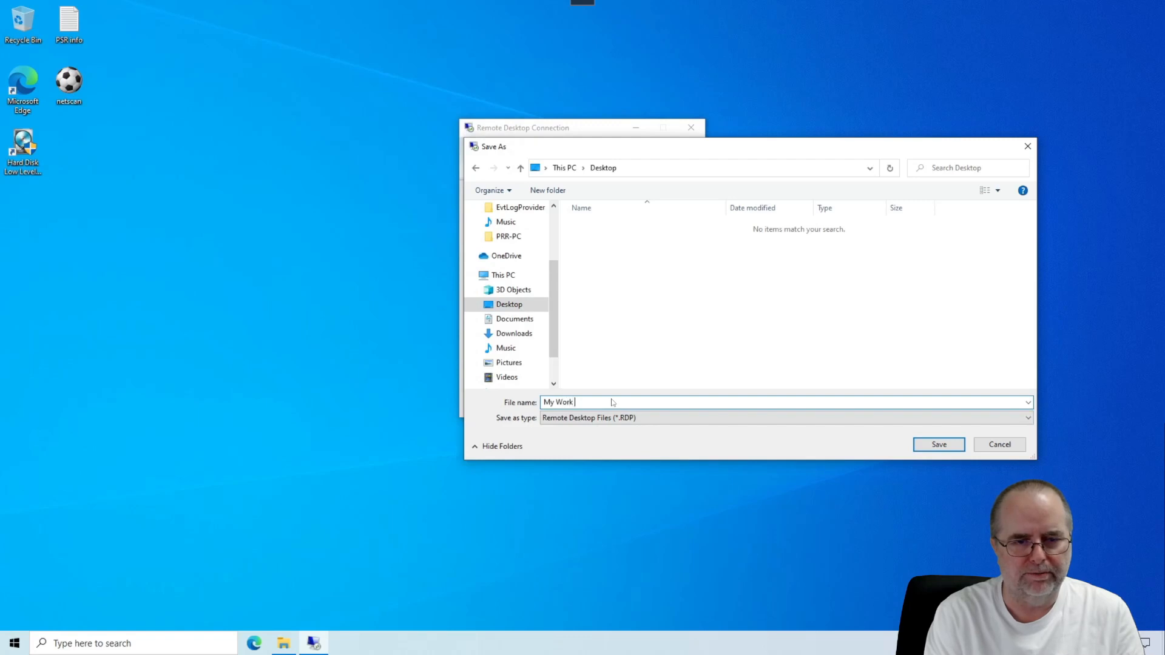
pyautogui.write('PC')
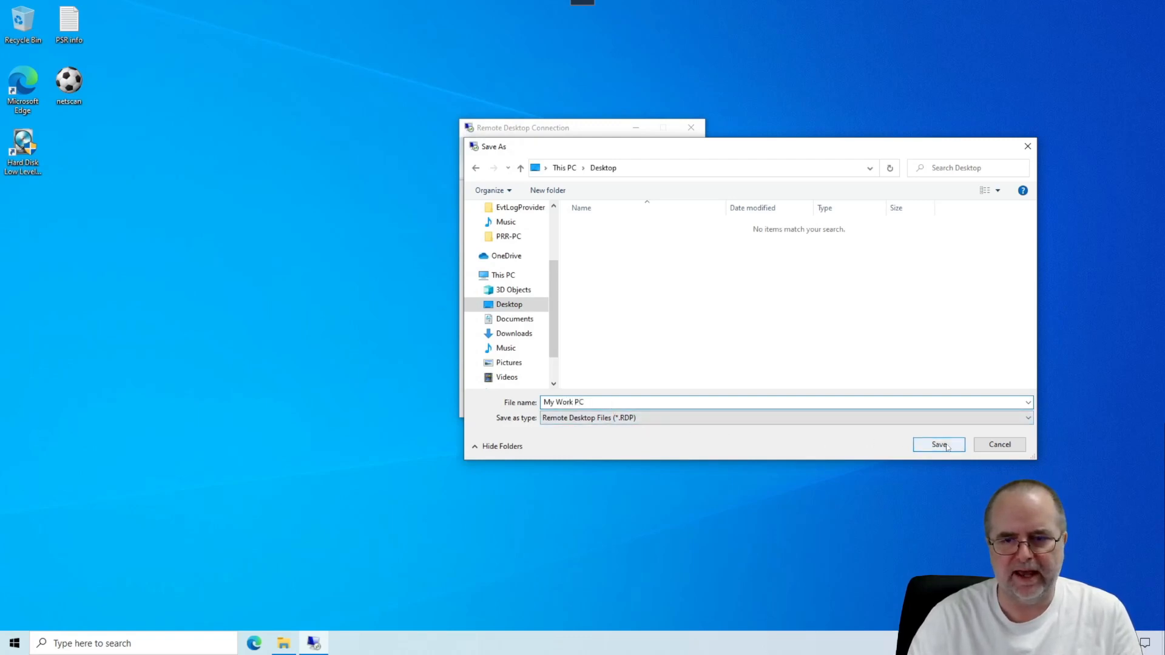
# Save the My Work PC connection file to the desktop and close the connection window.
pyautogui.click(939, 444)
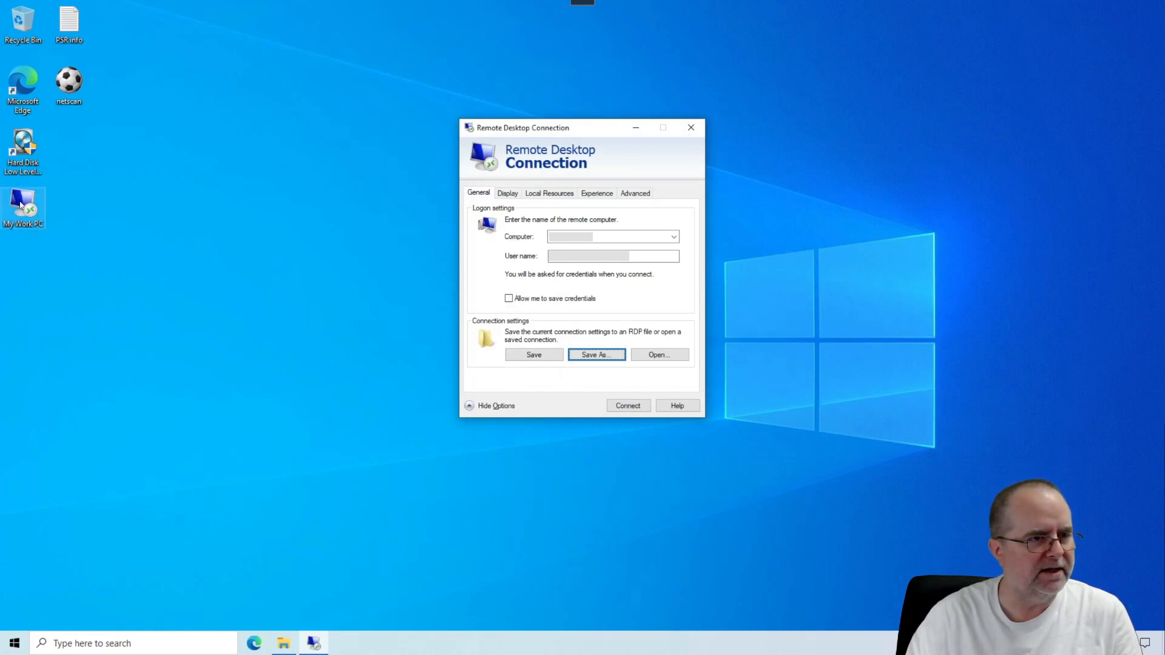
pyautogui.moveTo(23, 204)
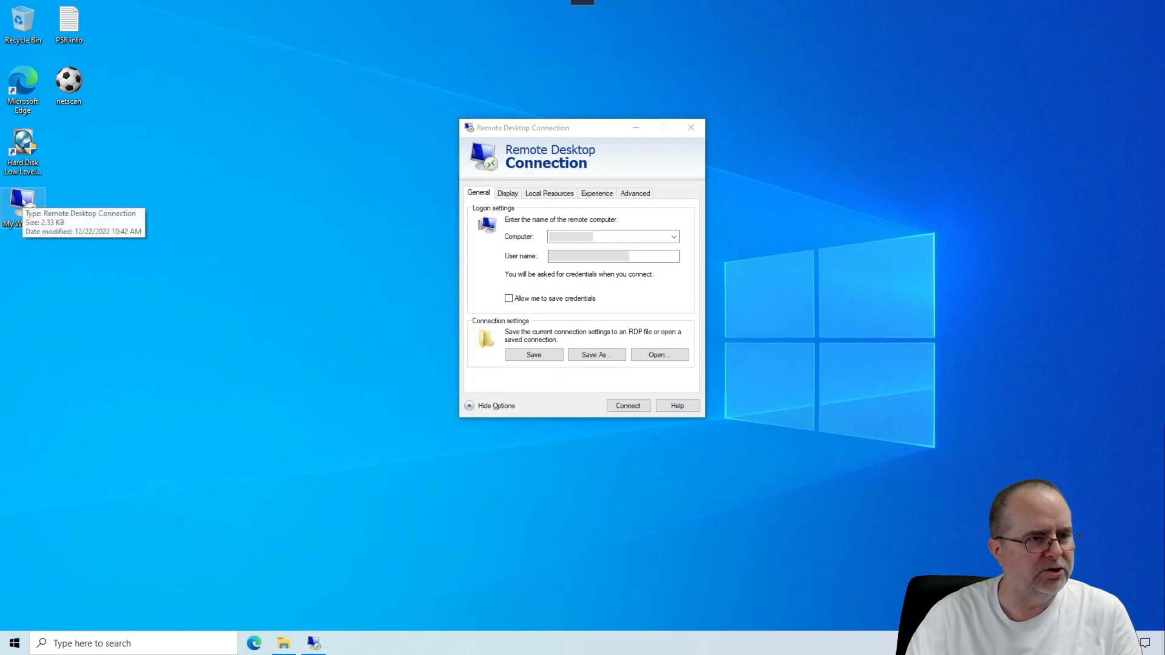
pyautogui.moveTo(201, 299)
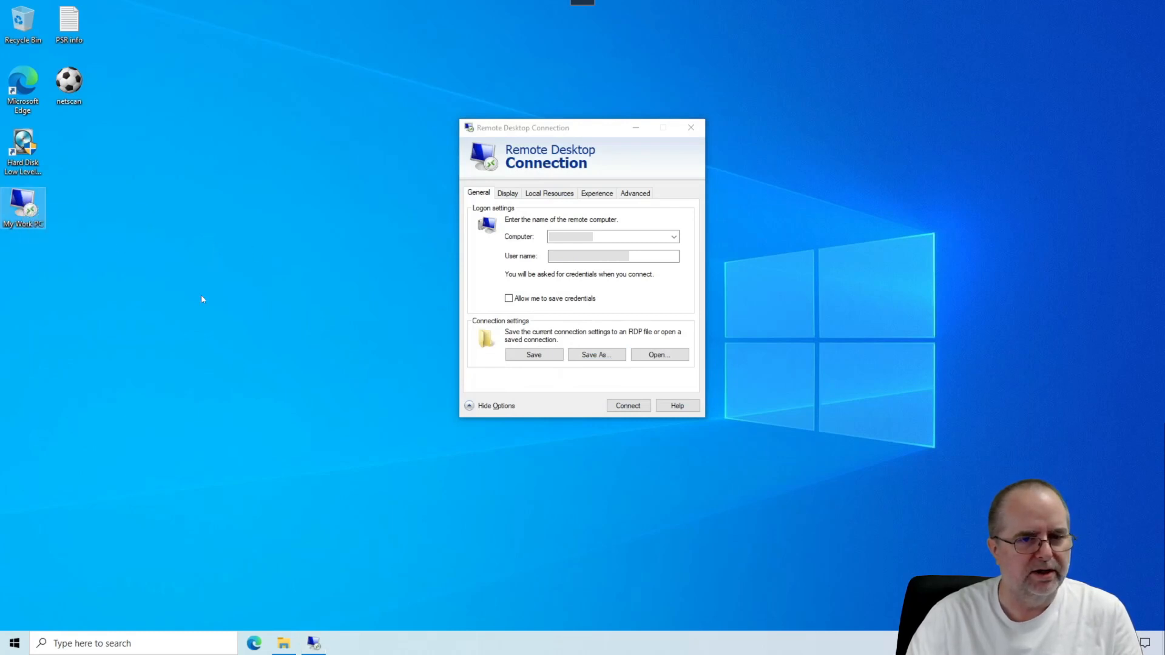
pyautogui.moveTo(682, 128)
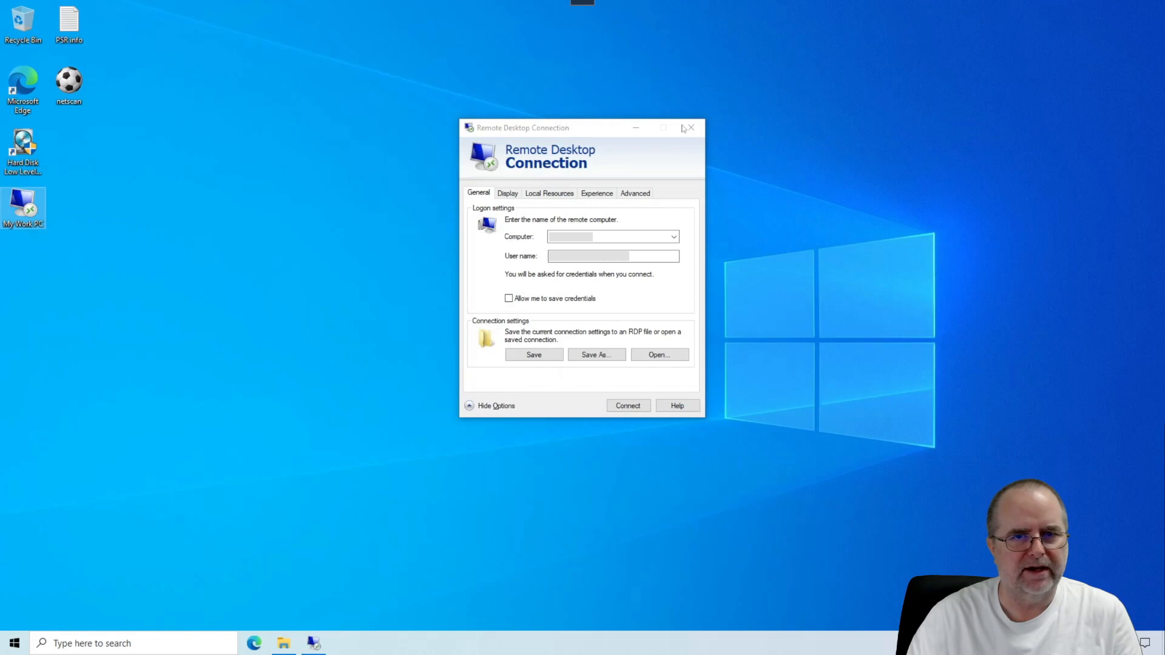
pyautogui.click(689, 126)
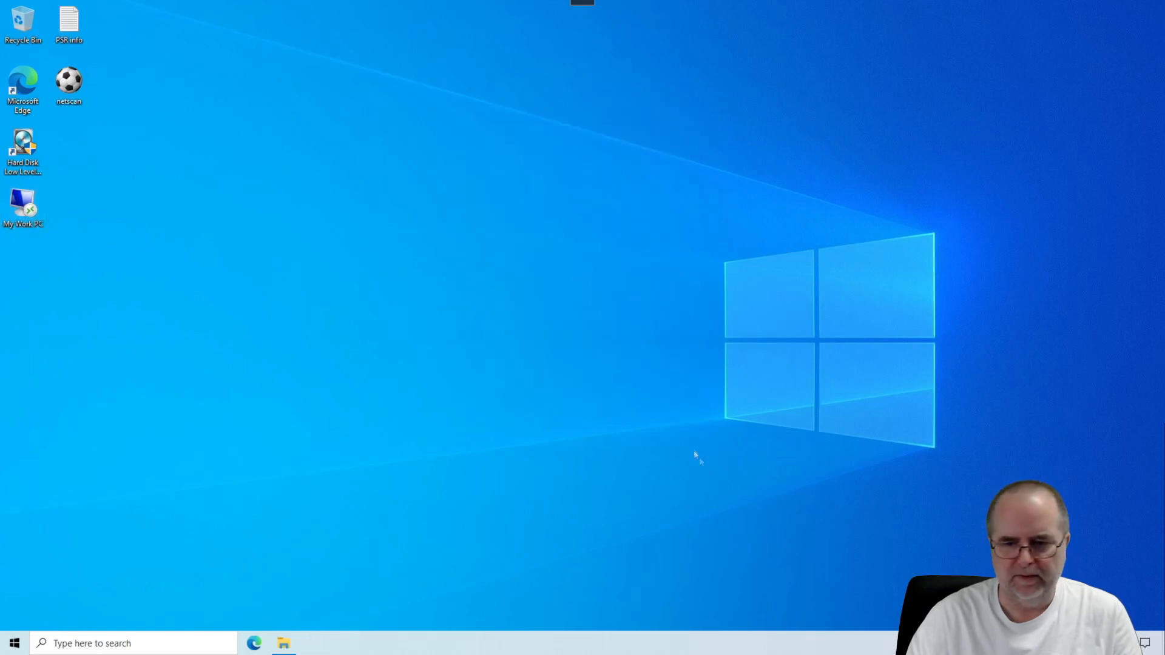
pyautogui.moveTo(696, 454)
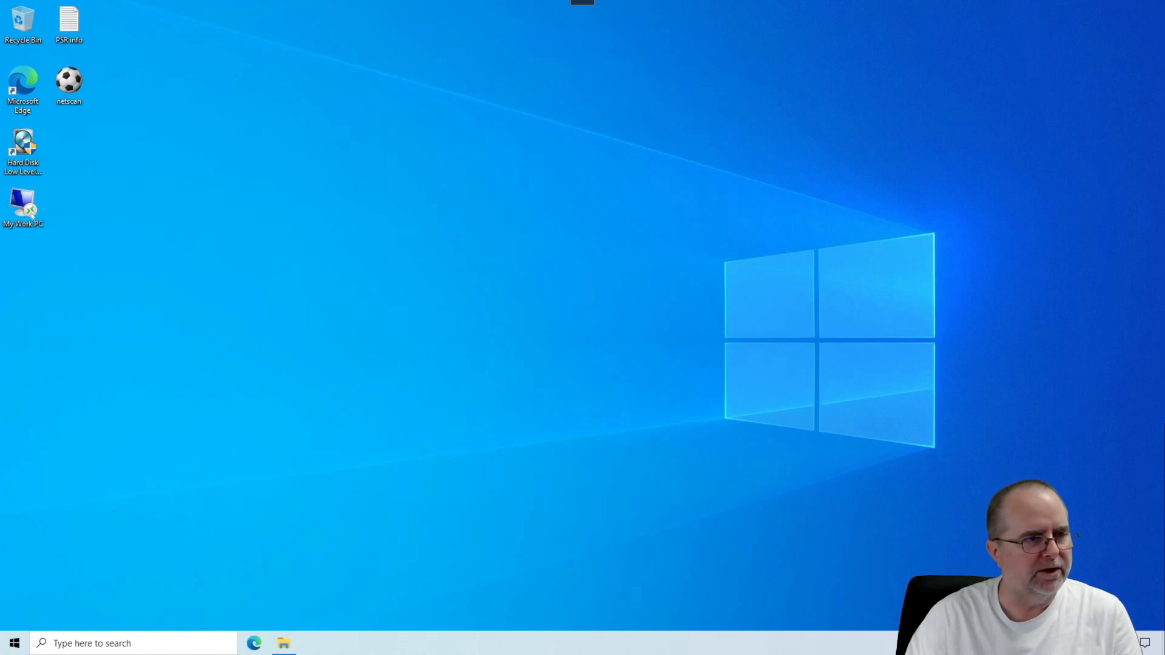
pyautogui.moveTo(23, 208)
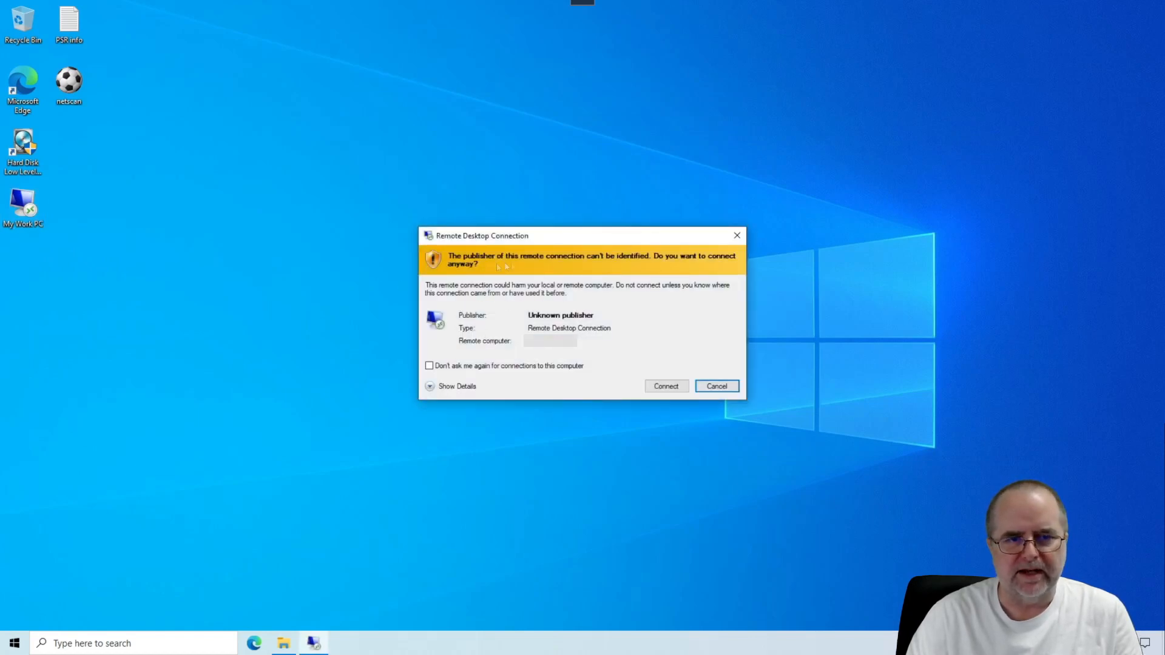
pyautogui.moveTo(595, 268)
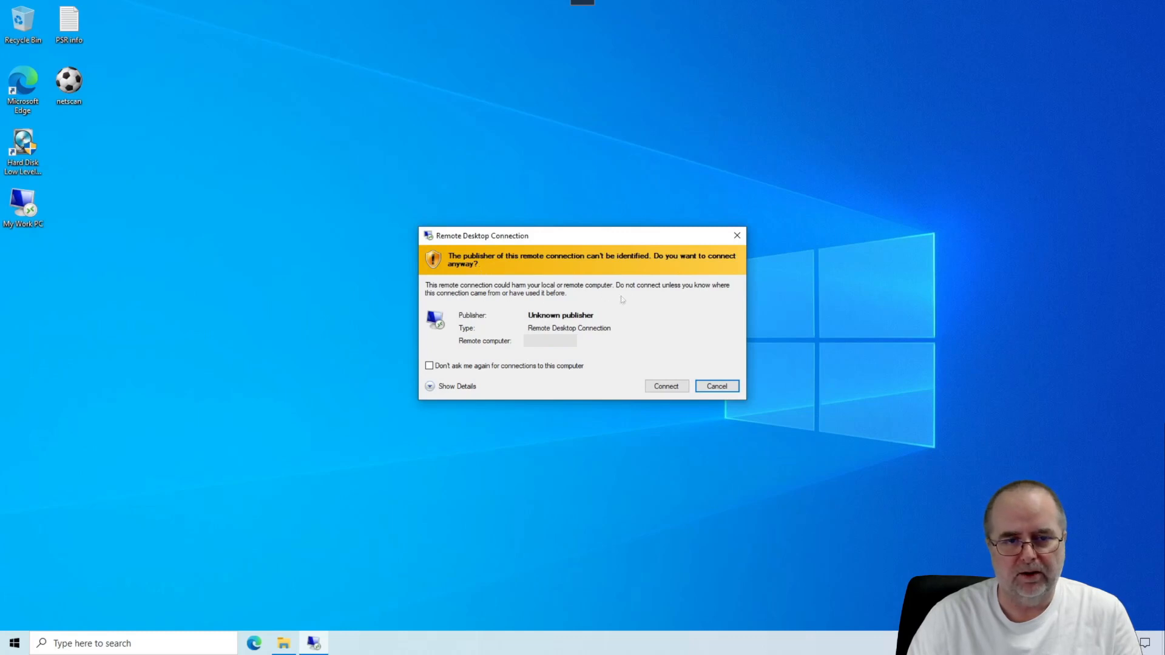
pyautogui.moveTo(499, 381)
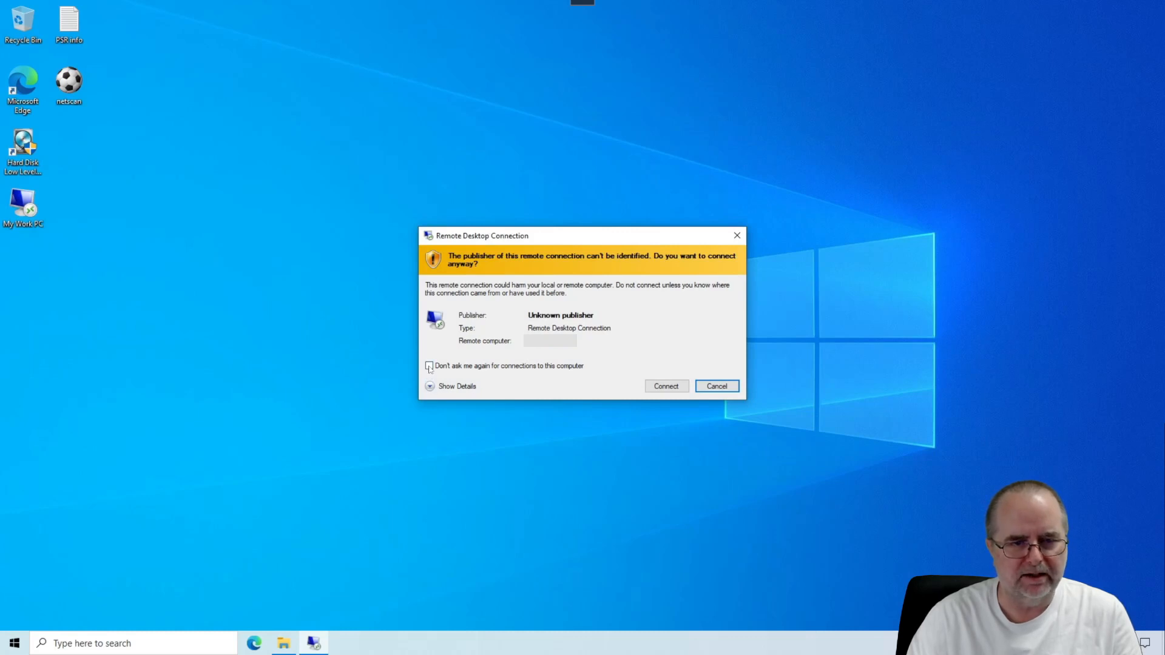
# Tick 'Don't ask me again' on the publisher warning and connect to the work computer.
pyautogui.click(429, 365)
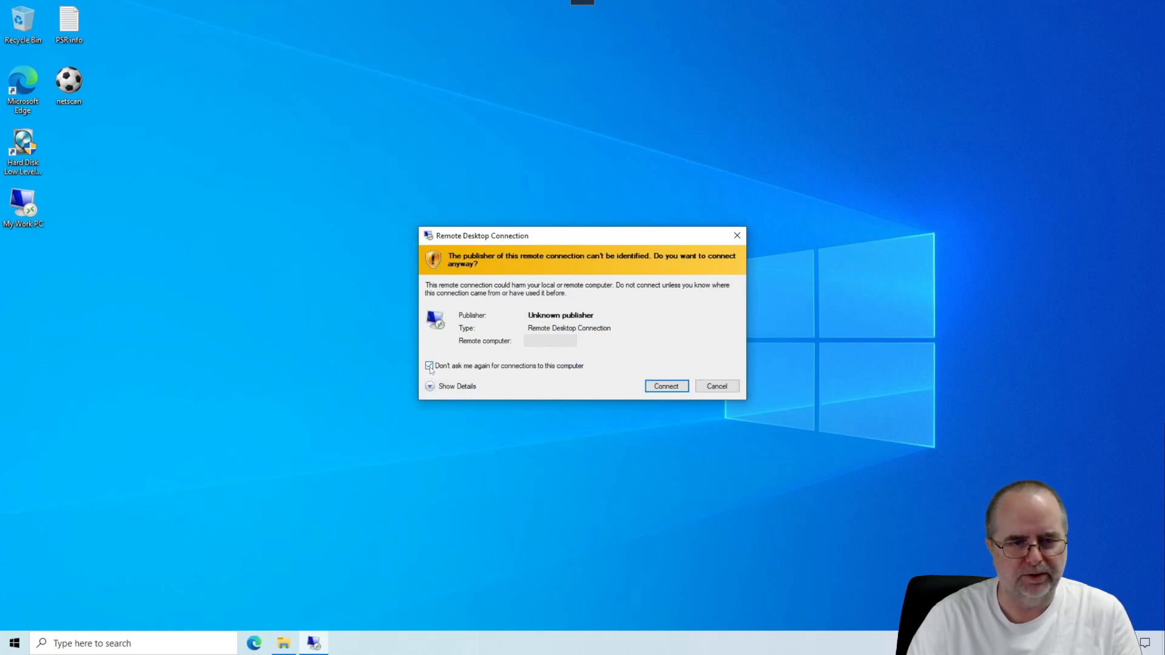
pyautogui.click(429, 365)
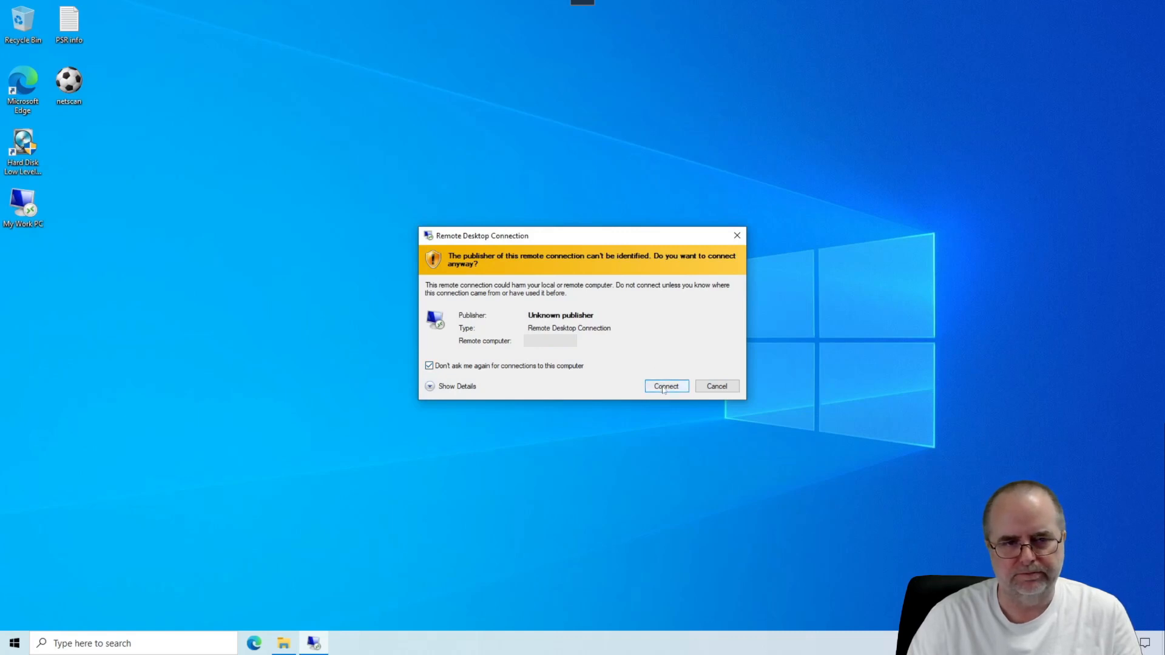
pyautogui.click(665, 386)
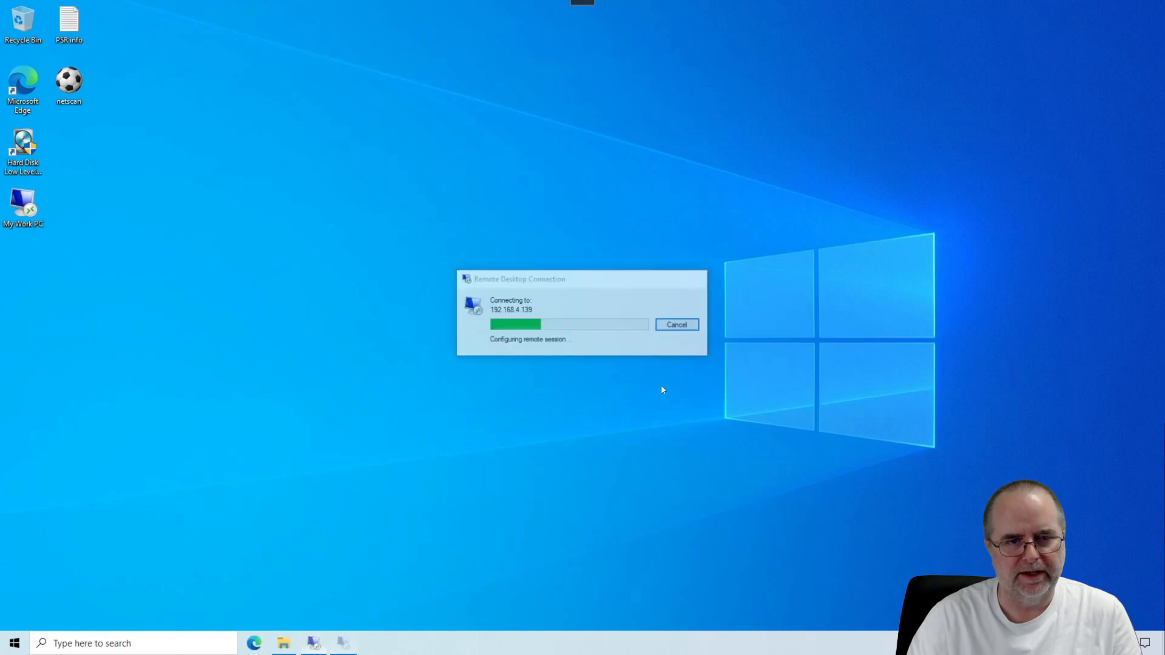
# Enter the password in the Windows Security dialog and submit the credentials with OK.
pyautogui.click(676, 325)
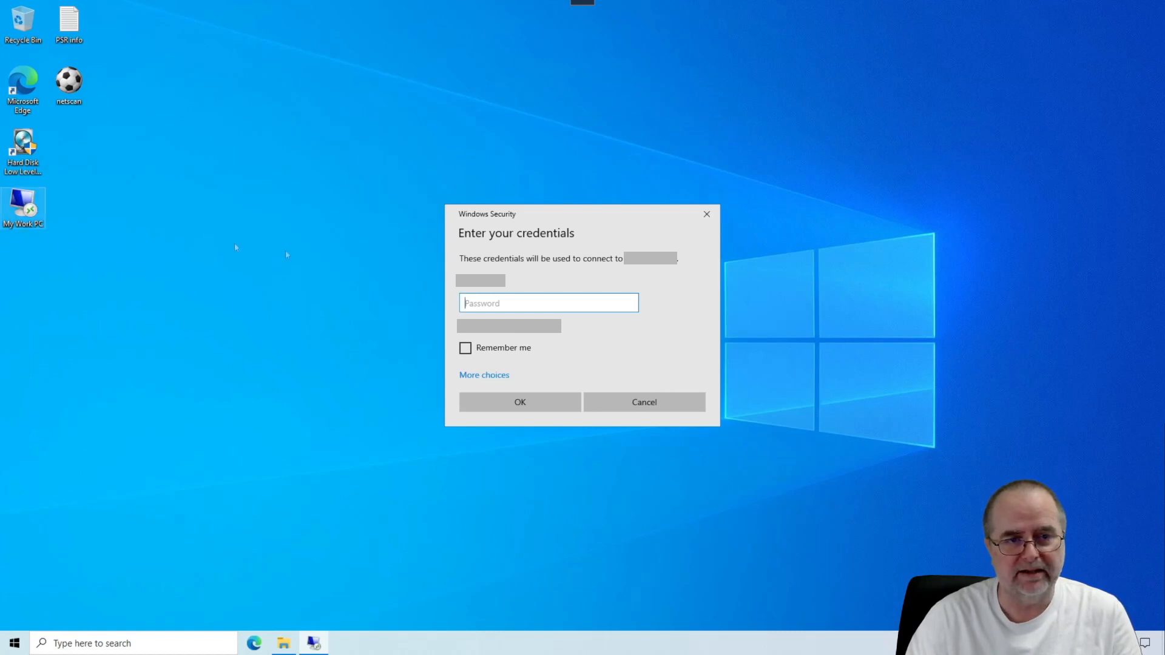
pyautogui.moveTo(527, 245)
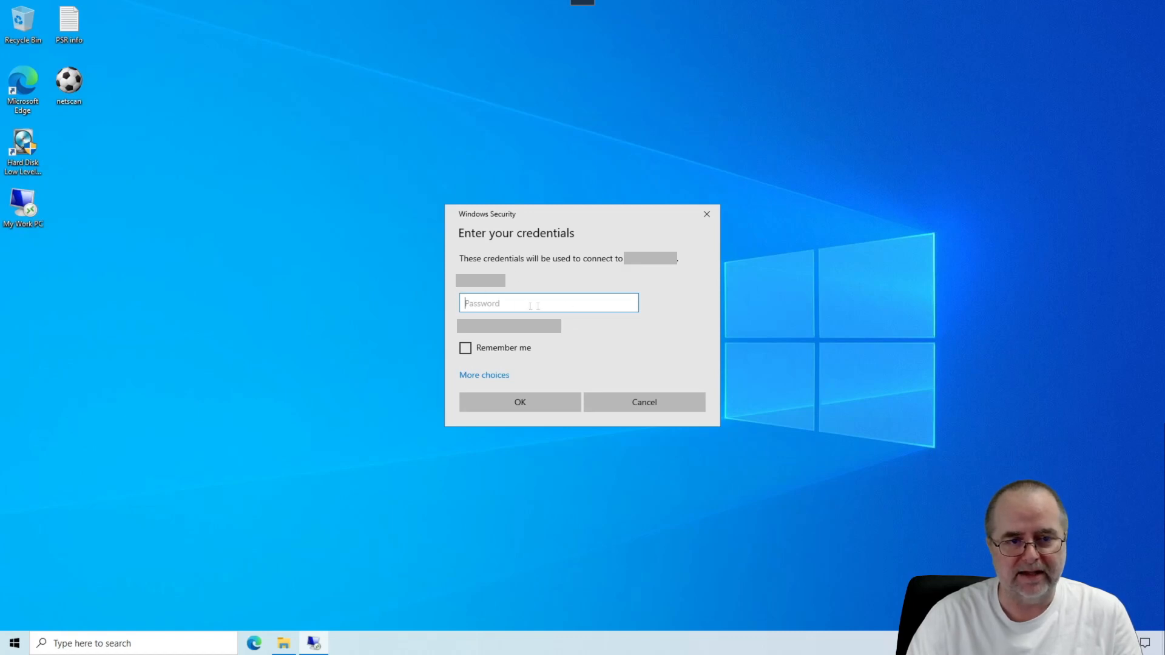
pyautogui.moveTo(532, 303)
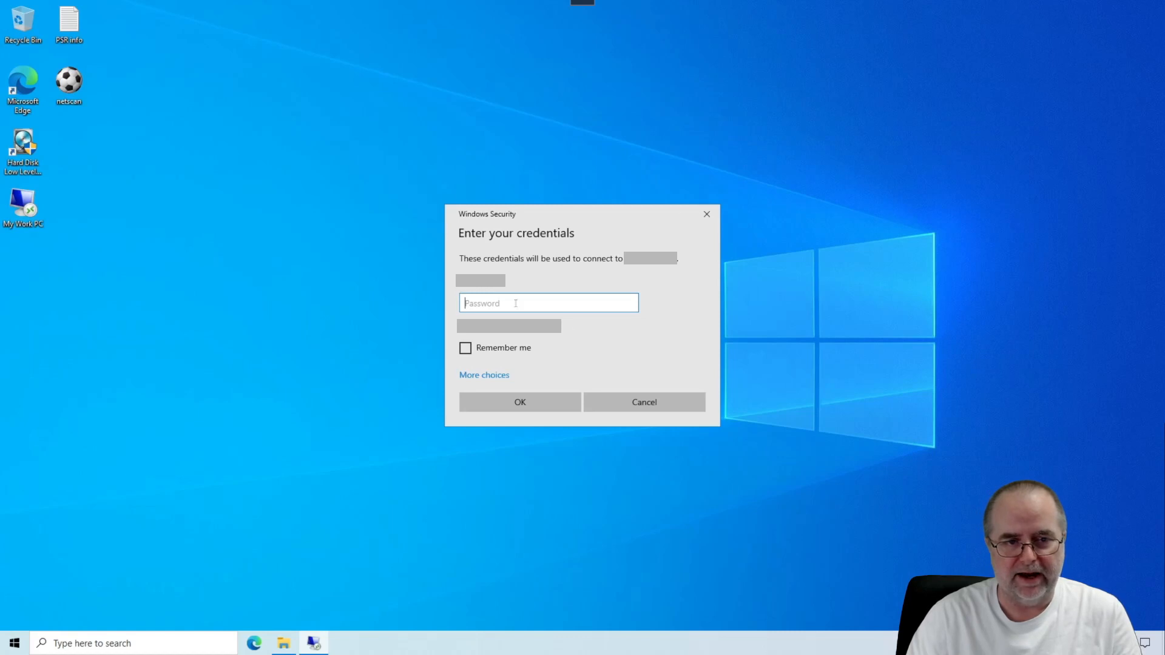
pyautogui.moveTo(605, 342)
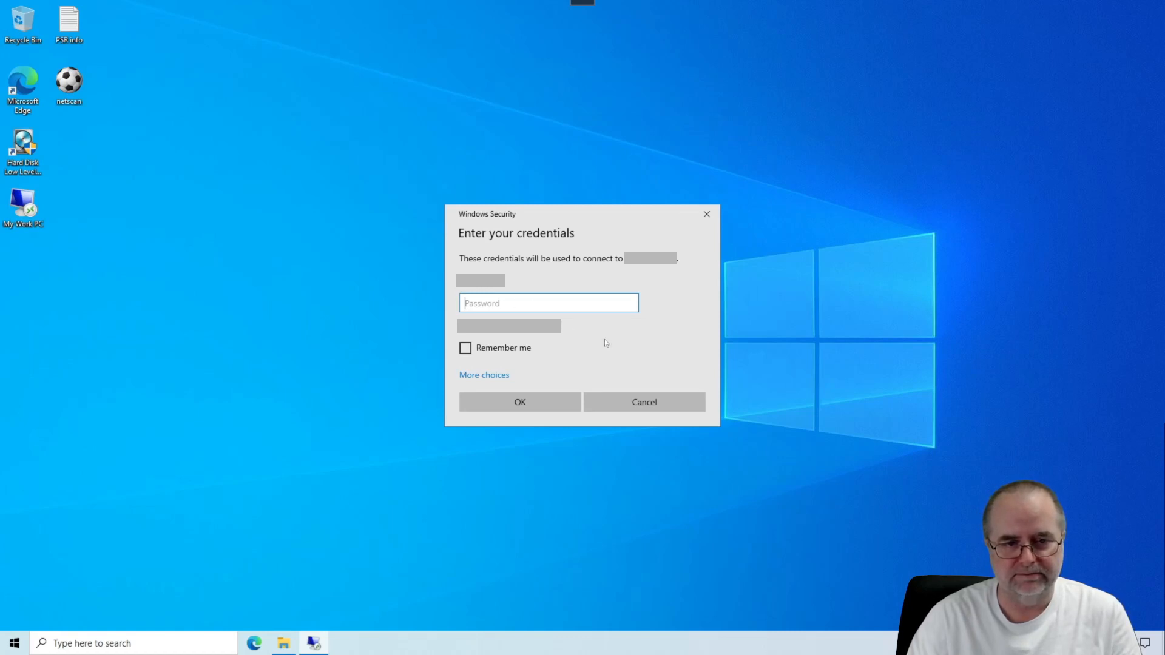
pyautogui.moveTo(674, 317)
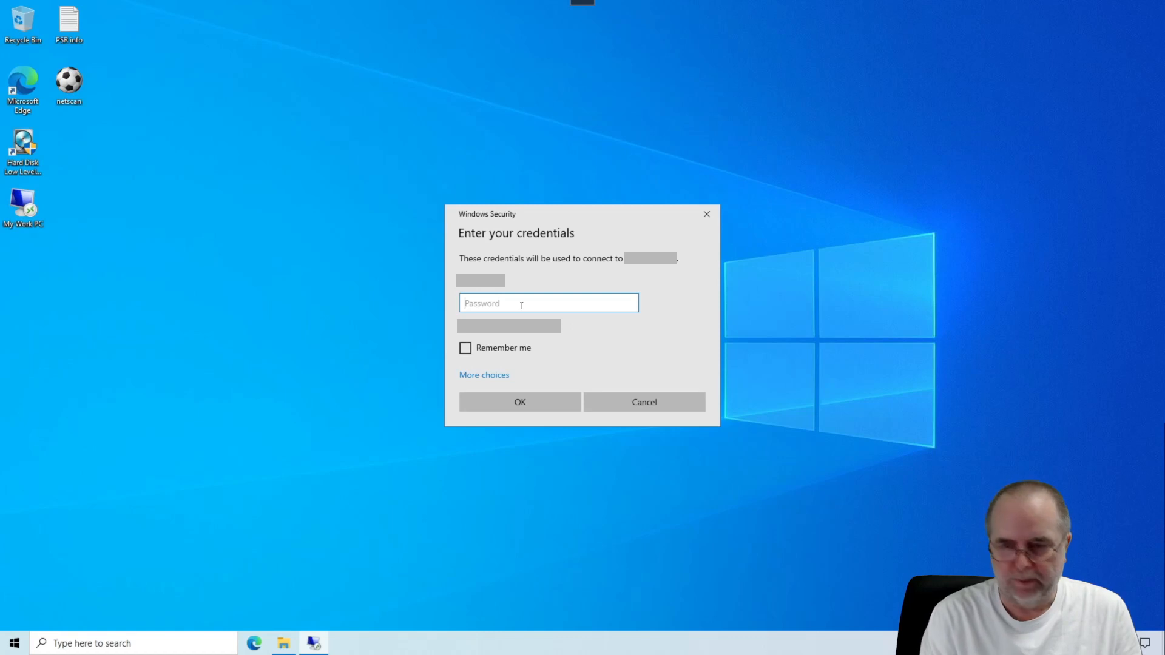
pyautogui.write('*')
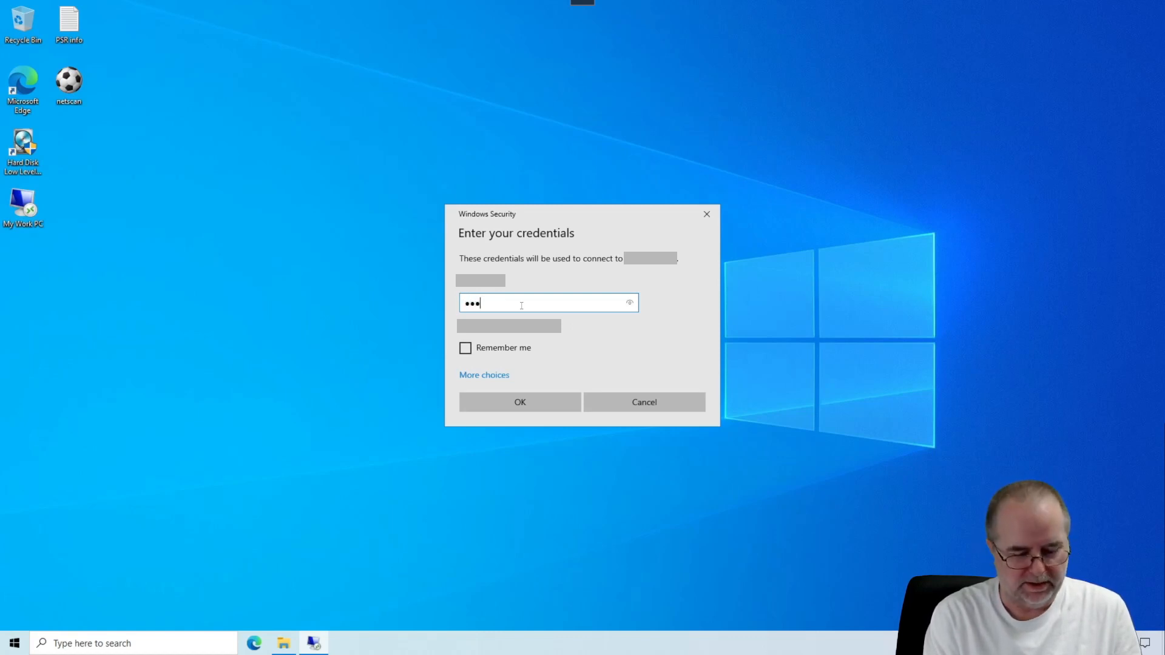
pyautogui.write('•')
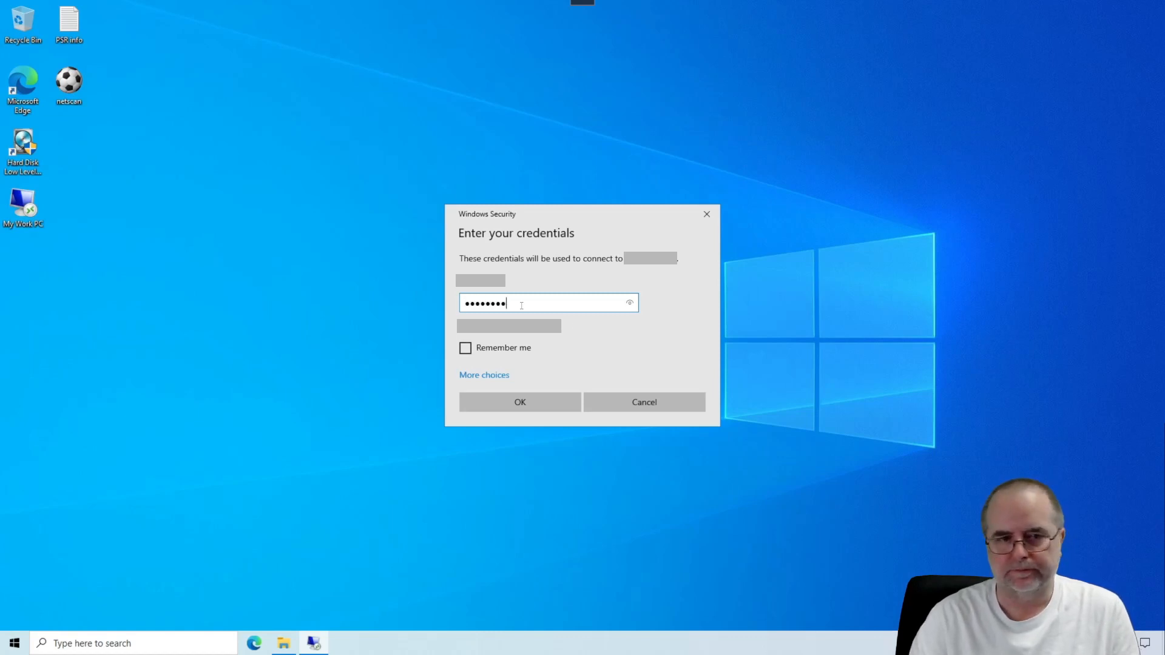
pyautogui.moveTo(466, 348)
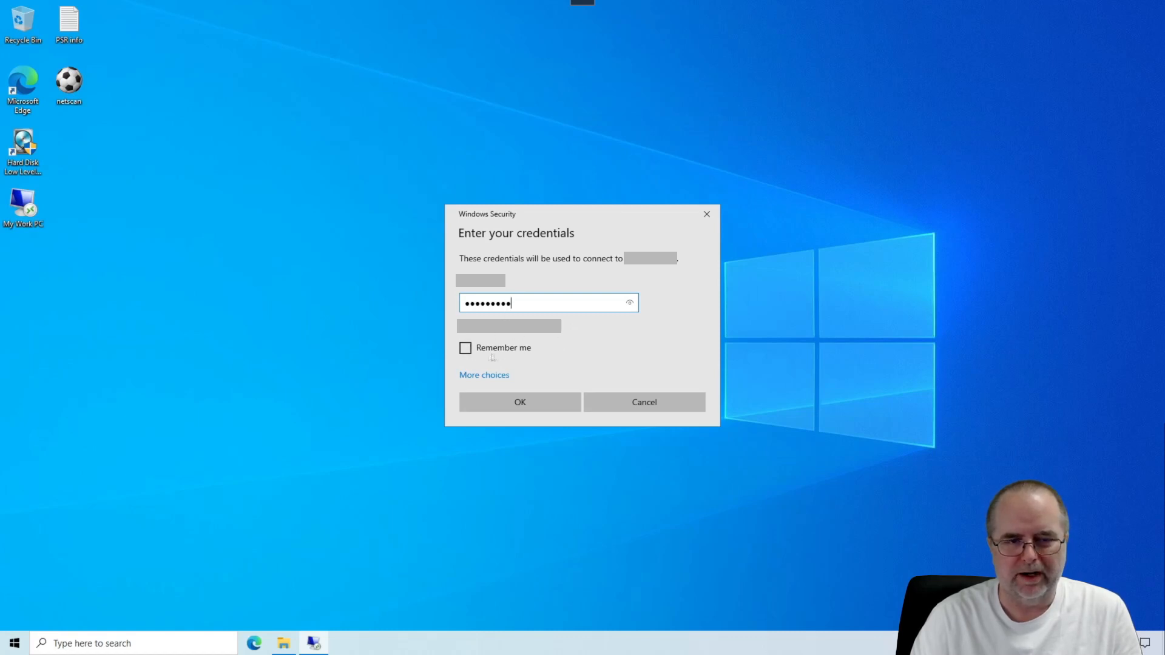
pyautogui.moveTo(592, 352)
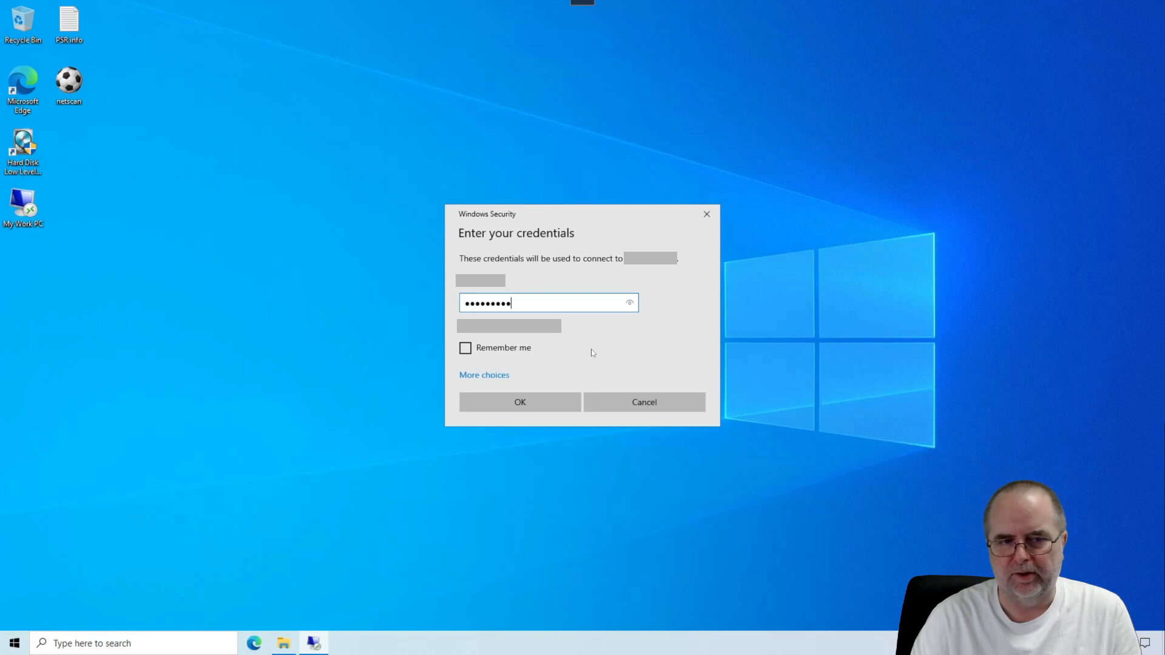
pyautogui.click(520, 402)
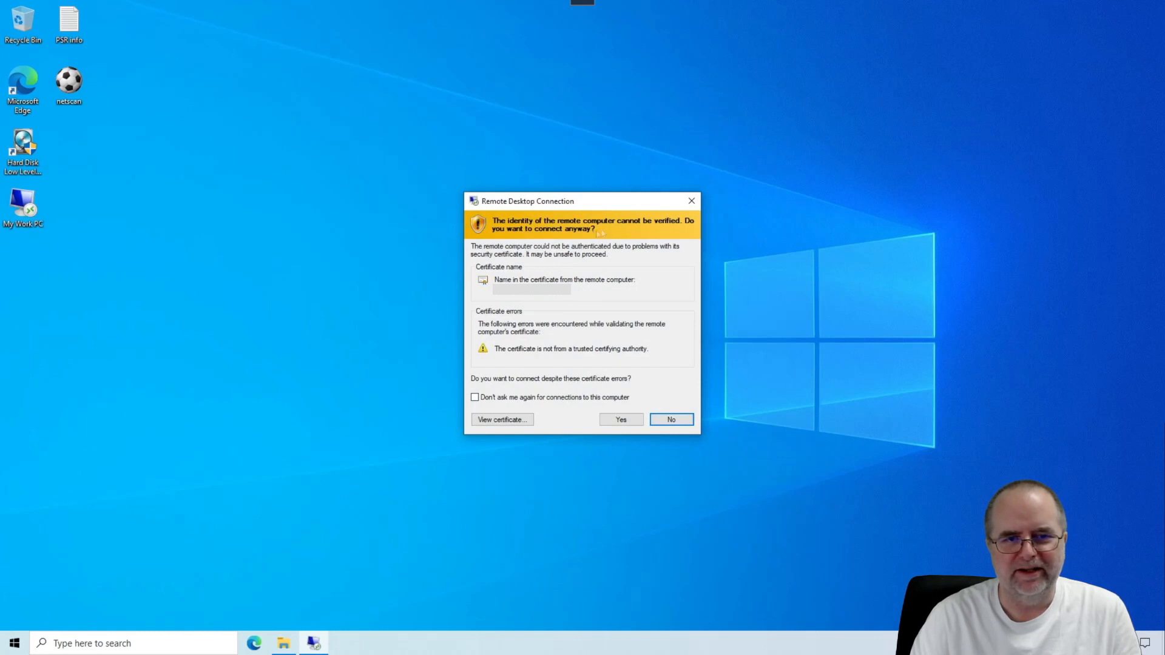
pyautogui.moveTo(581, 311)
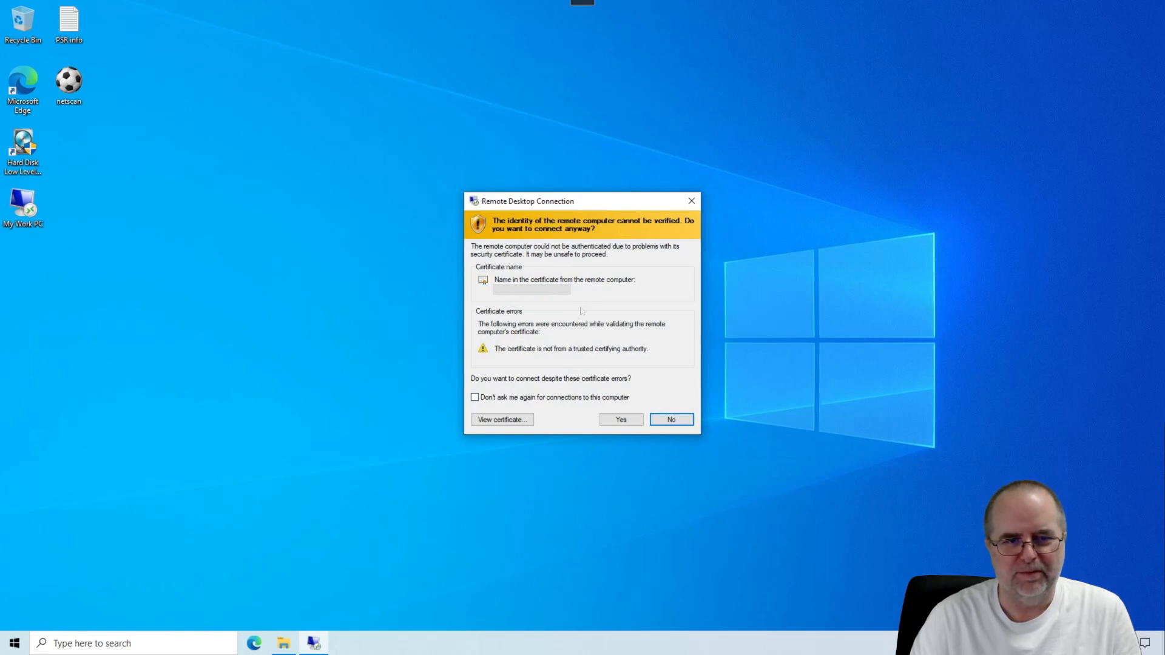
pyautogui.moveTo(591, 295)
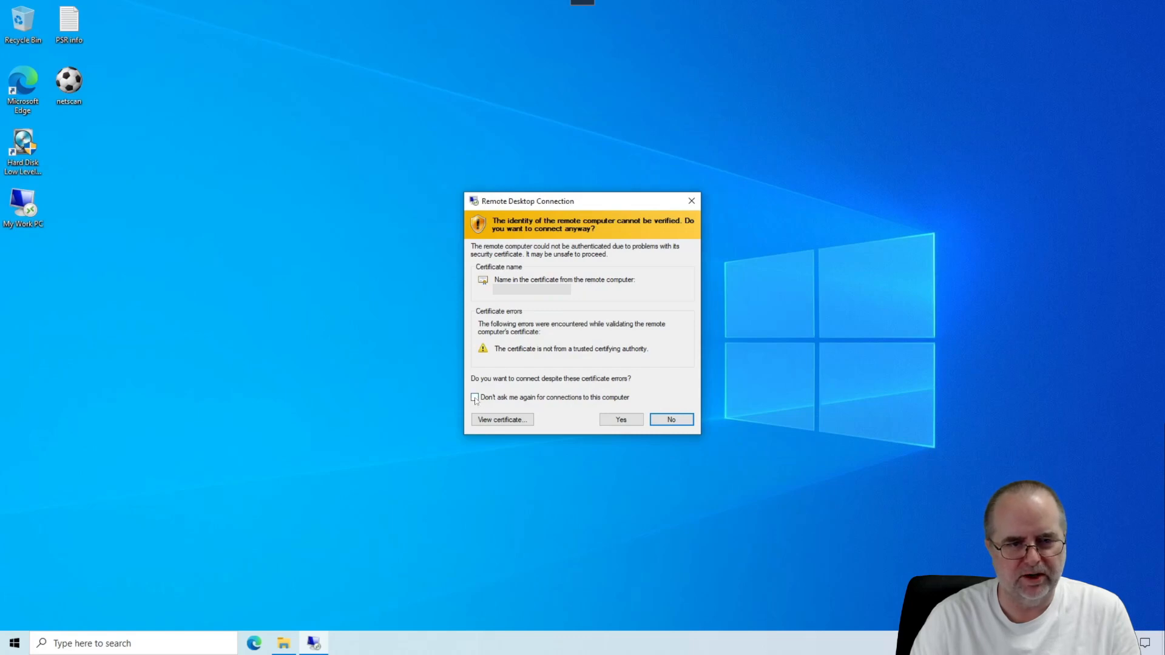
# Tick 'Don't ask me again' on the certificate warning and answer Yes to connect.
pyautogui.click(475, 397)
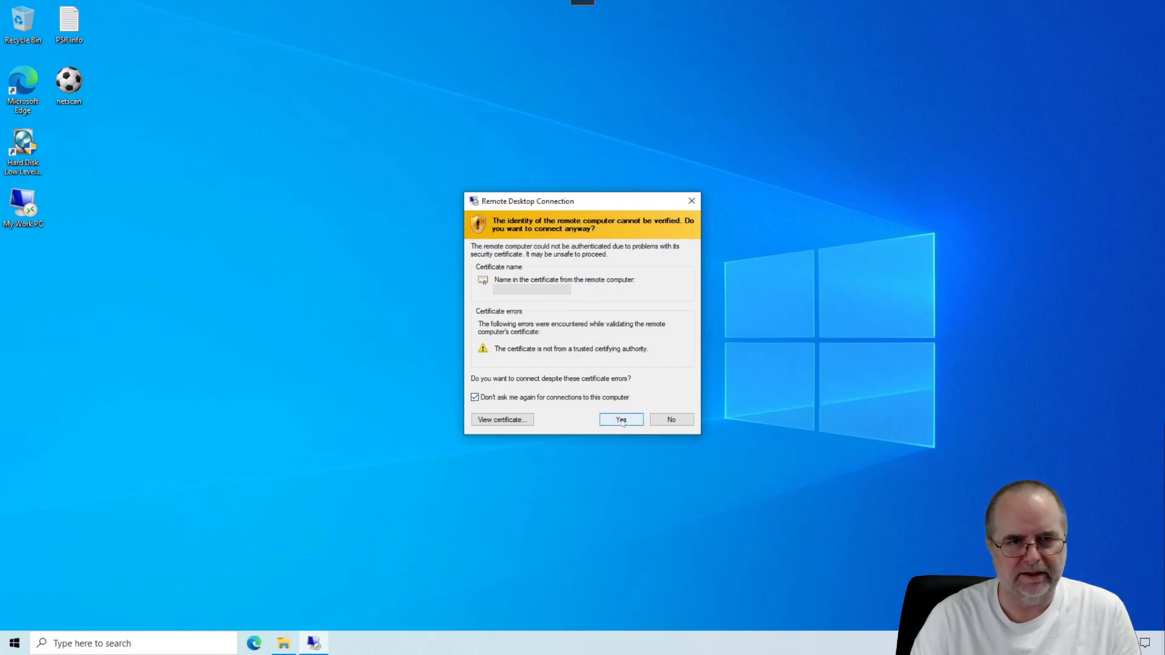
pyautogui.click(620, 419)
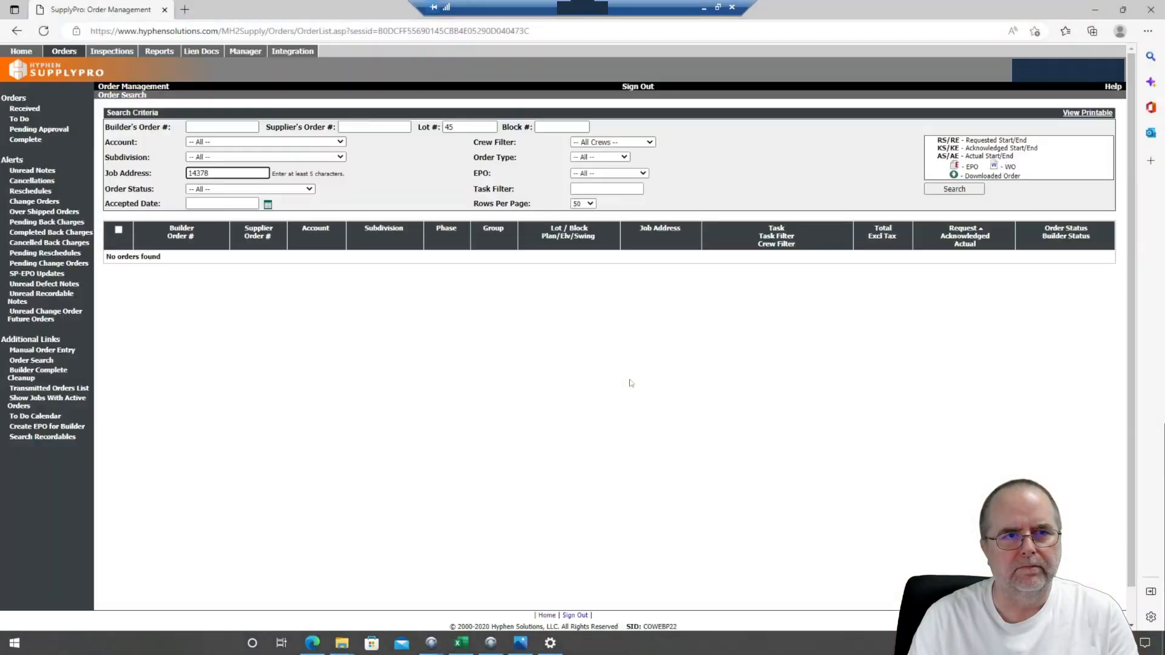
# Disconnect the remote session from the top connection bar and confirm with OK.
pyautogui.click(13, 643)
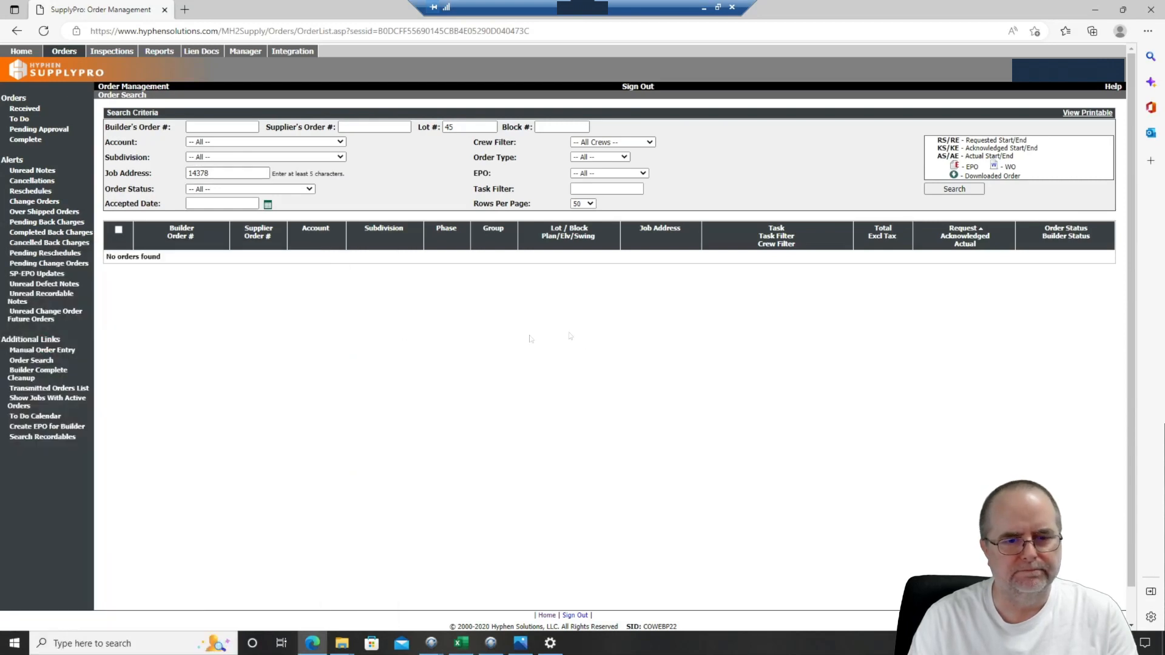
pyautogui.moveTo(742, 167)
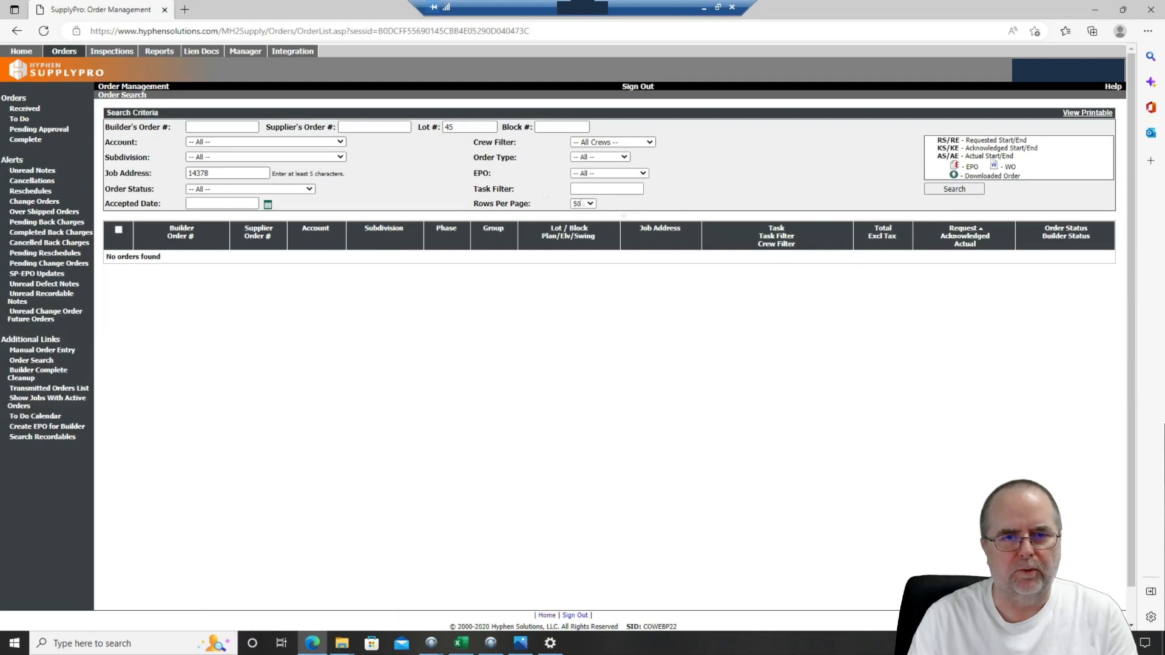
pyautogui.moveTo(464, 285)
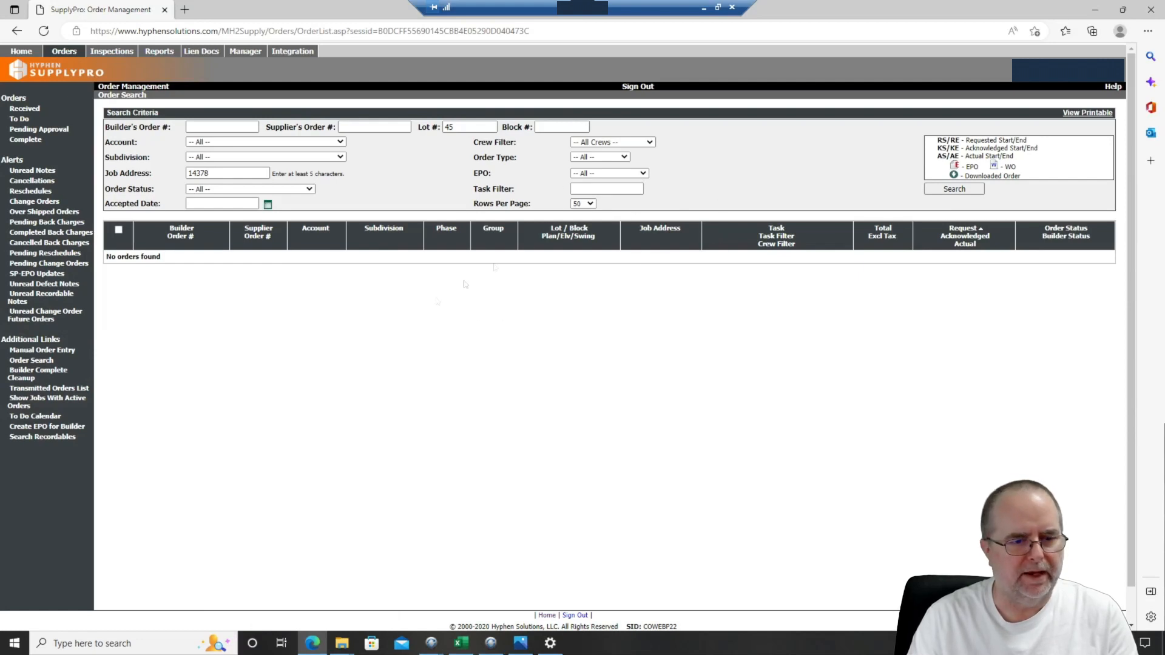
pyautogui.moveTo(678, 215)
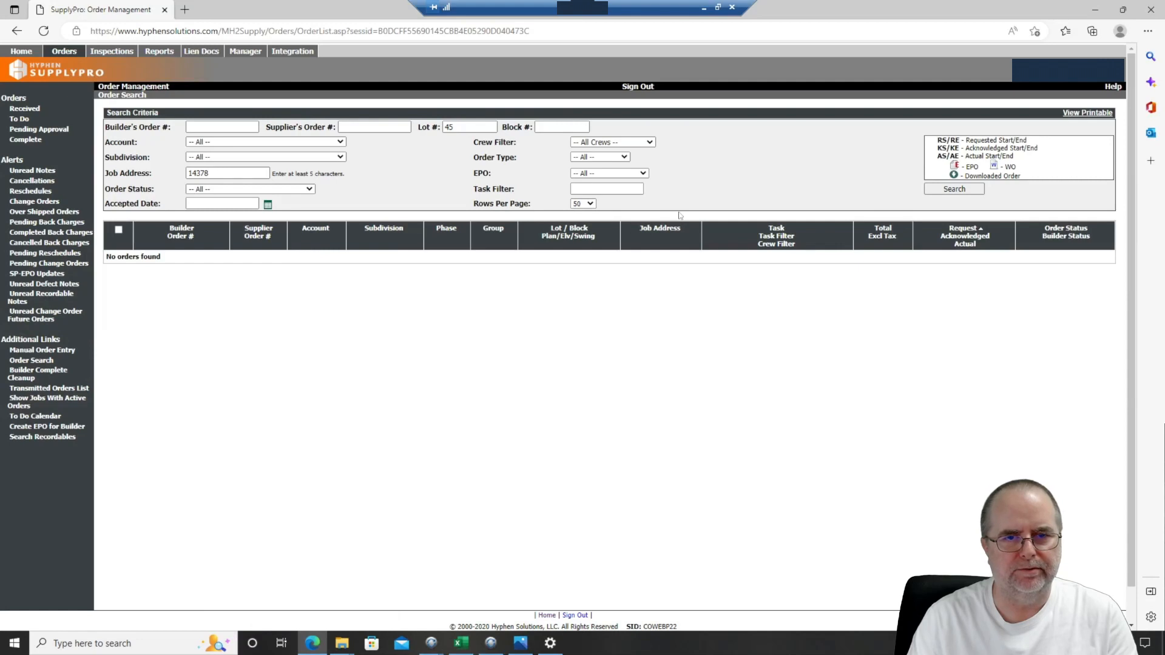
pyautogui.moveTo(677, 48)
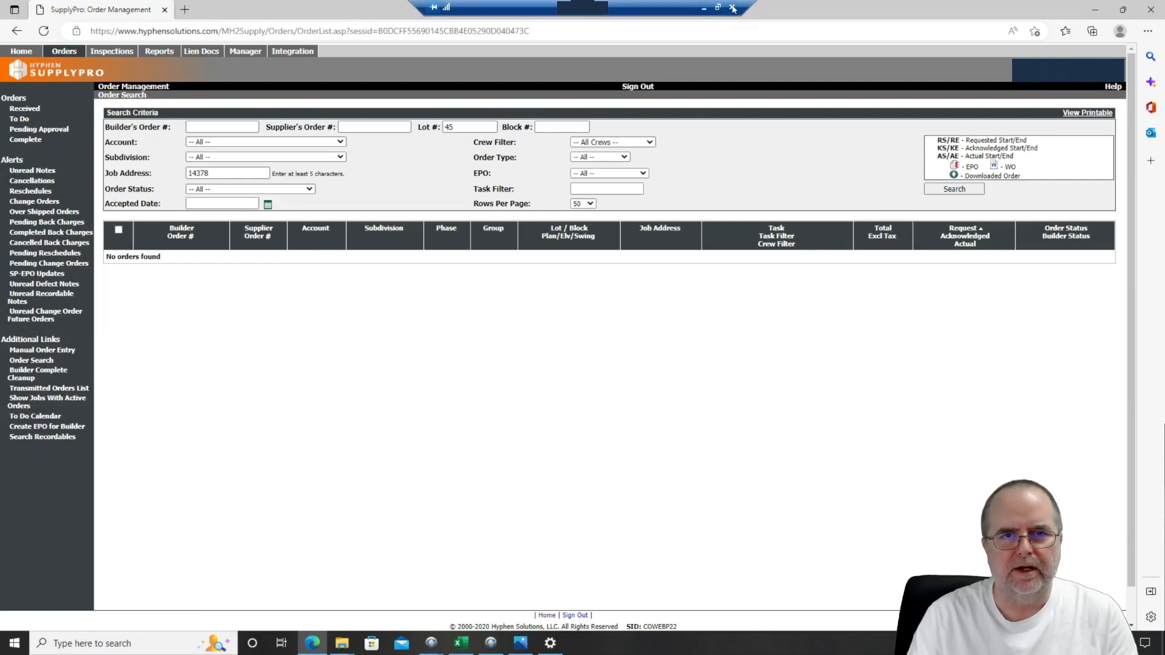
pyautogui.moveTo(732, 9)
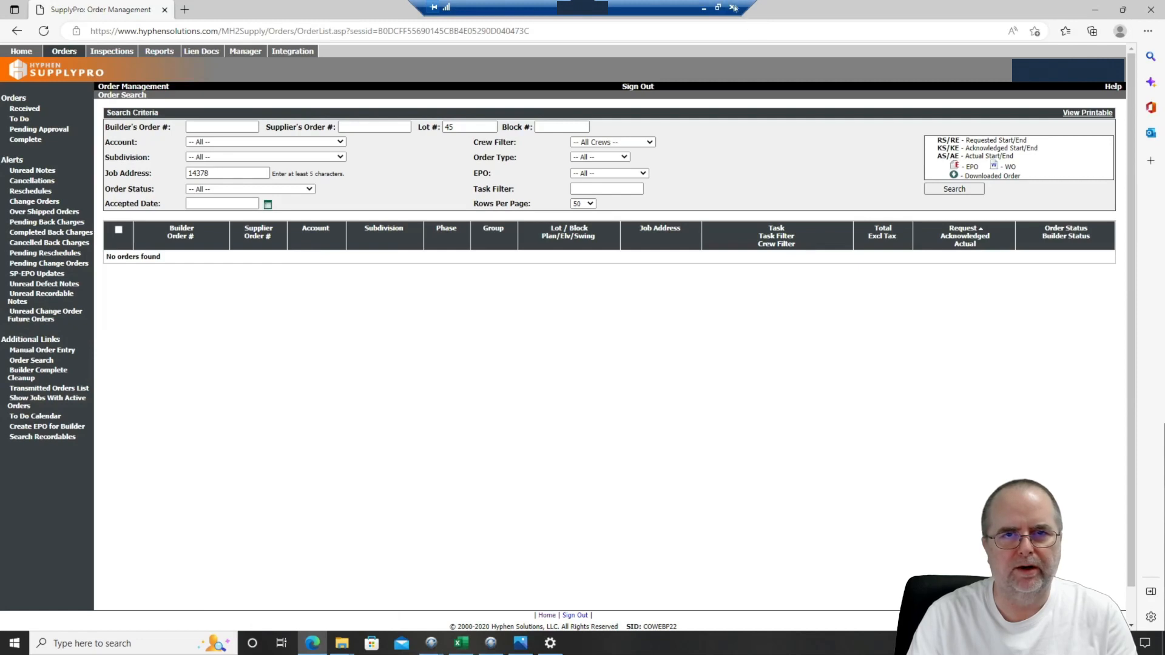
pyautogui.moveTo(732, 8)
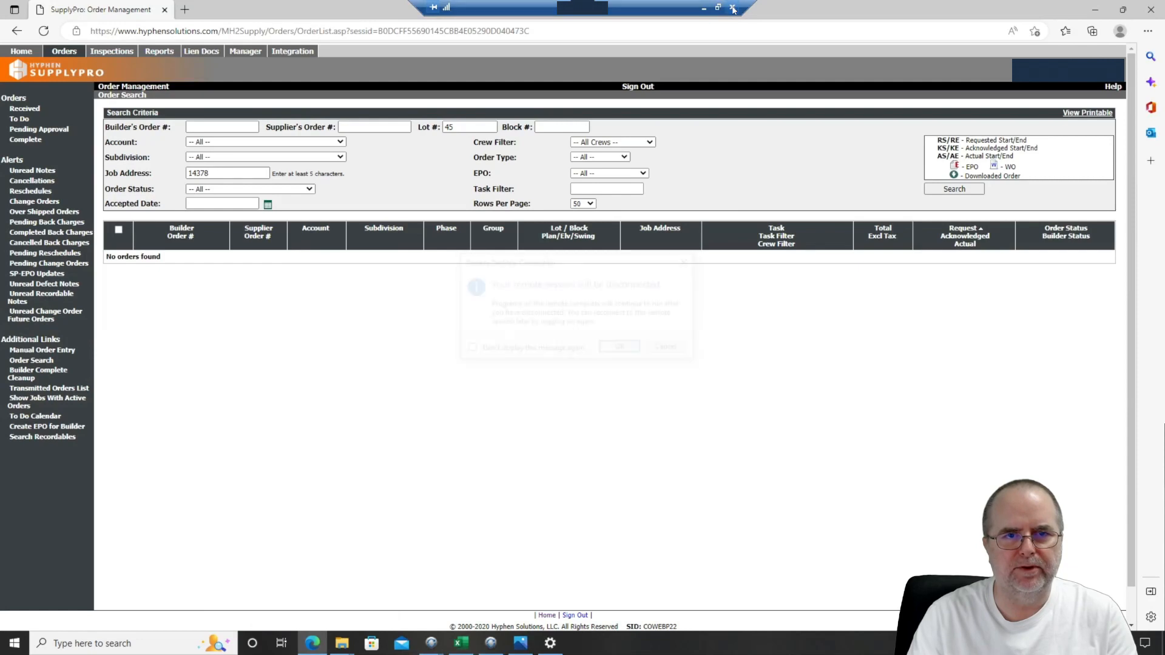
pyautogui.click(732, 8)
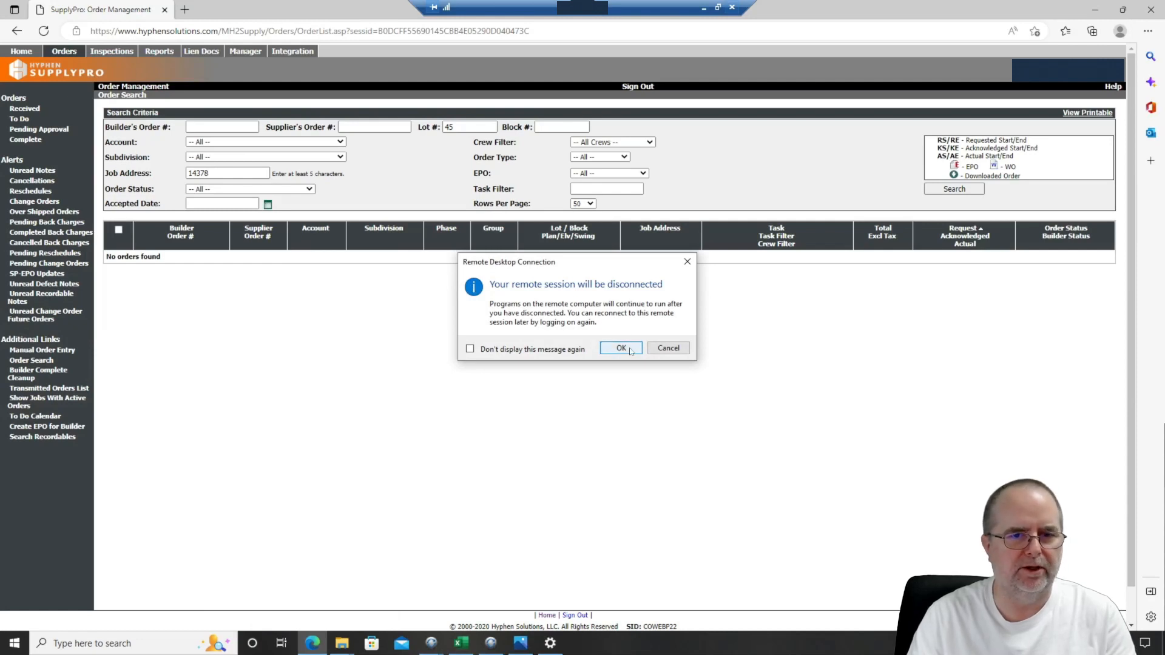
pyautogui.click(621, 347)
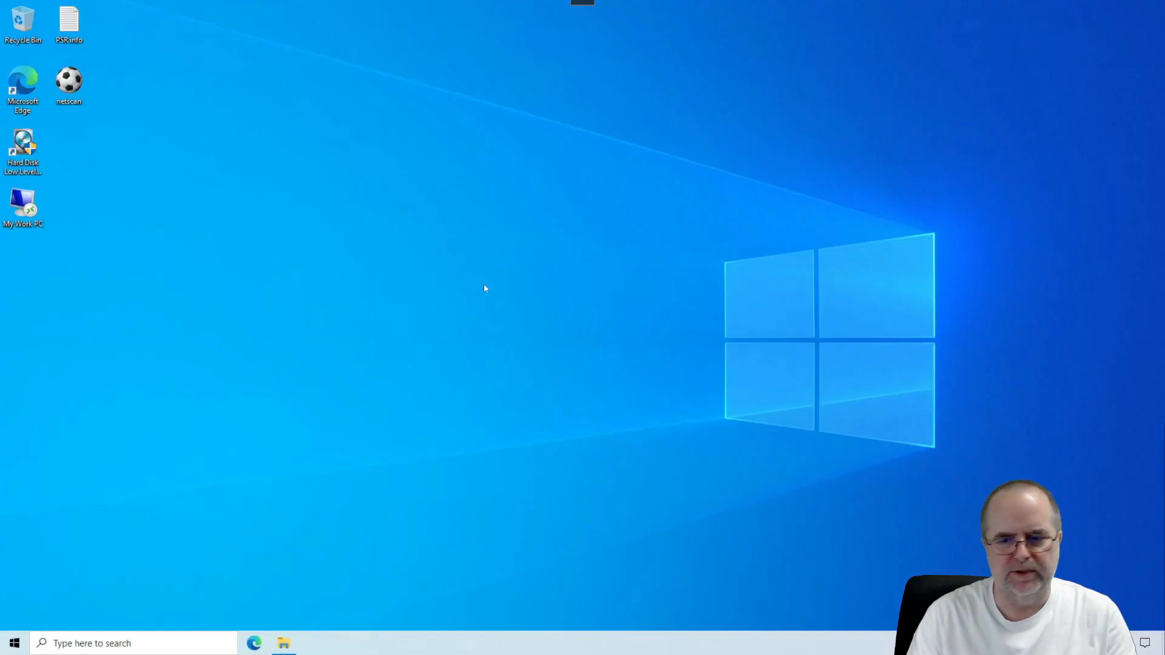
pyautogui.moveTo(490, 278)
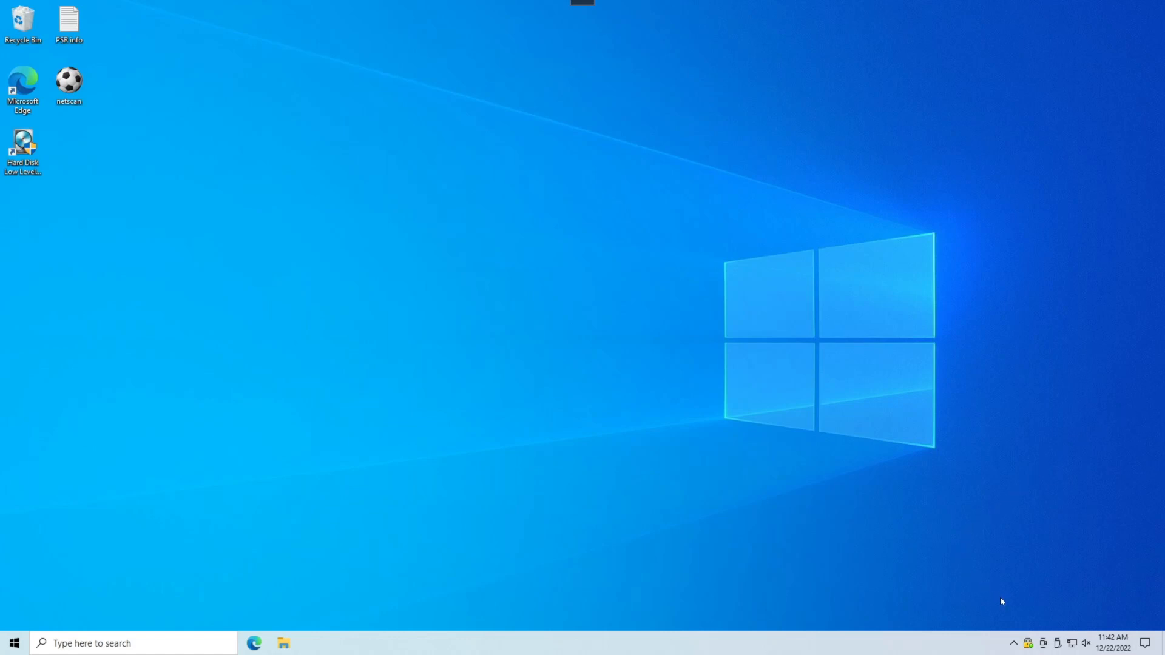
pyautogui.moveTo(1028, 643)
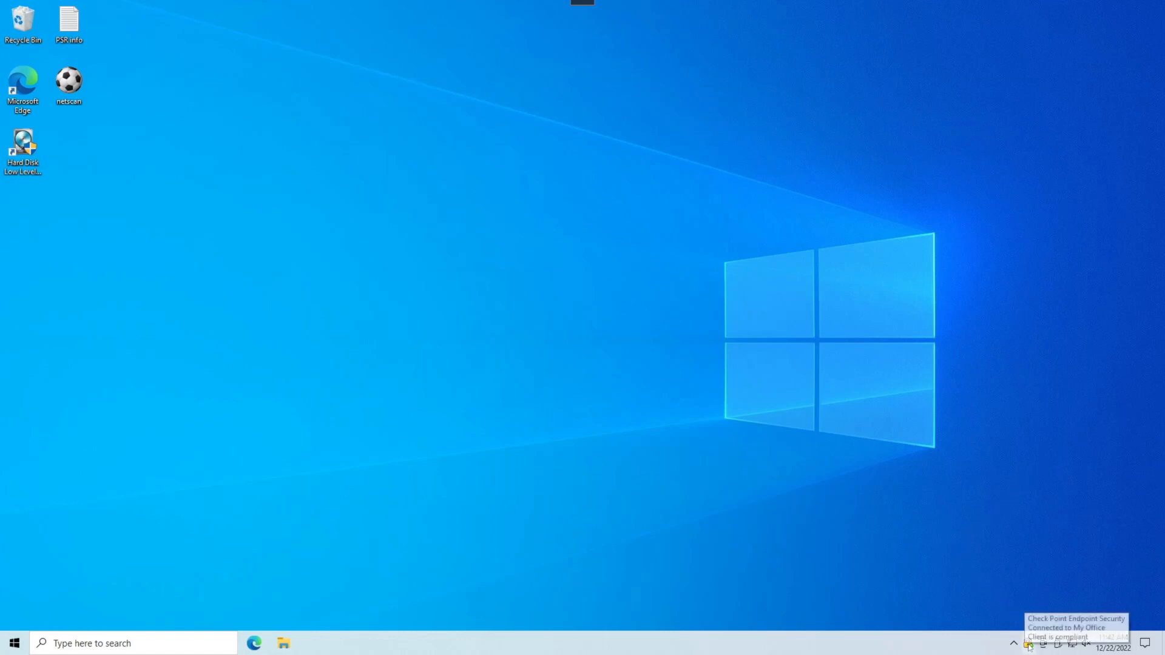
# Disconnect the office VPN from the Check Point tray icon and confirm with Yes.
pyautogui.rightClick(1028, 643)
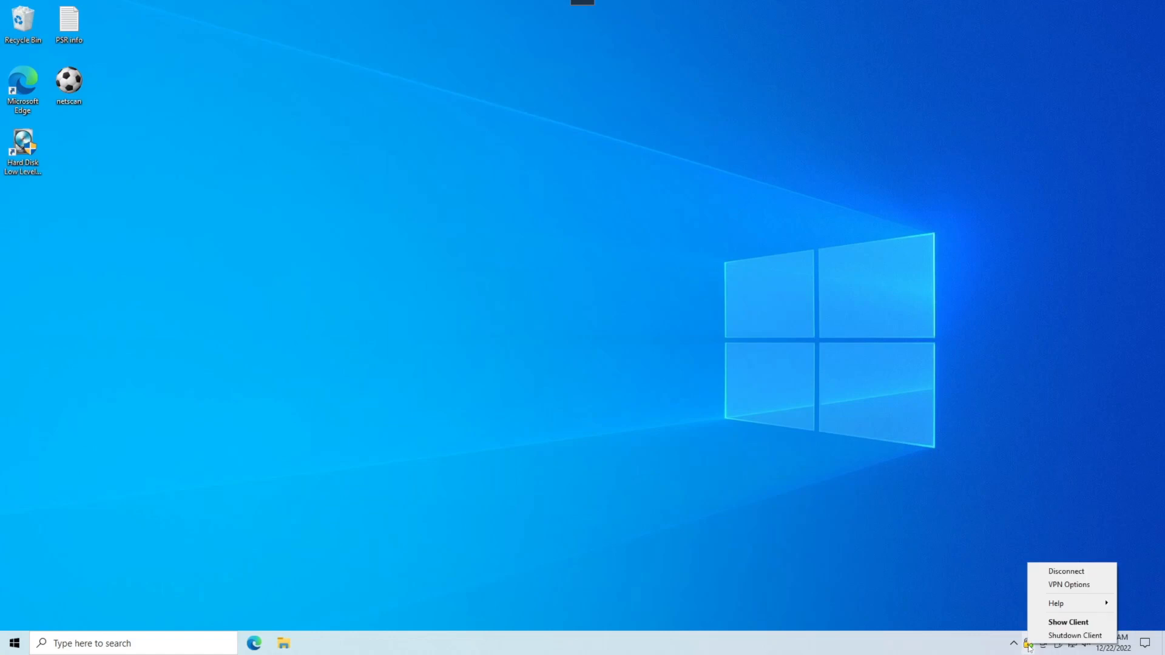
pyautogui.moveTo(1065, 571)
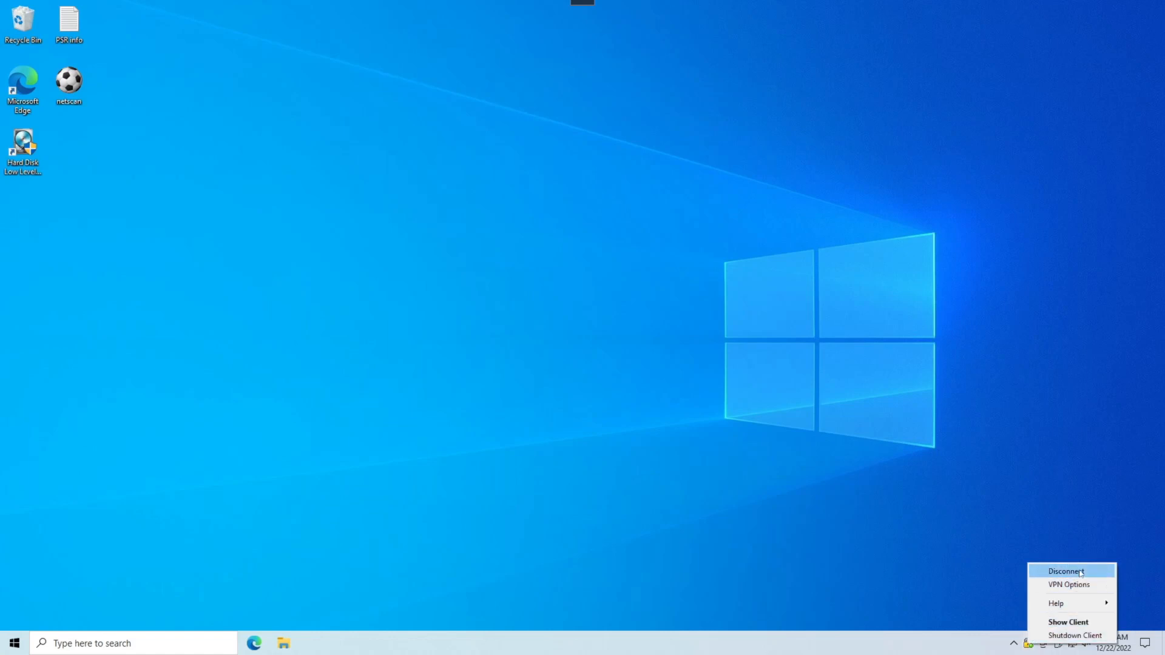
pyautogui.click(1066, 571)
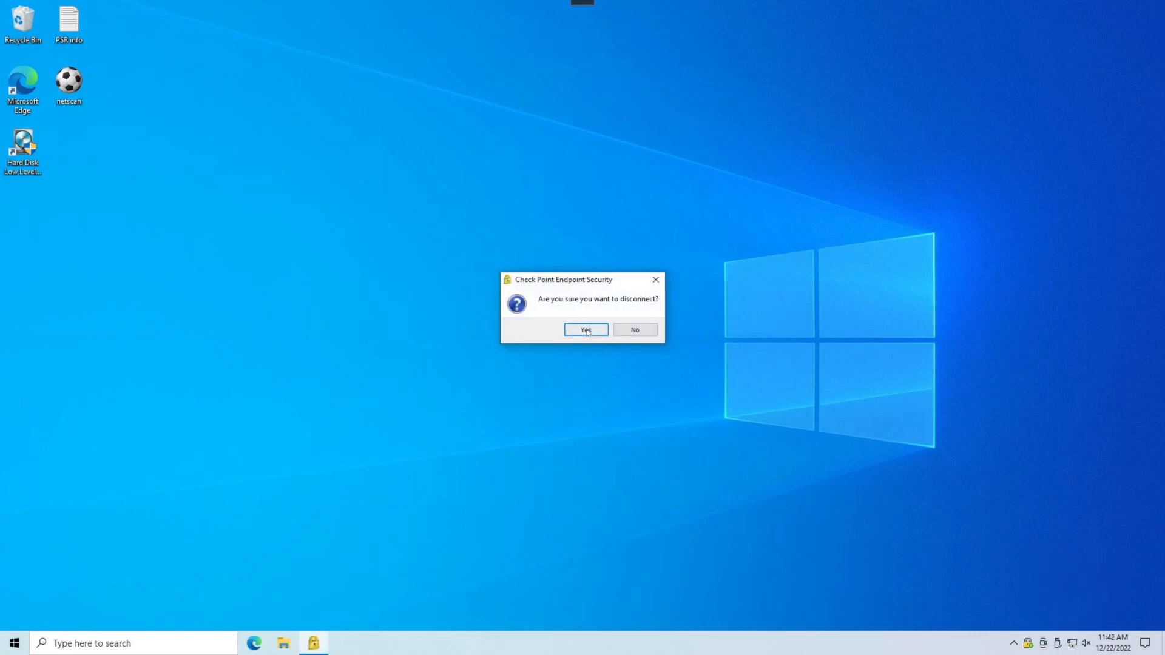
pyautogui.click(585, 329)
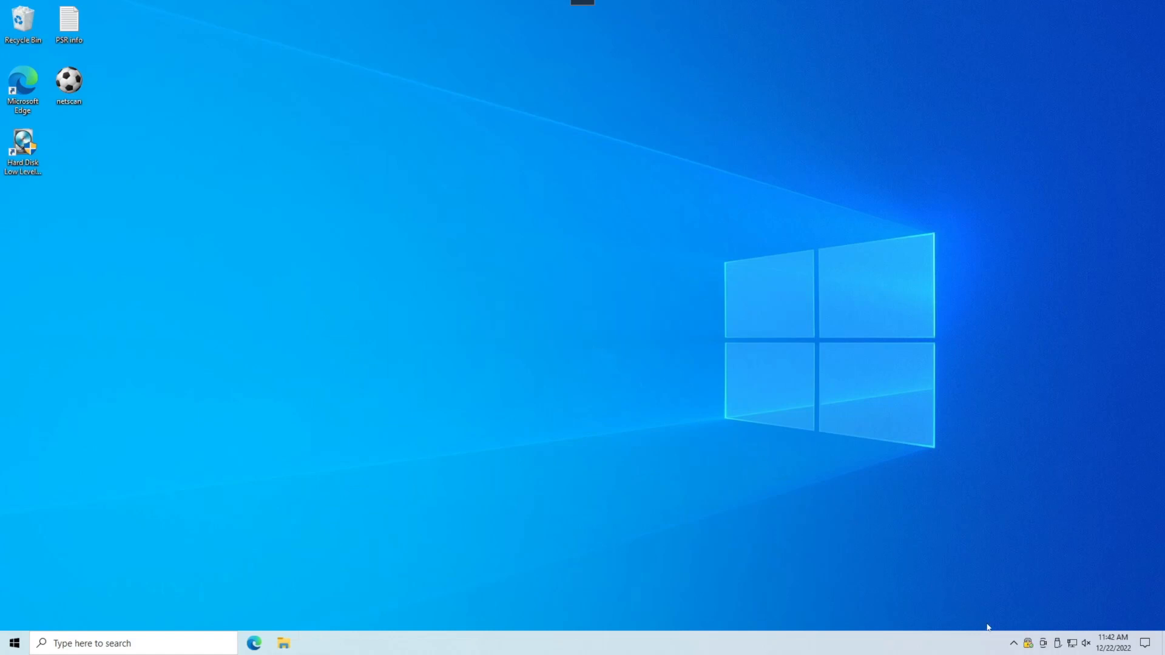